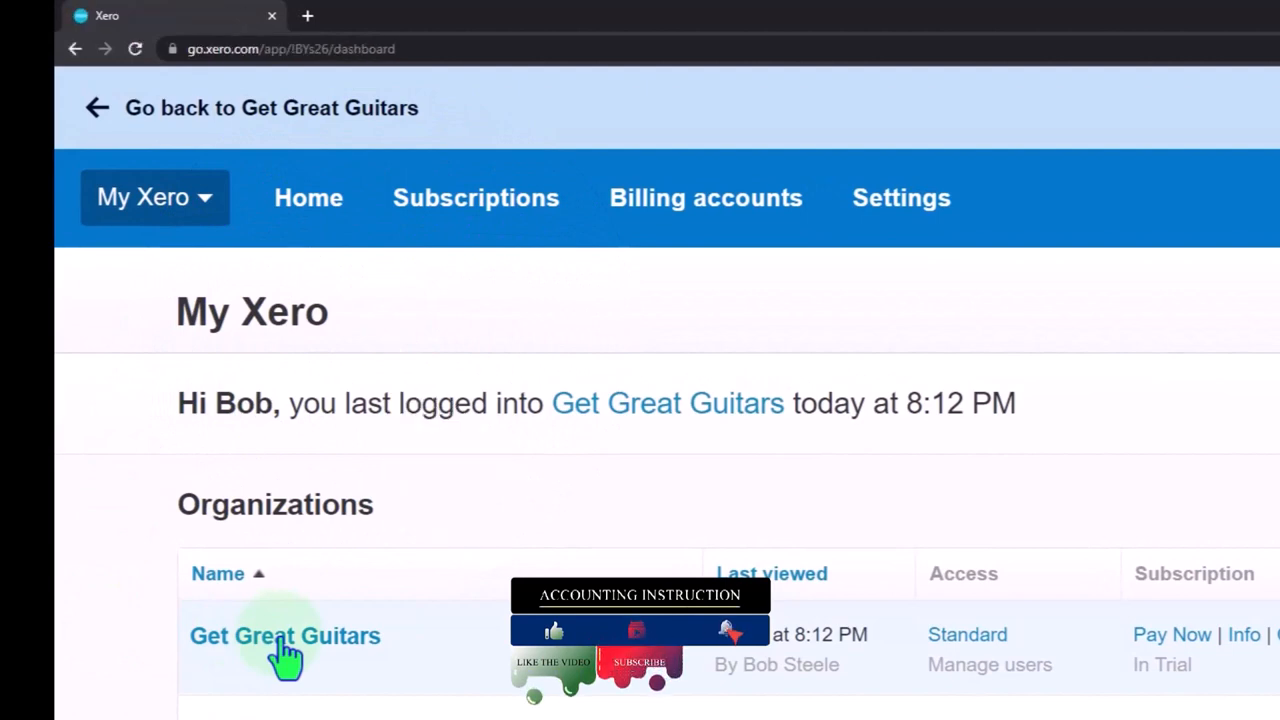
Open Get Great Guitars, duplicate the dashboard tab, and bring up the accounting reports.
{"action": "left_click", "coordinate": [285, 635]}
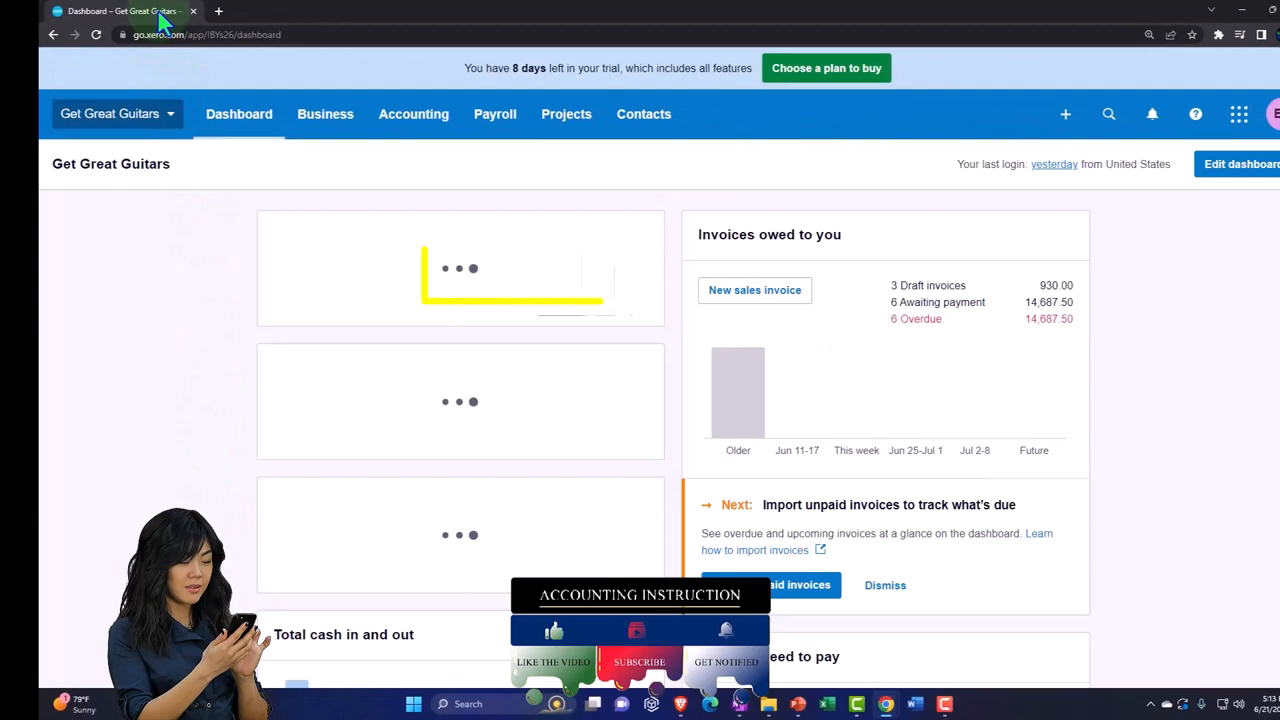
{"action": "right_click", "coordinate": [120, 11]}
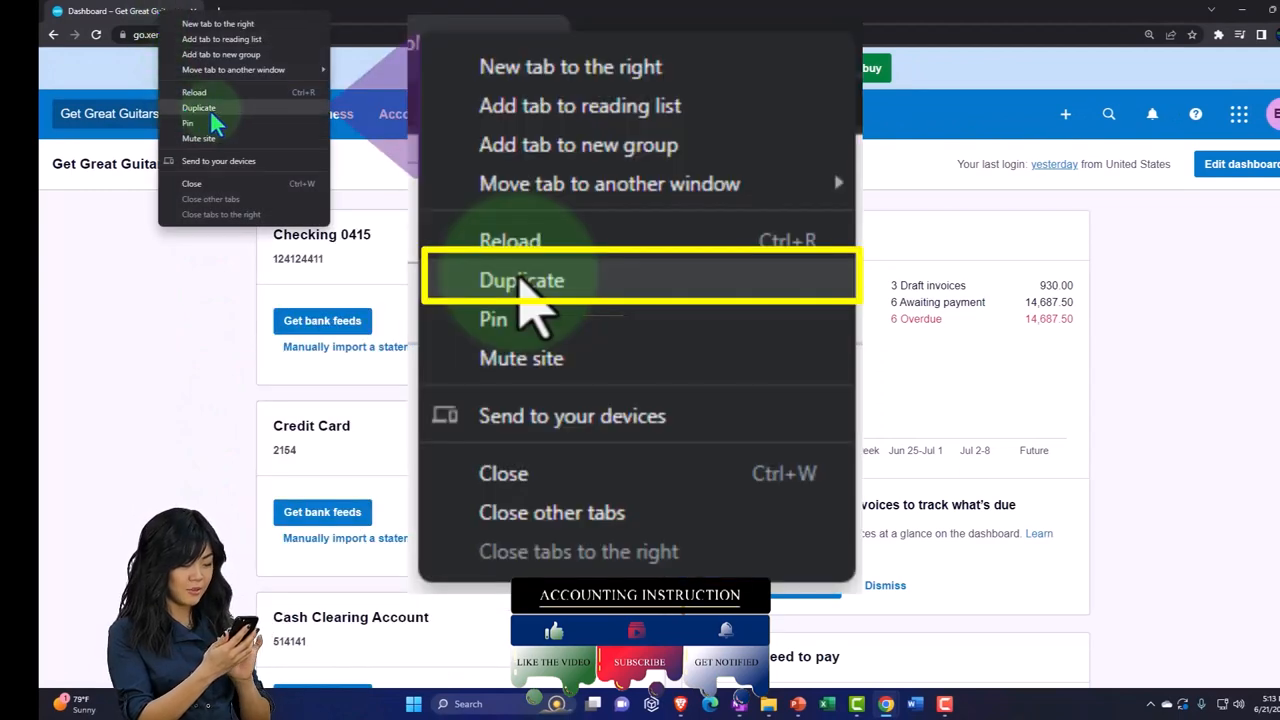
{"action": "left_click", "coordinate": [521, 280]}
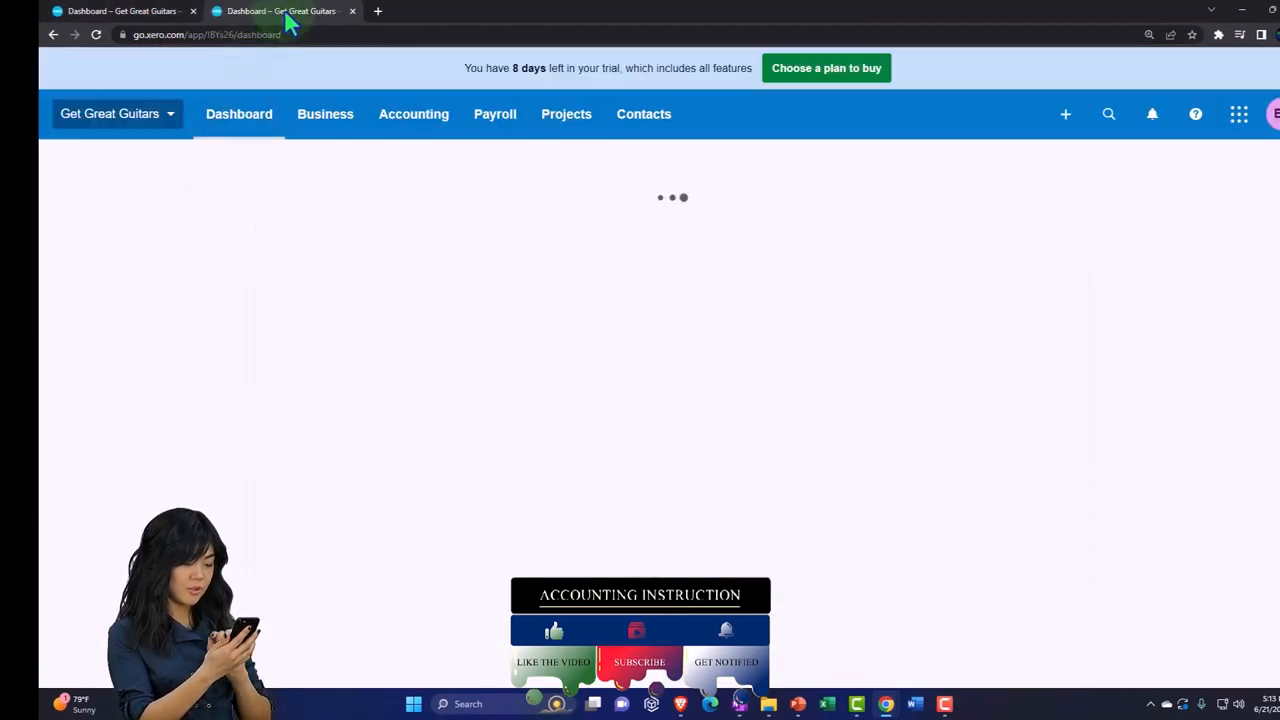
{"action": "right_click", "coordinate": [280, 11]}
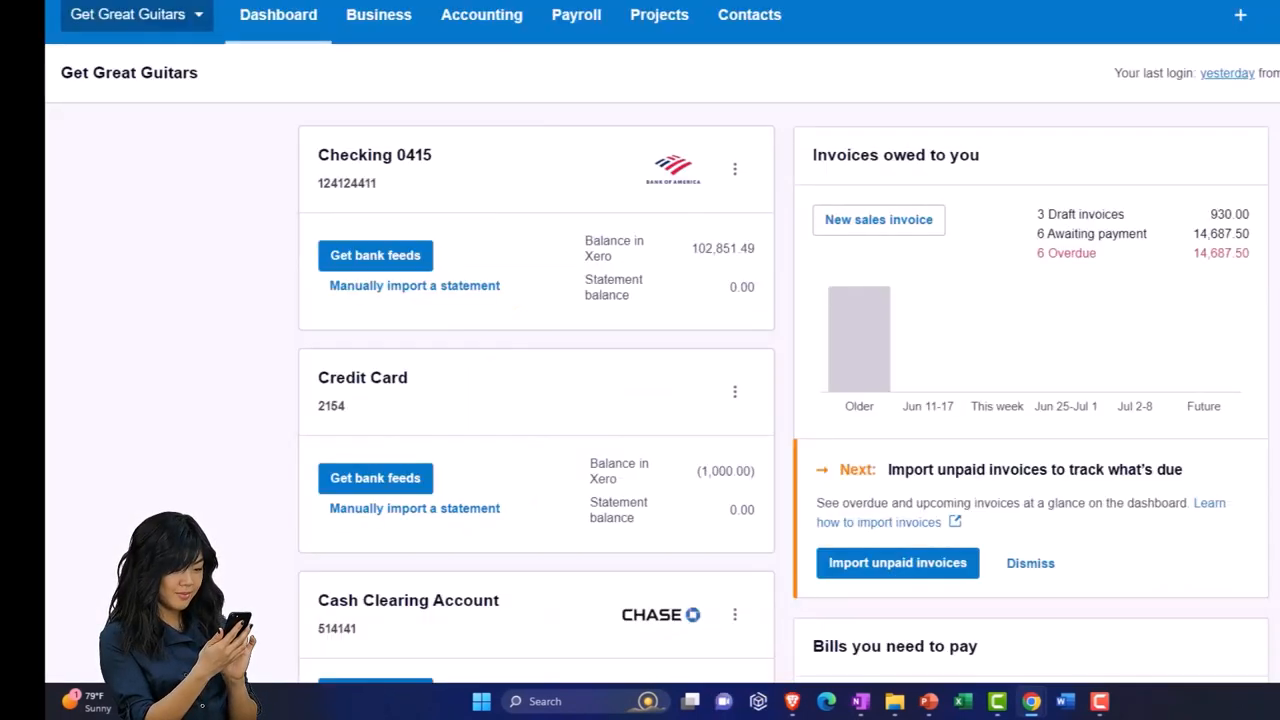
{"action": "left_click", "coordinate": [481, 14]}
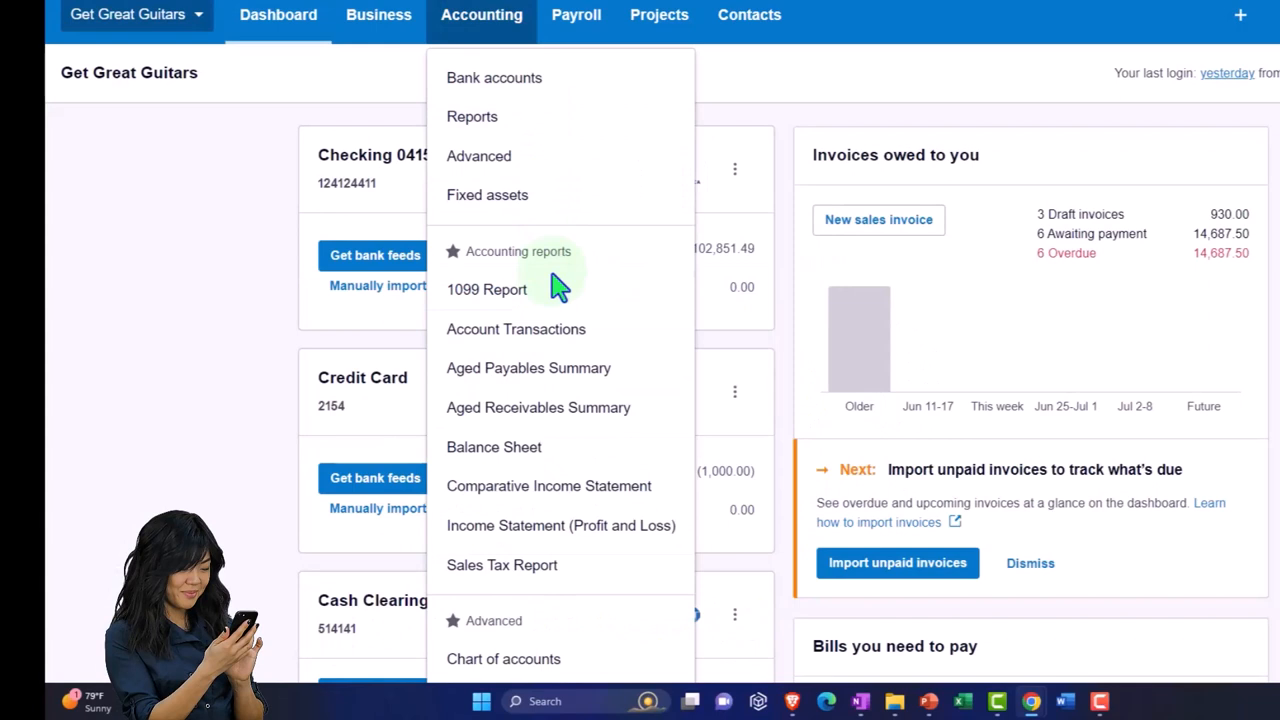
{"action": "mouse_move", "coordinate": [548, 485]}
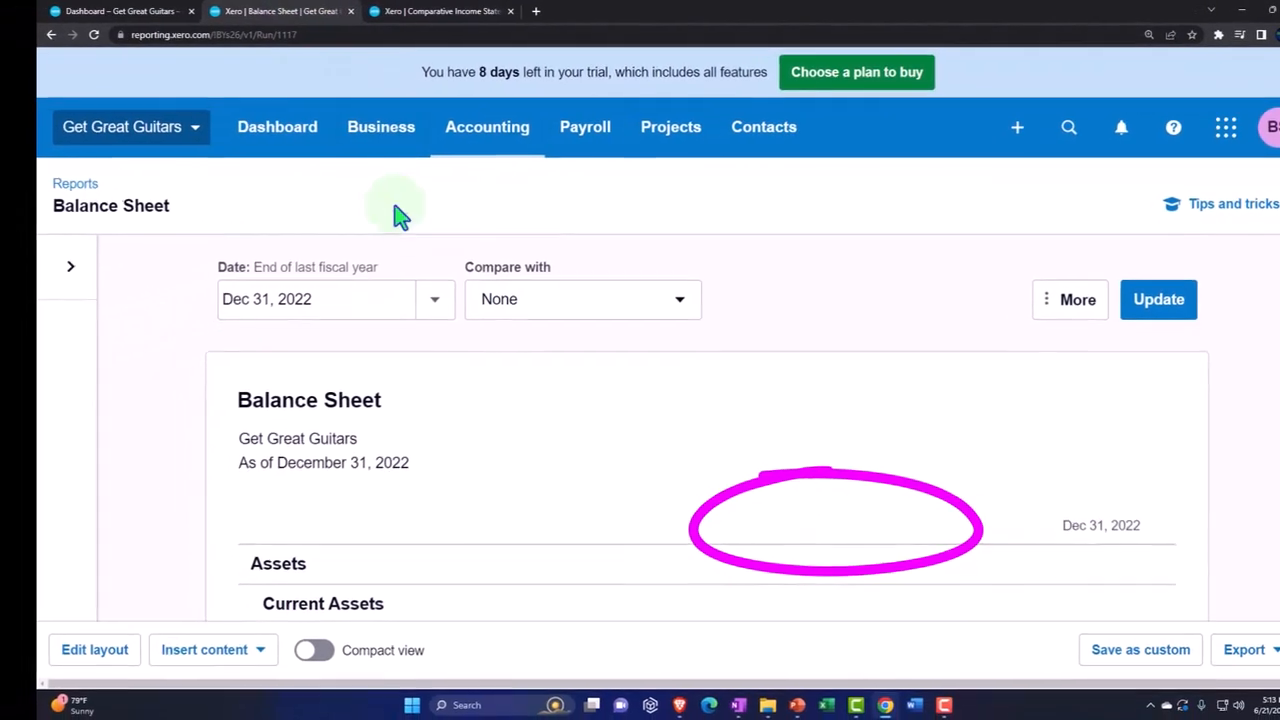
Set the Balance Sheet report date to Dec 31, 2023.
{"action": "left_click", "coordinate": [435, 299]}
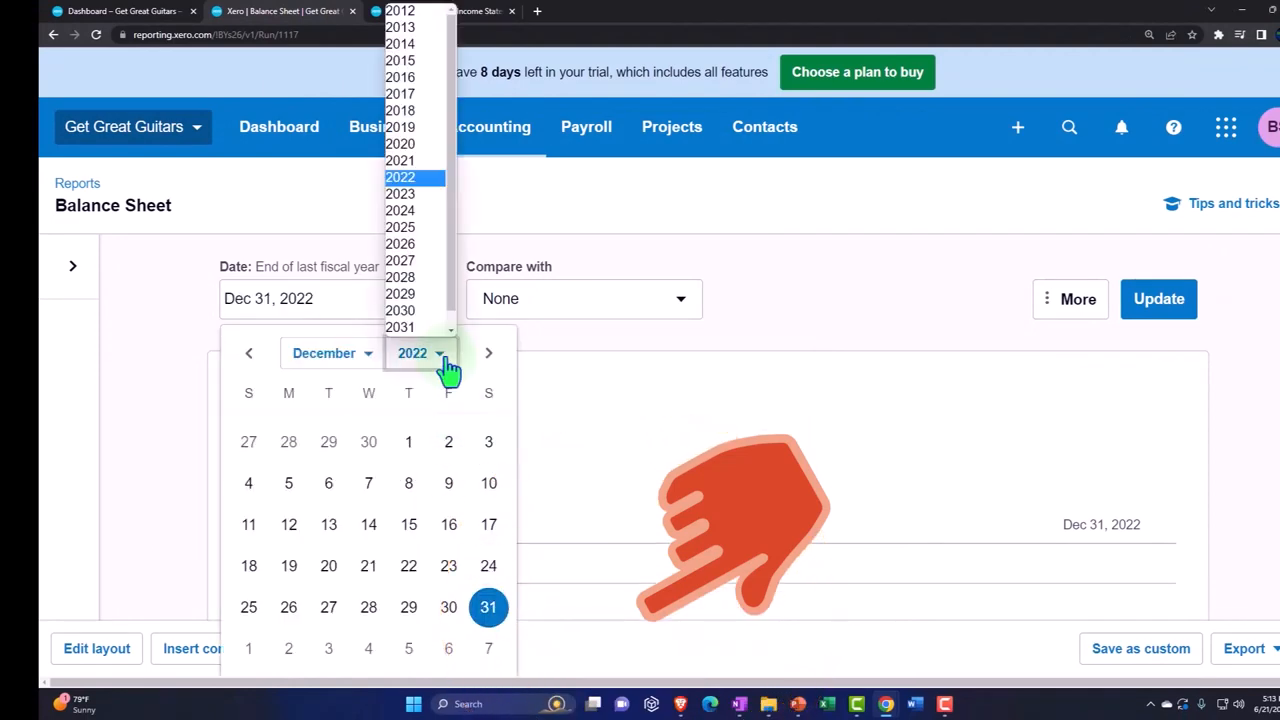
{"action": "left_click", "coordinate": [399, 193]}
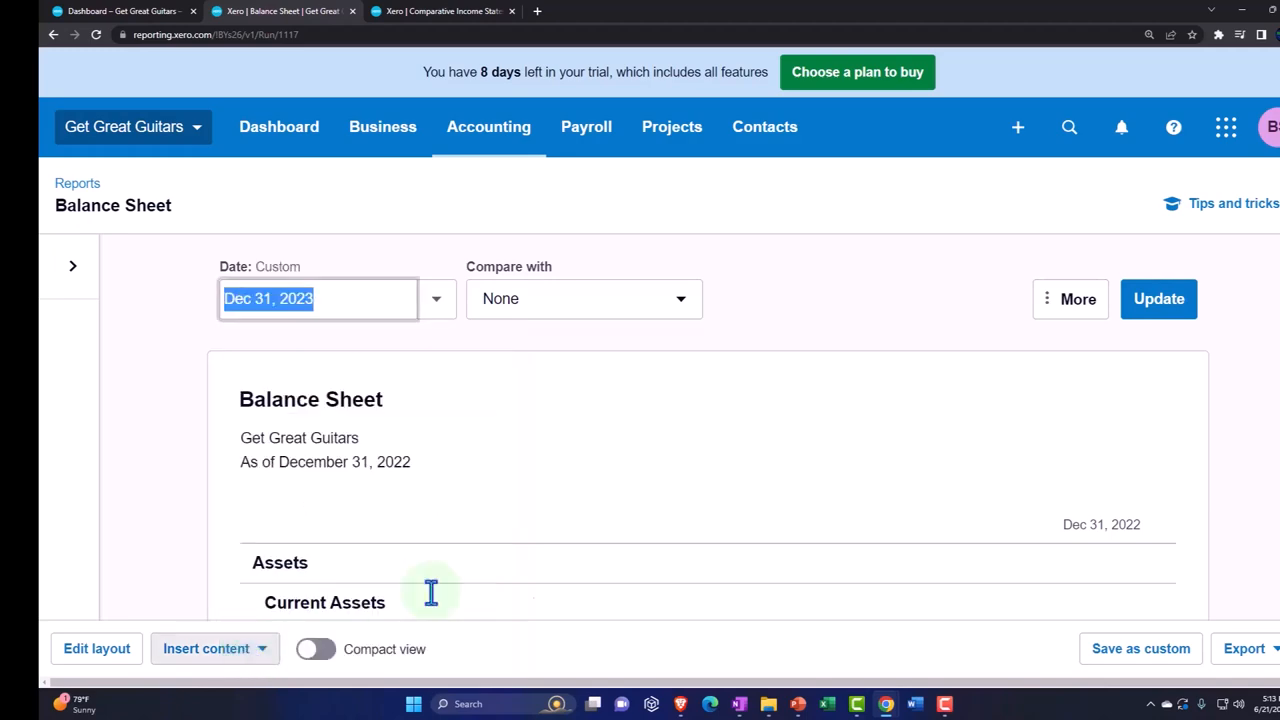
{"action": "left_click", "coordinate": [1159, 298]}
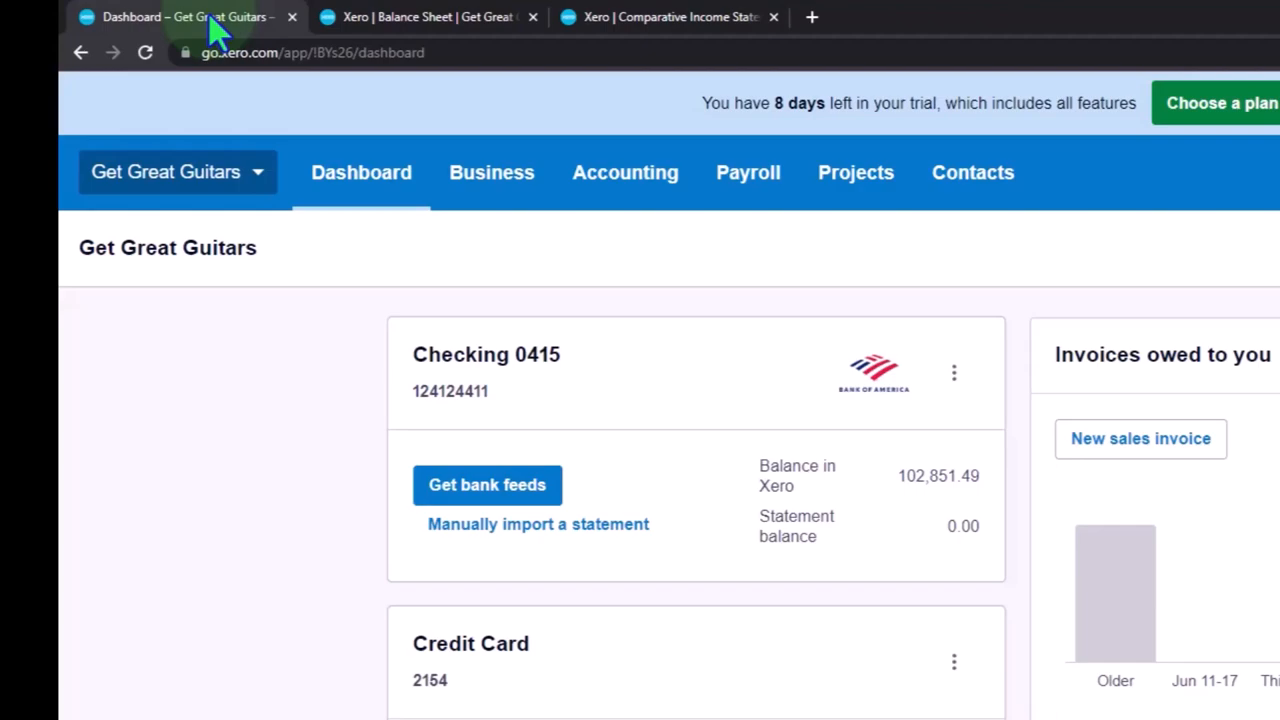
Switch back to the first tab showing the Get Great Guitars dashboard.
{"action": "left_click", "coordinate": [633, 386]}
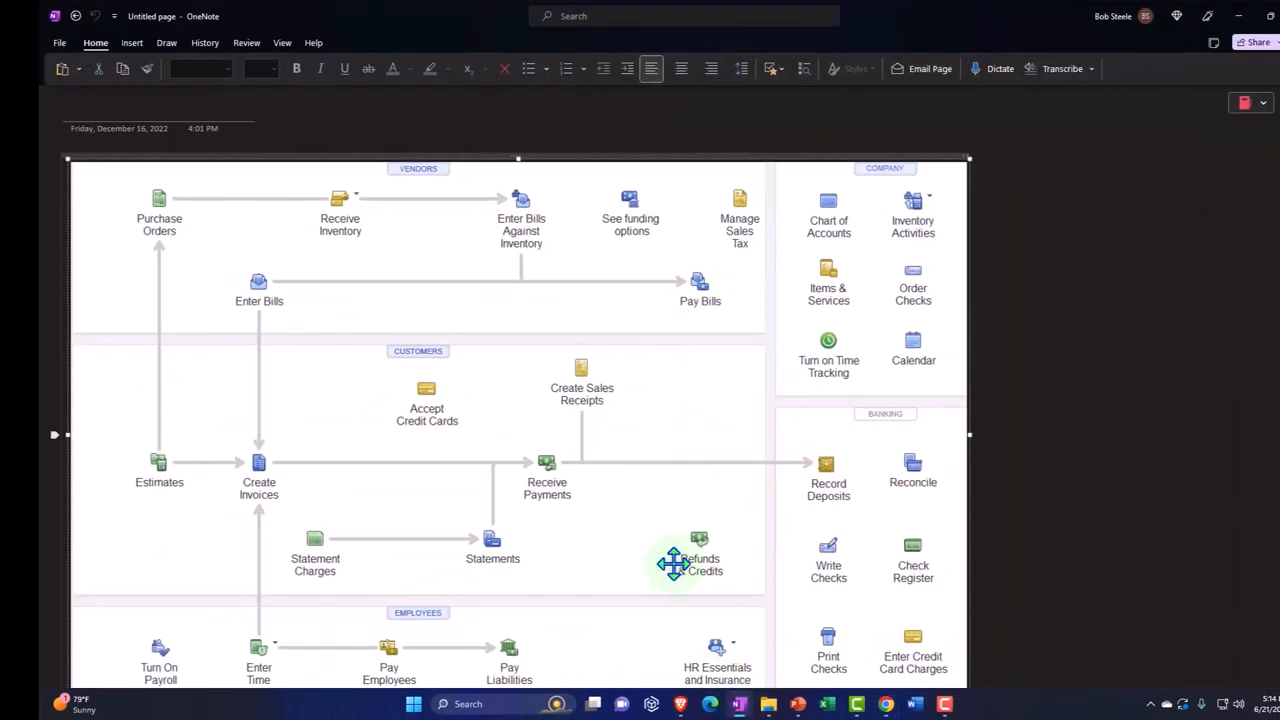
{"action": "mouse_move", "coordinate": [673, 557]}
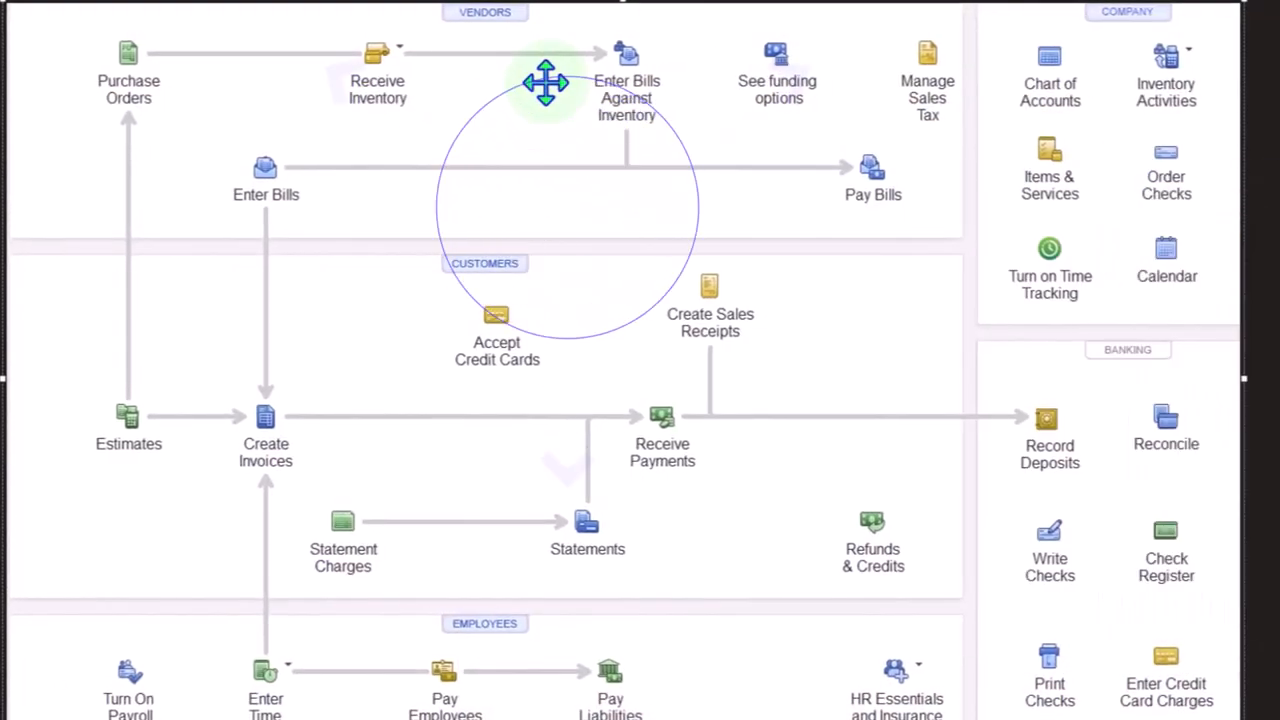
{"action": "mouse_move", "coordinate": [605, 330]}
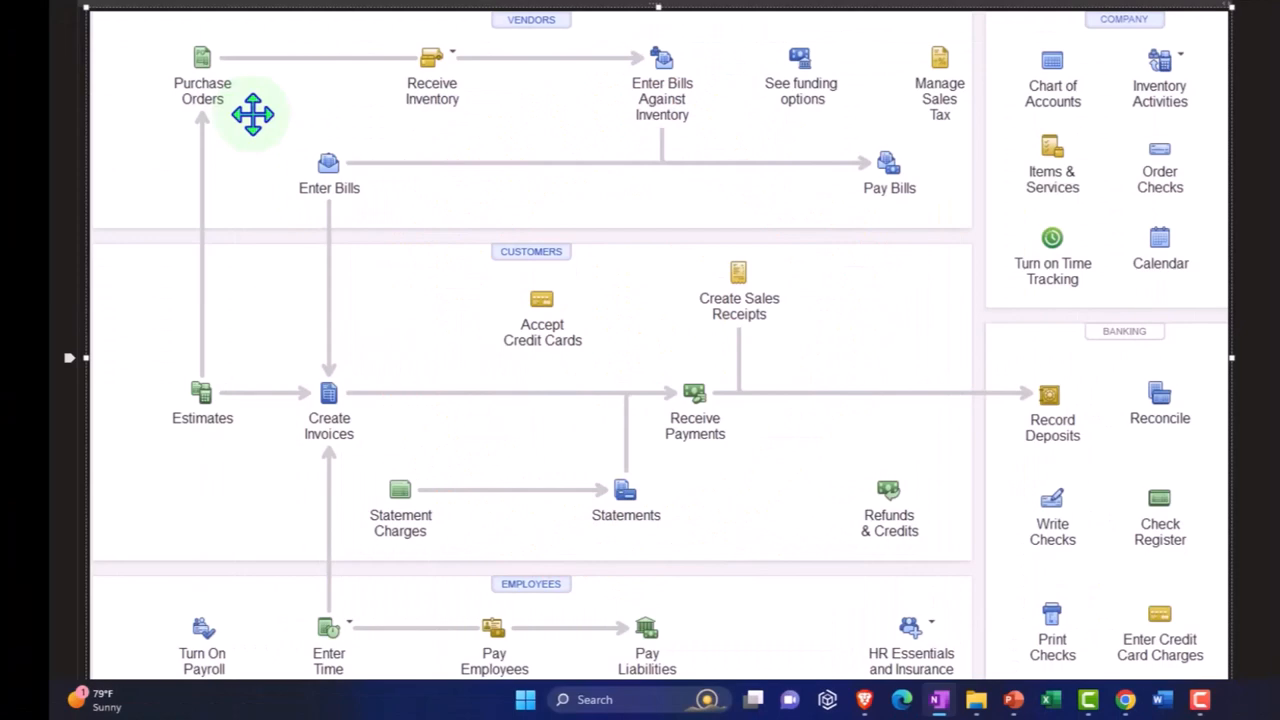
{"action": "mouse_move", "coordinate": [413, 131]}
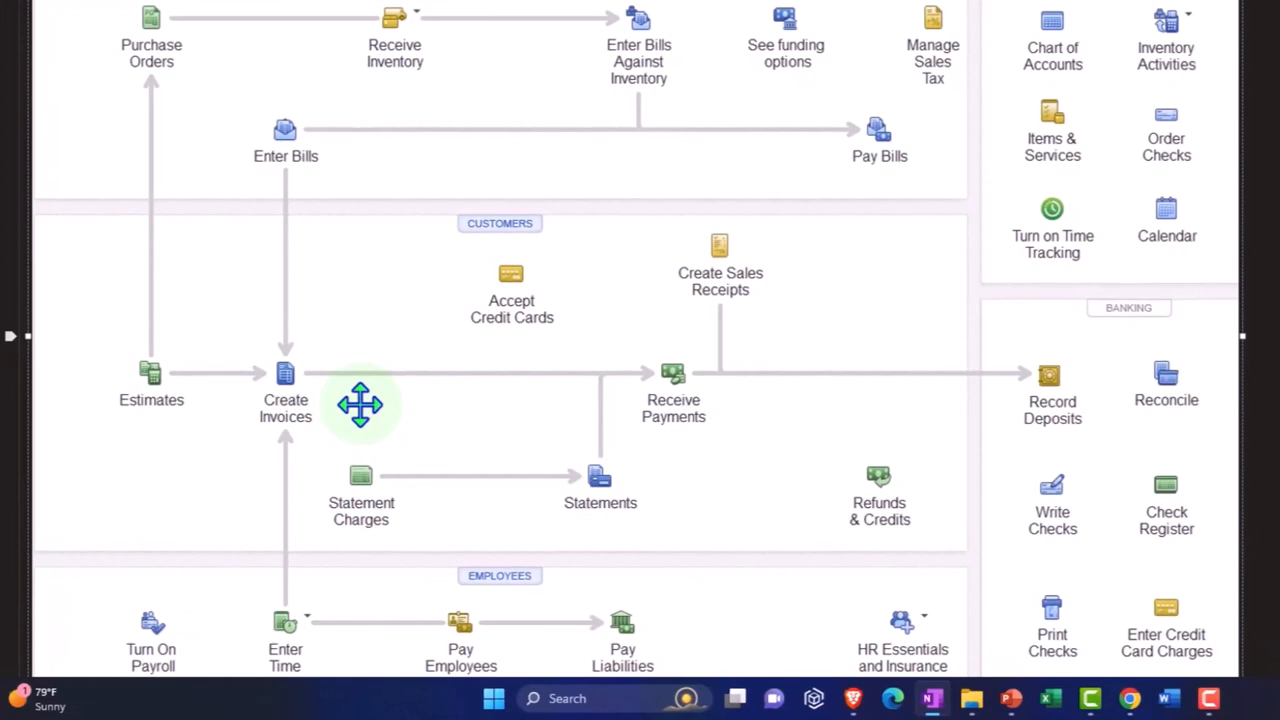
Scroll through the OneNote workflow diagram of vendor, customer and banking tasks.
{"action": "scroll", "scroll_direction": "up", "scroll_amount": 3}
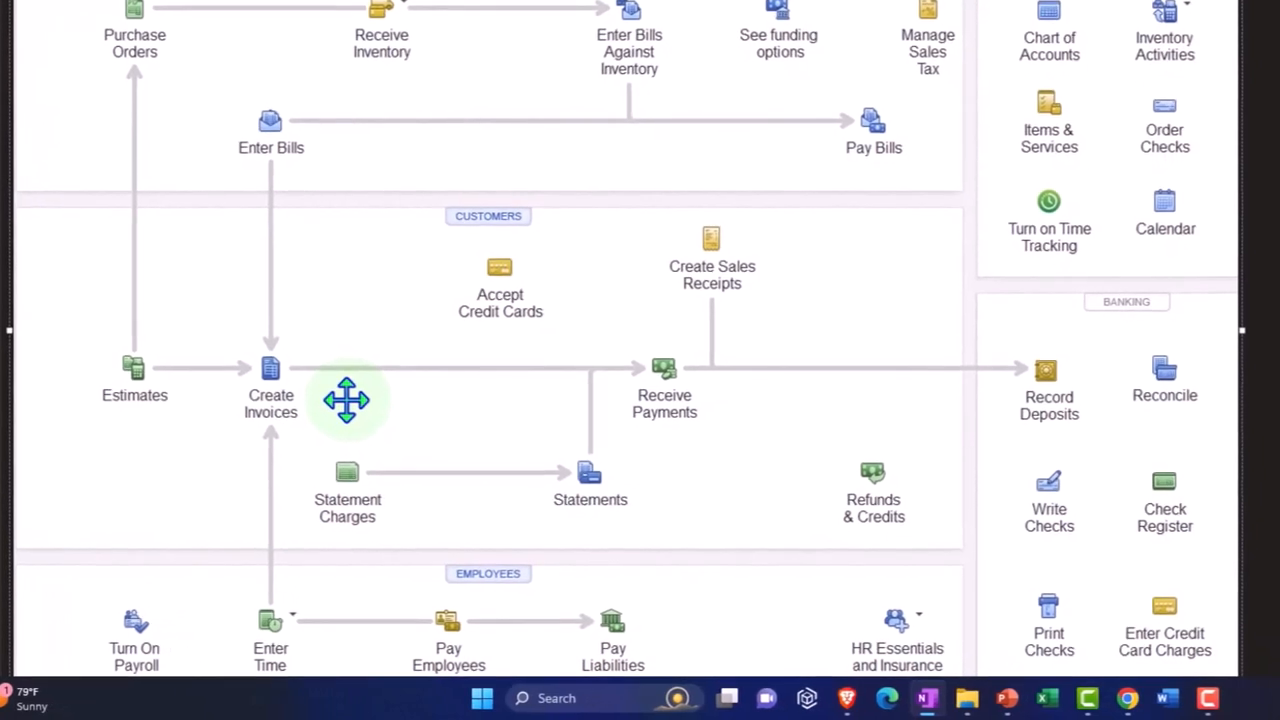
{"action": "mouse_move", "coordinate": [178, 72]}
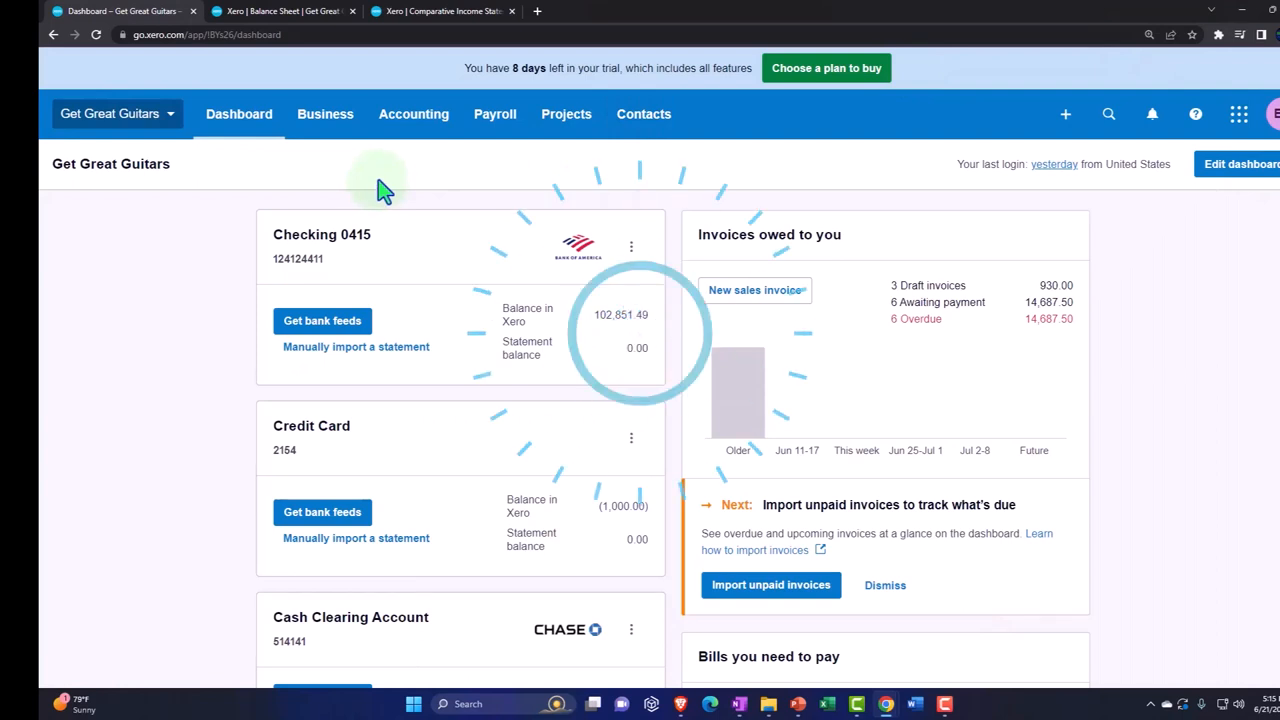
Go to Business > Purchase Orders, filter to Billed, and open Fender PO-0003.
{"action": "left_click", "coordinate": [325, 113]}
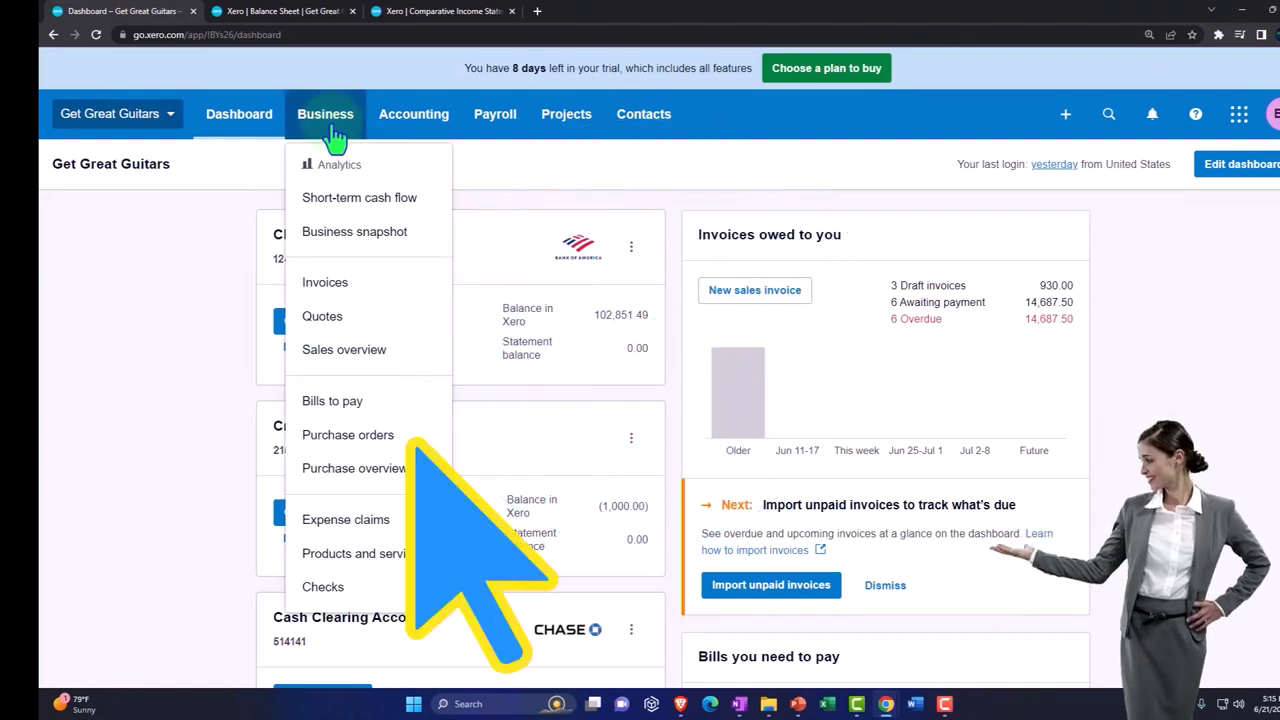
{"action": "mouse_move", "coordinate": [348, 434]}
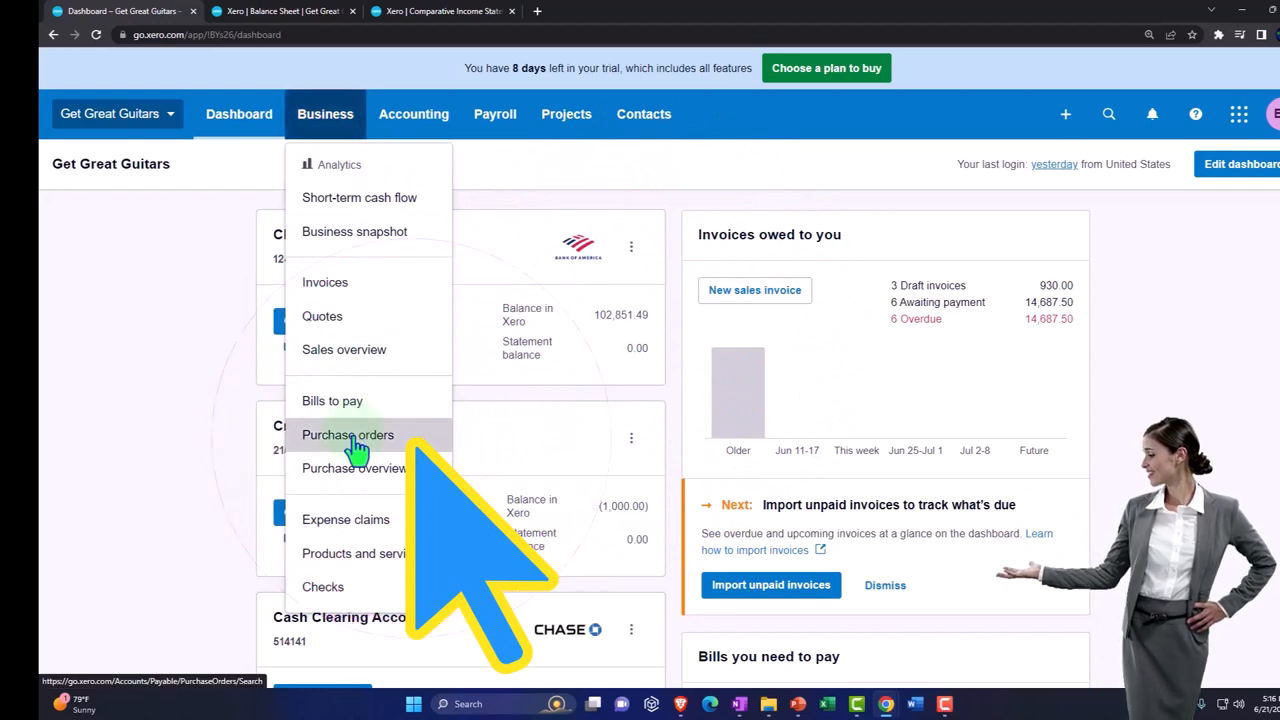
{"action": "left_click", "coordinate": [347, 434]}
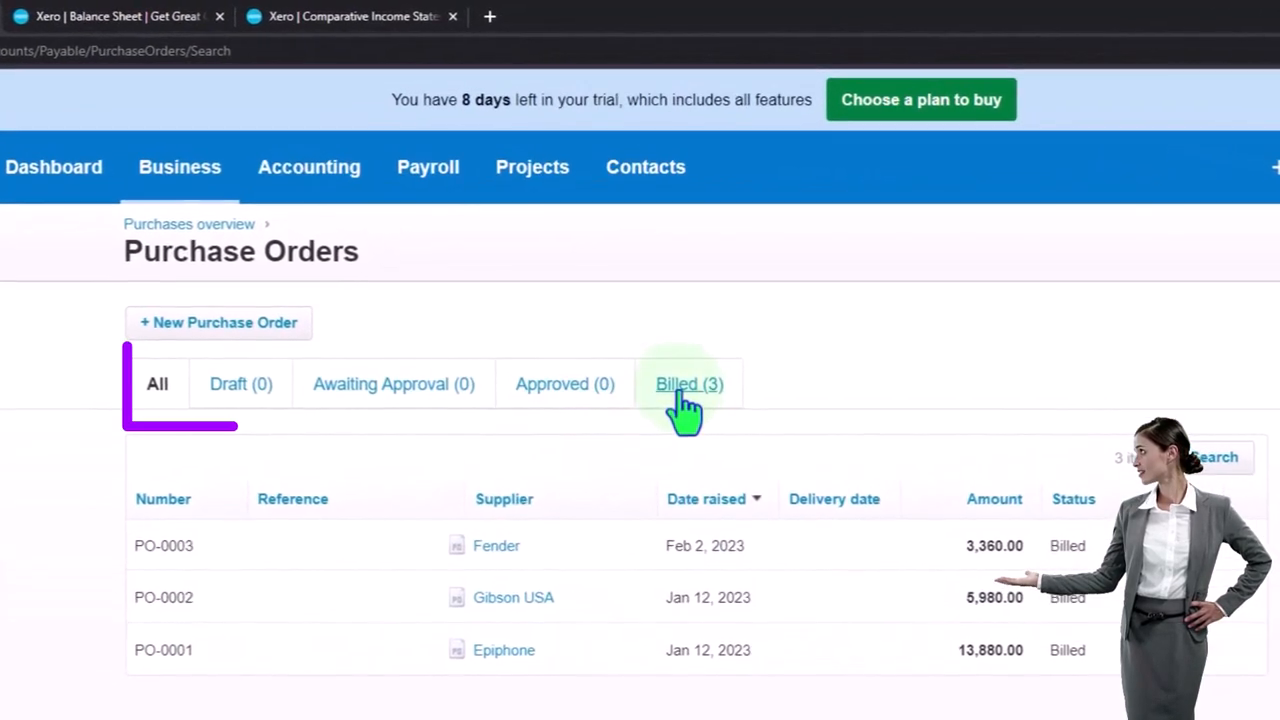
{"action": "left_click", "coordinate": [689, 384]}
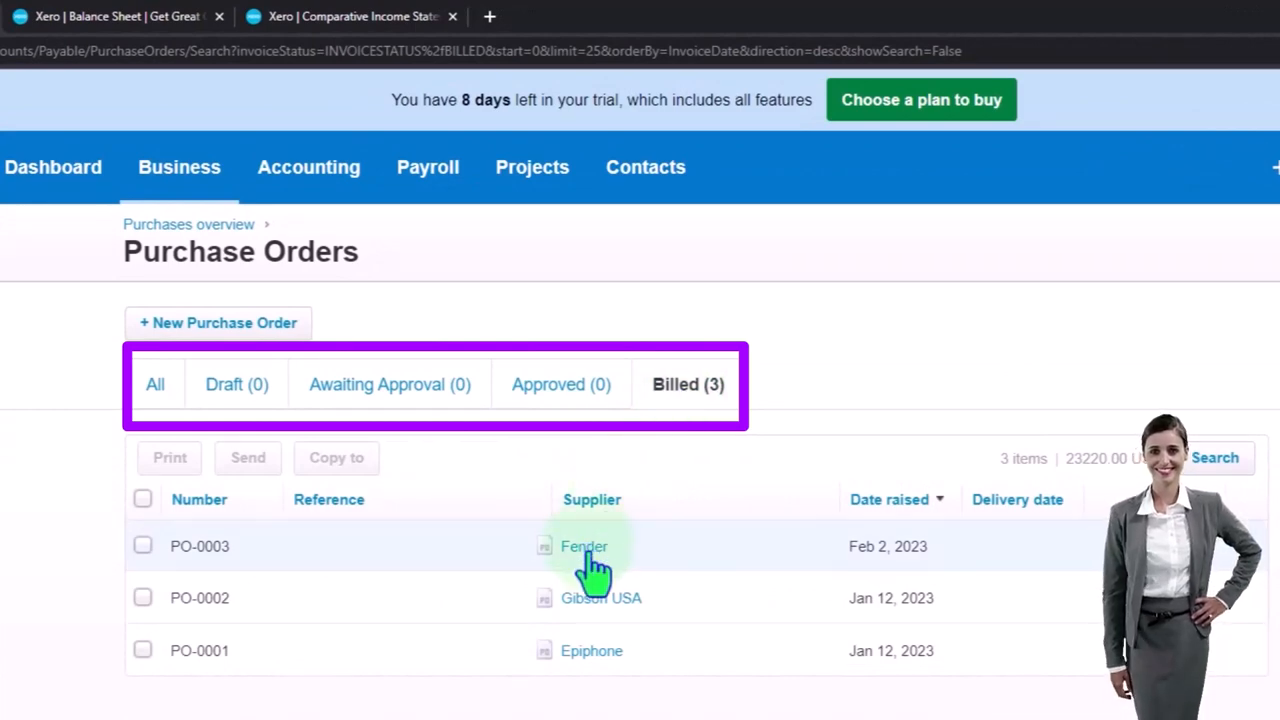
{"action": "left_click", "coordinate": [584, 546]}
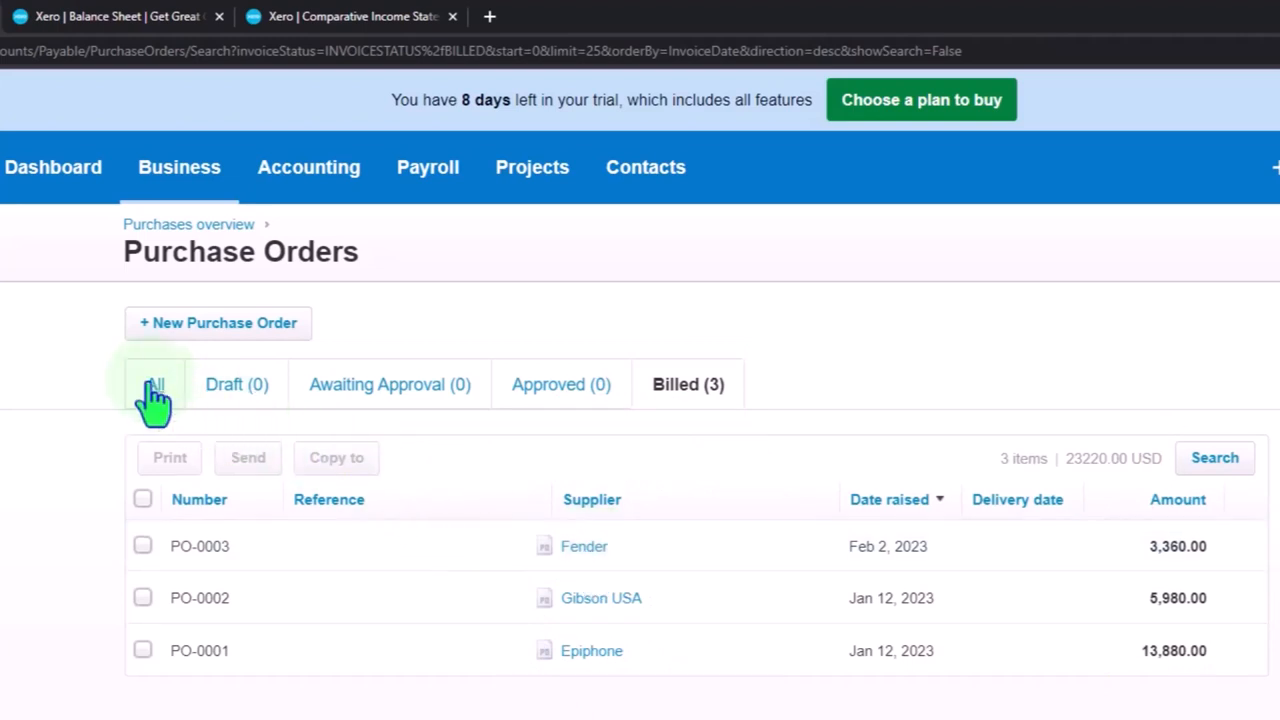
Browse the All and Awaiting Approval filters, ending on the full purchase order list.
{"action": "left_click", "coordinate": [154, 384]}
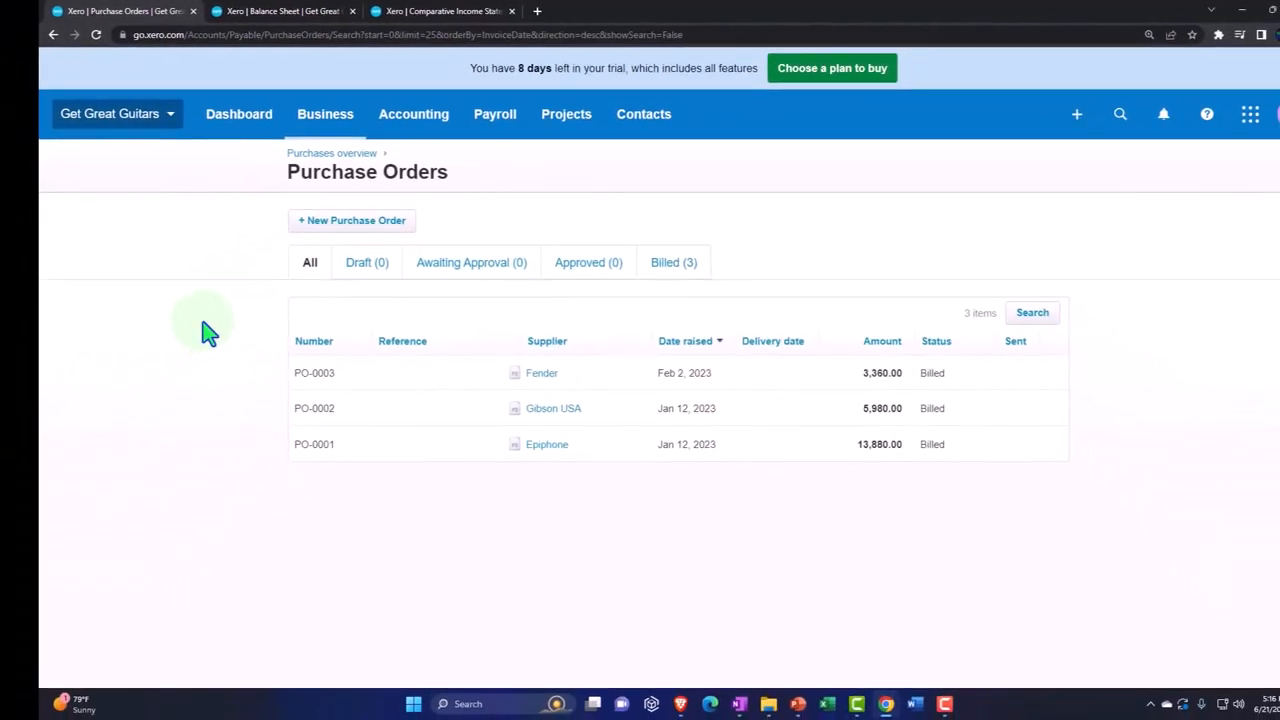
{"action": "mouse_move", "coordinate": [542, 380]}
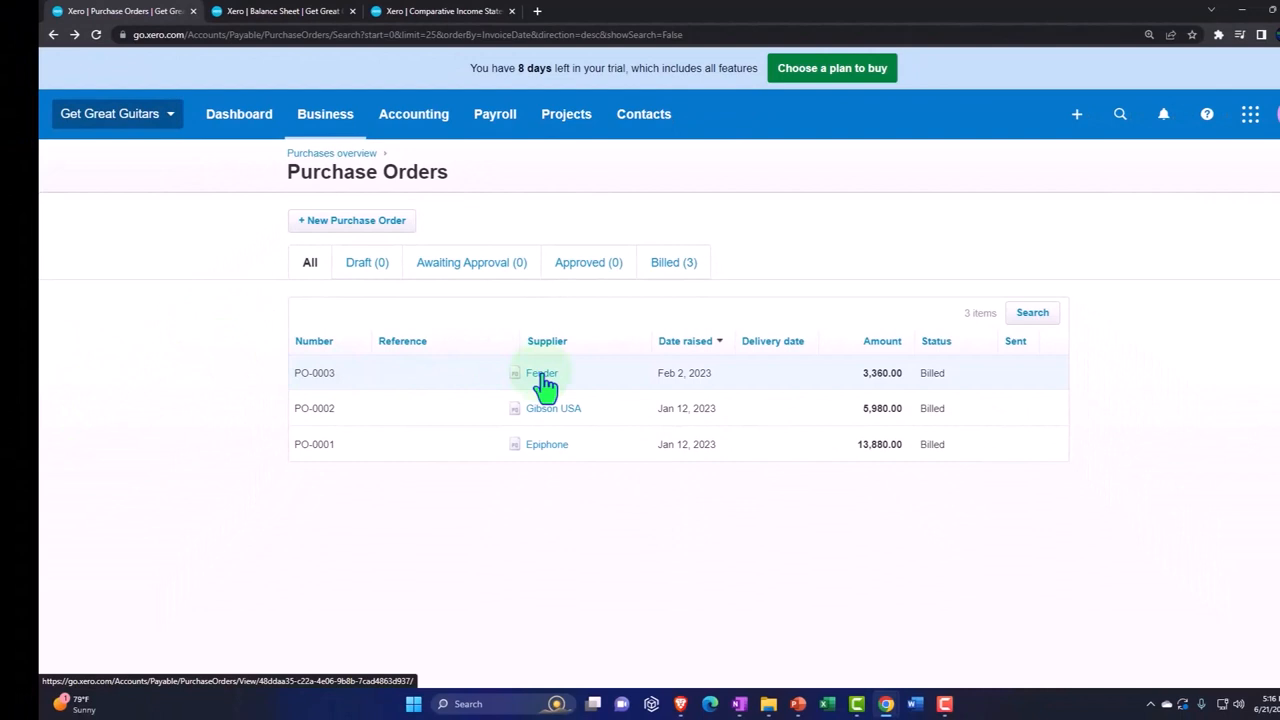
{"action": "mouse_move", "coordinate": [490, 270]}
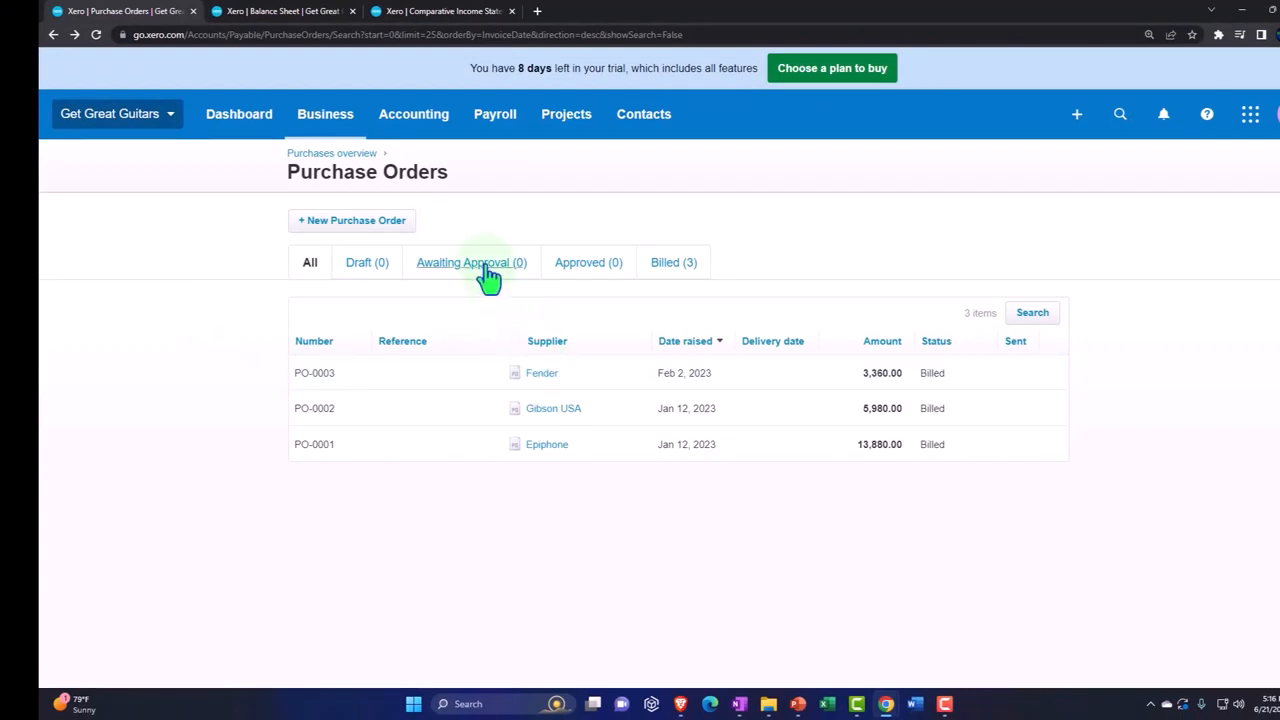
{"action": "left_click", "coordinate": [471, 262]}
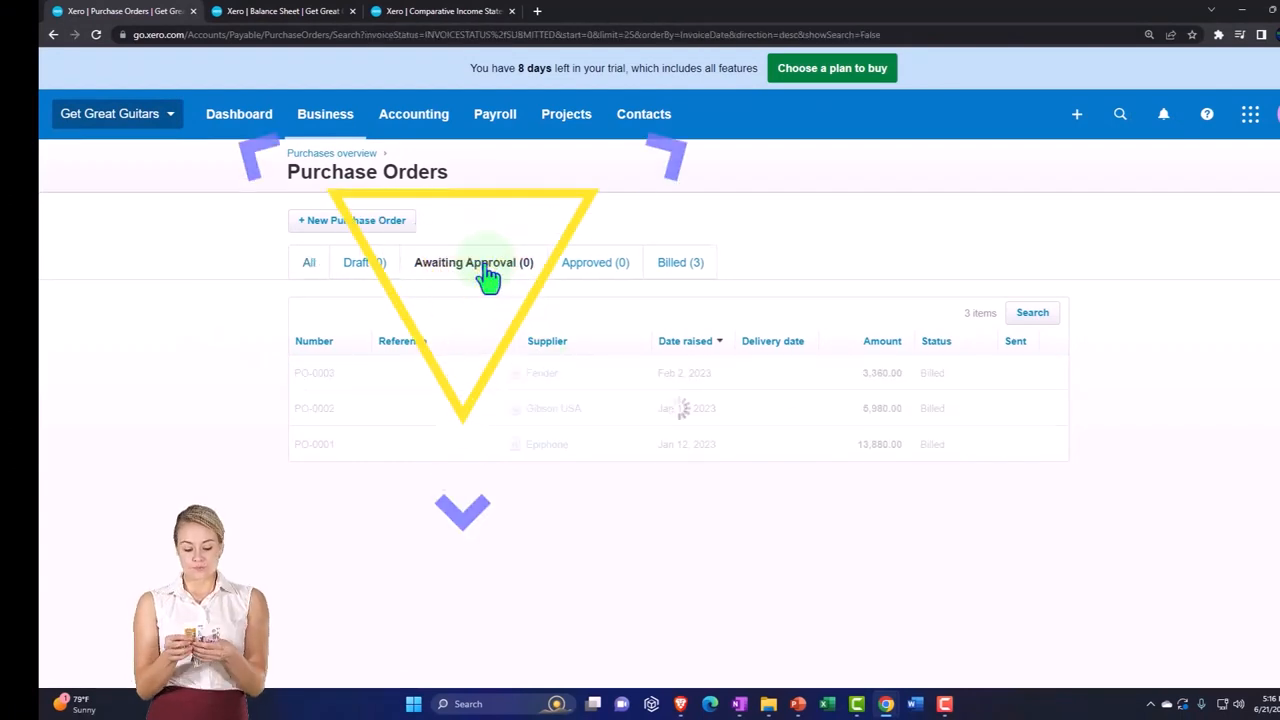
{"action": "left_click", "coordinate": [473, 262]}
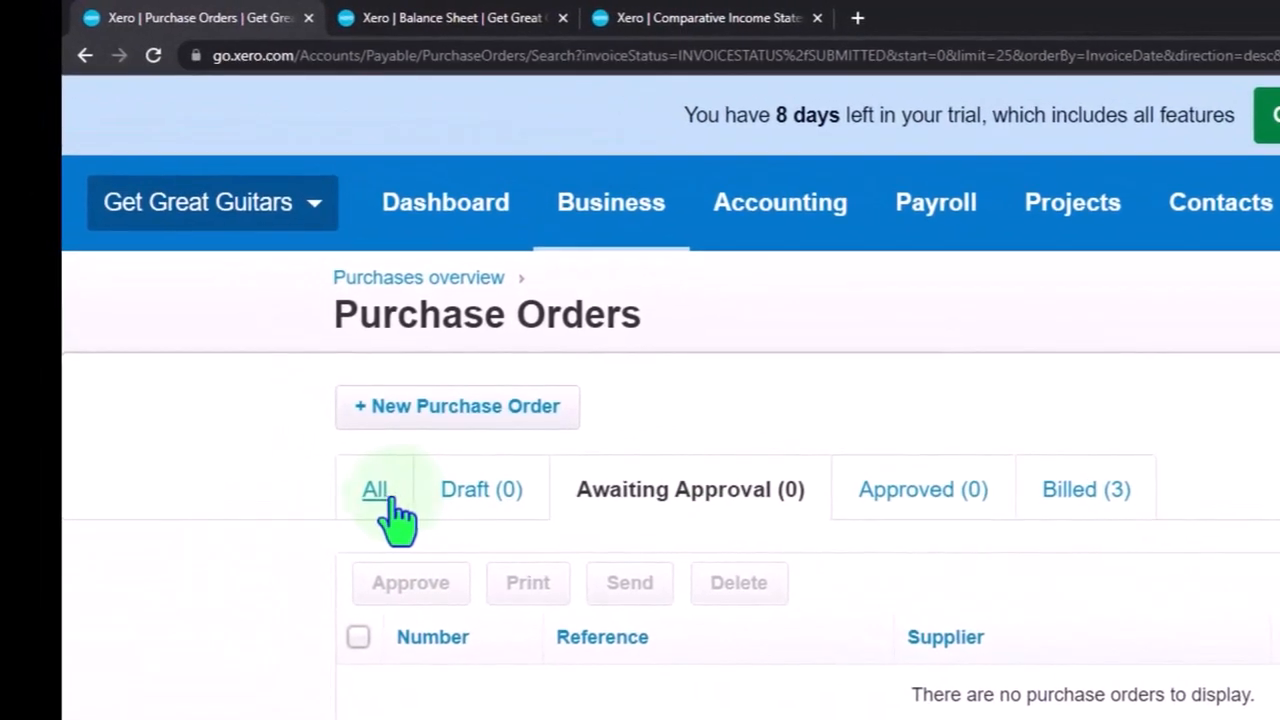
{"action": "left_click", "coordinate": [375, 489]}
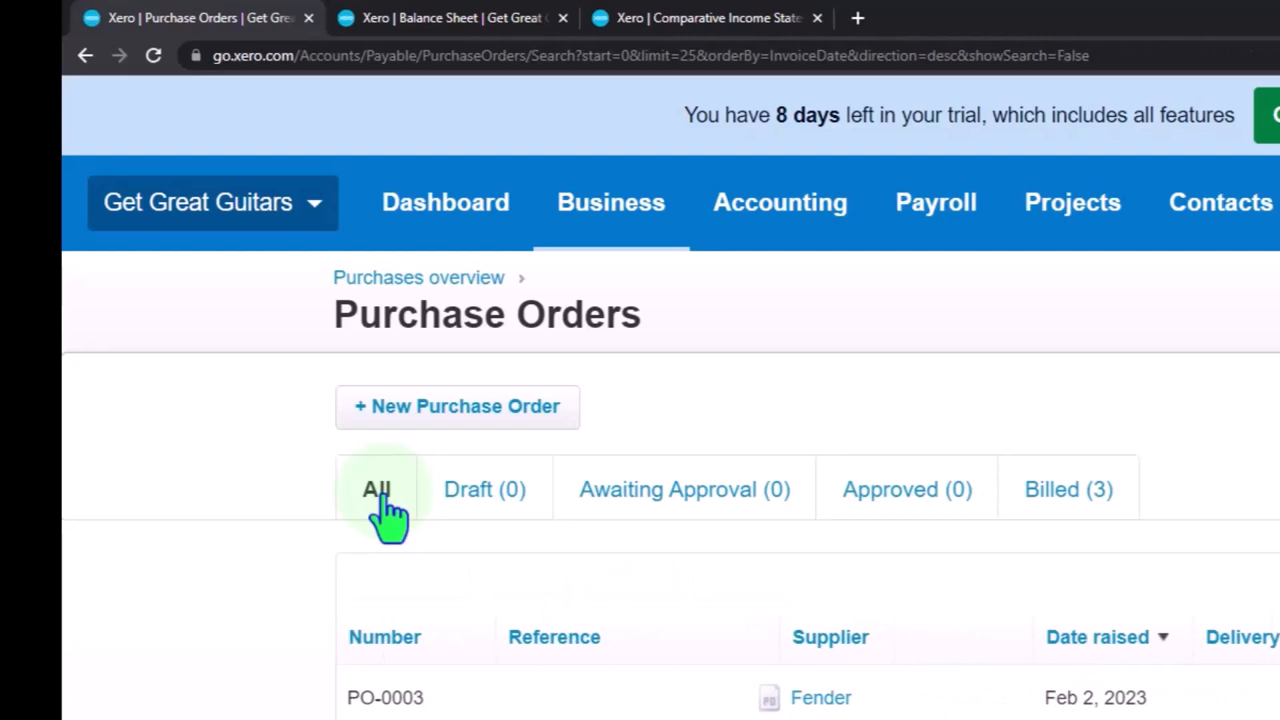
{"action": "left_click", "coordinate": [377, 489]}
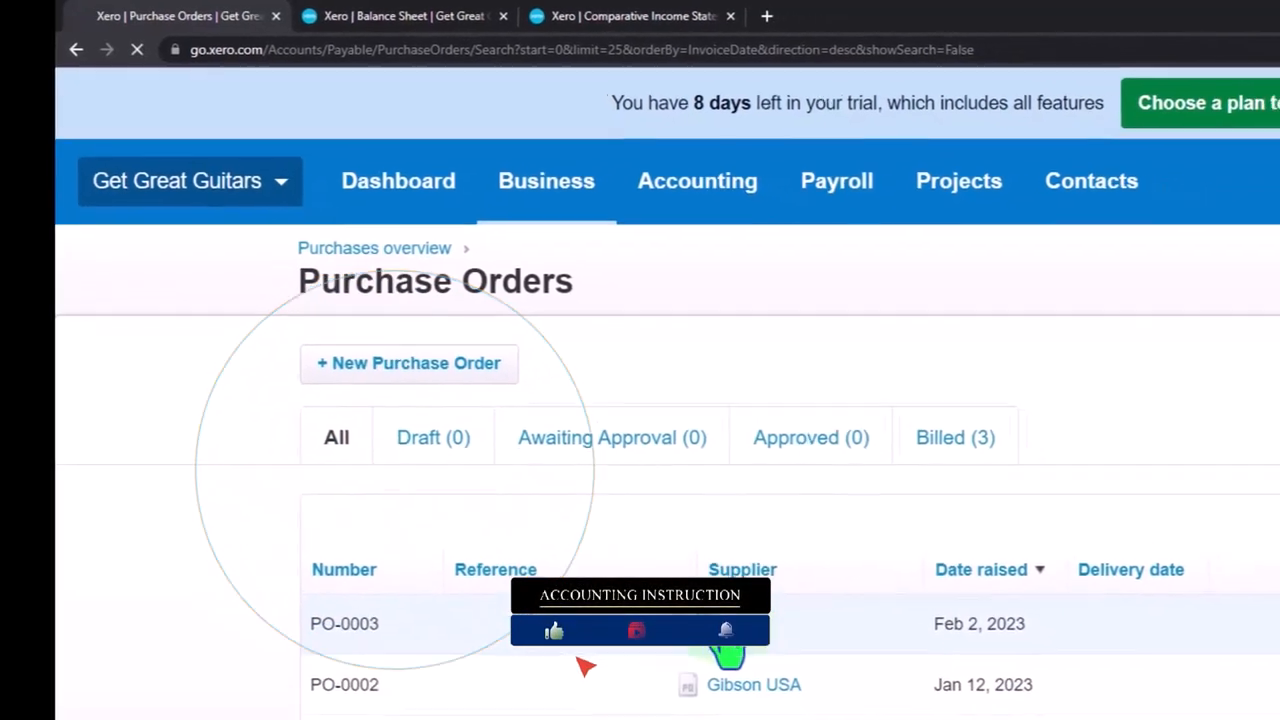
Copy Fender purchase order PO-0003 into a new draft invoice.
{"action": "left_click", "coordinate": [344, 623]}
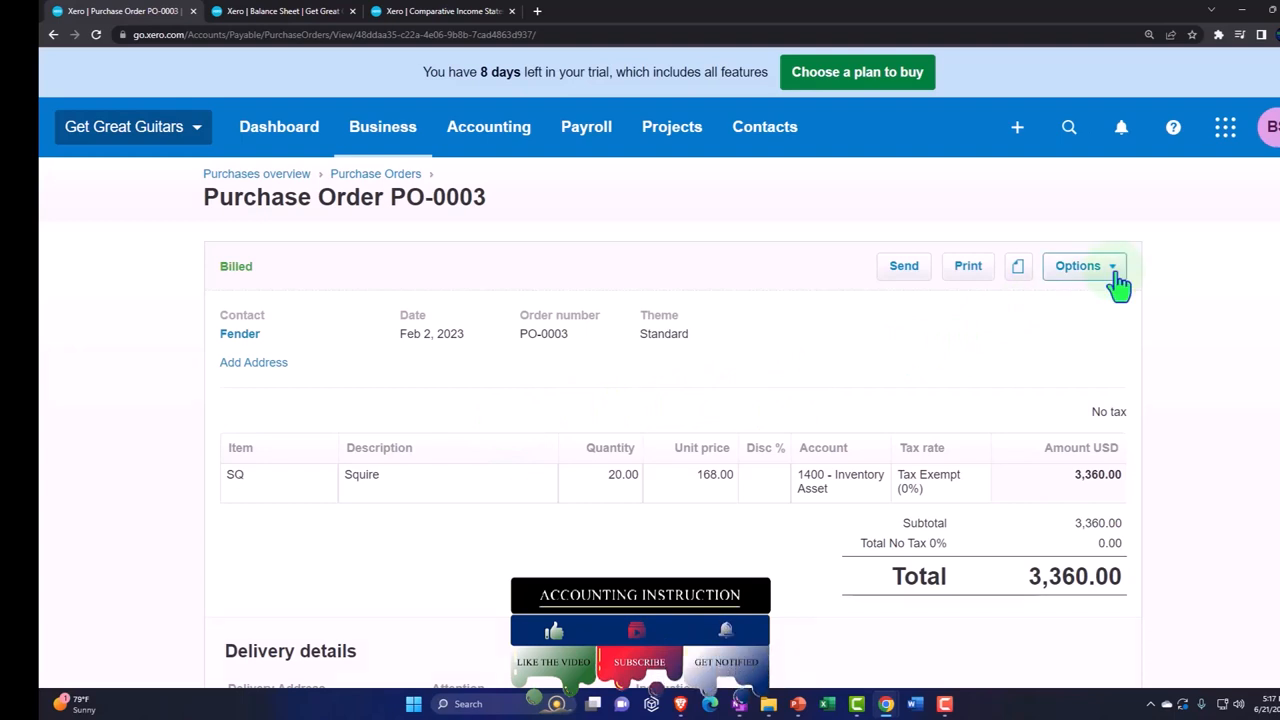
{"action": "left_click", "coordinate": [1078, 265]}
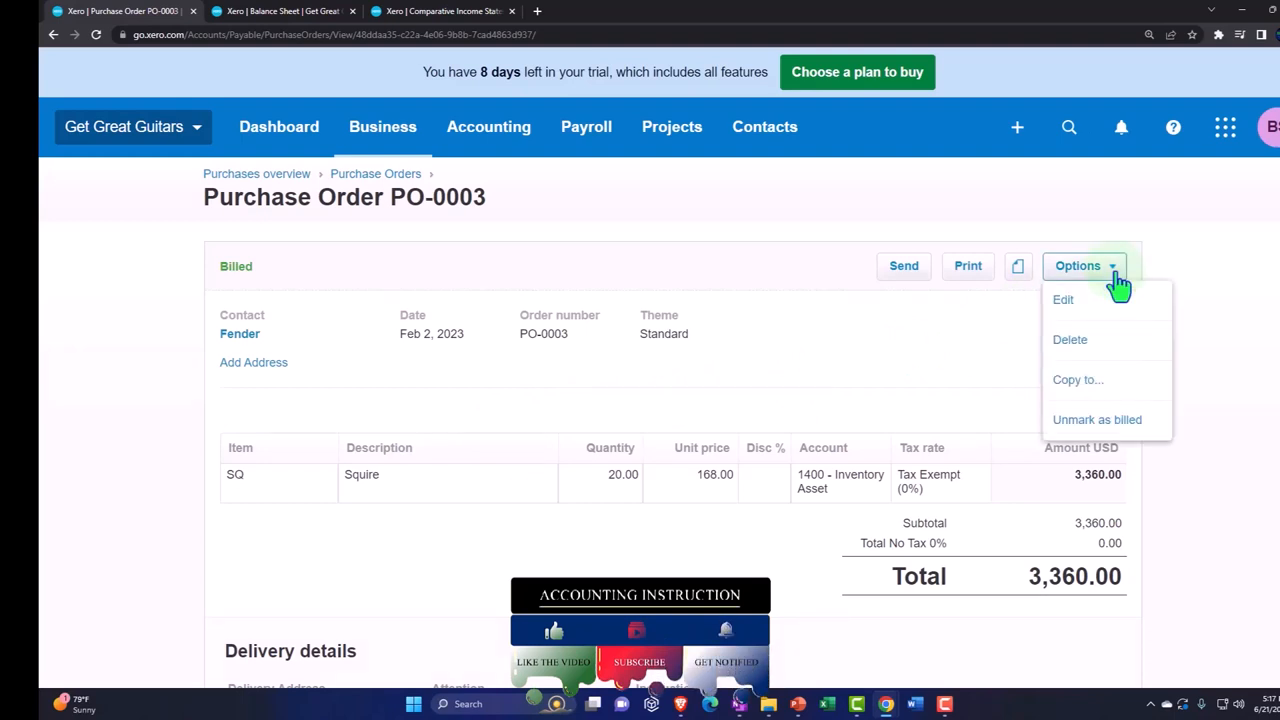
{"action": "mouse_move", "coordinate": [1078, 380]}
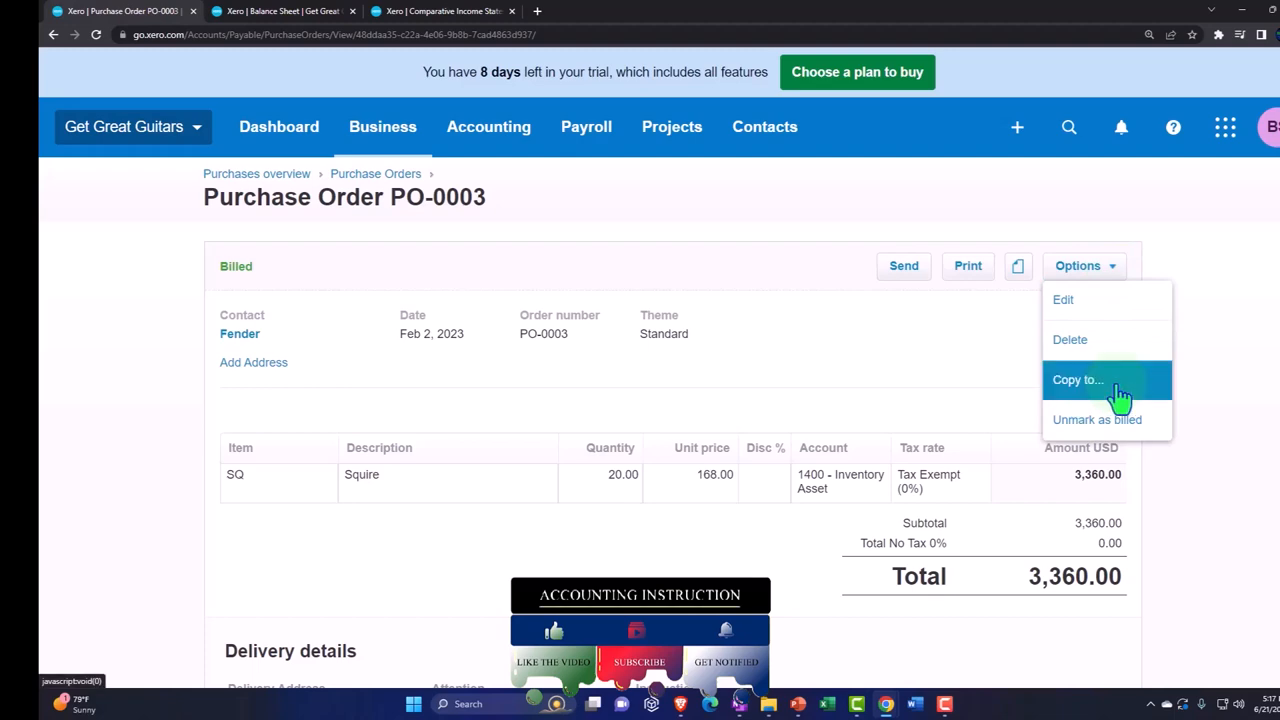
{"action": "left_click", "coordinate": [1078, 379]}
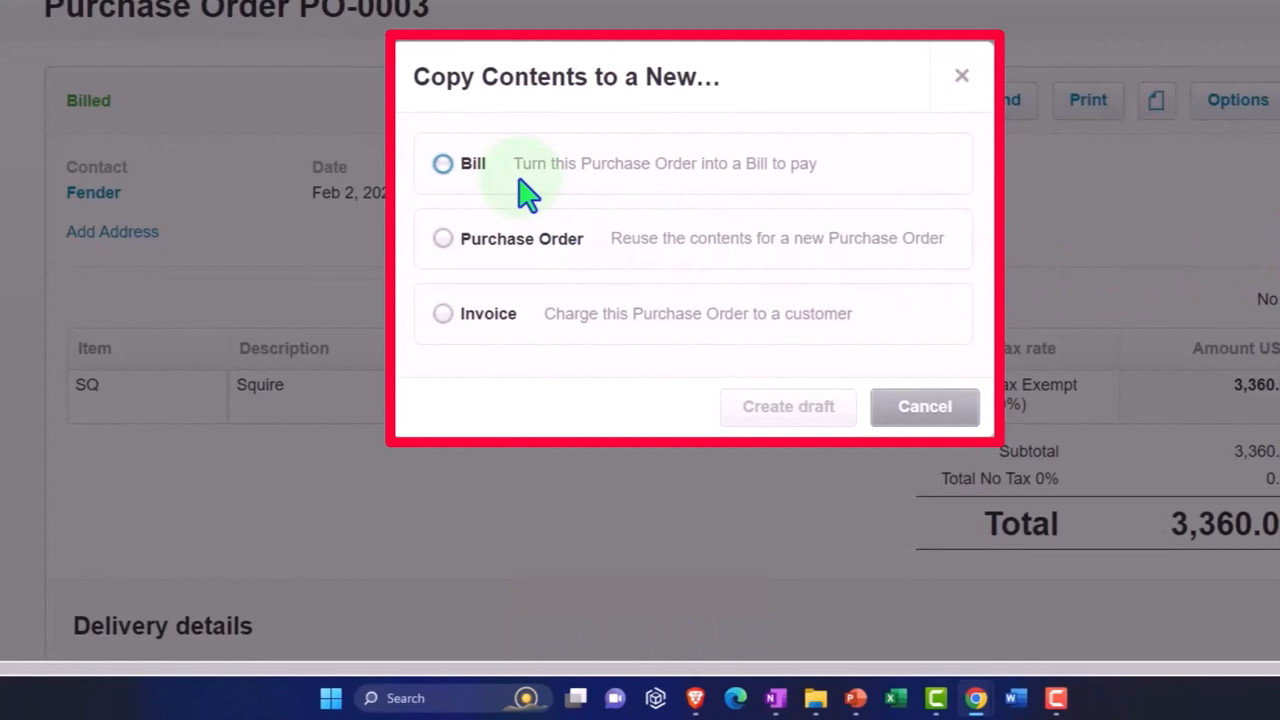
{"action": "mouse_move", "coordinate": [535, 295]}
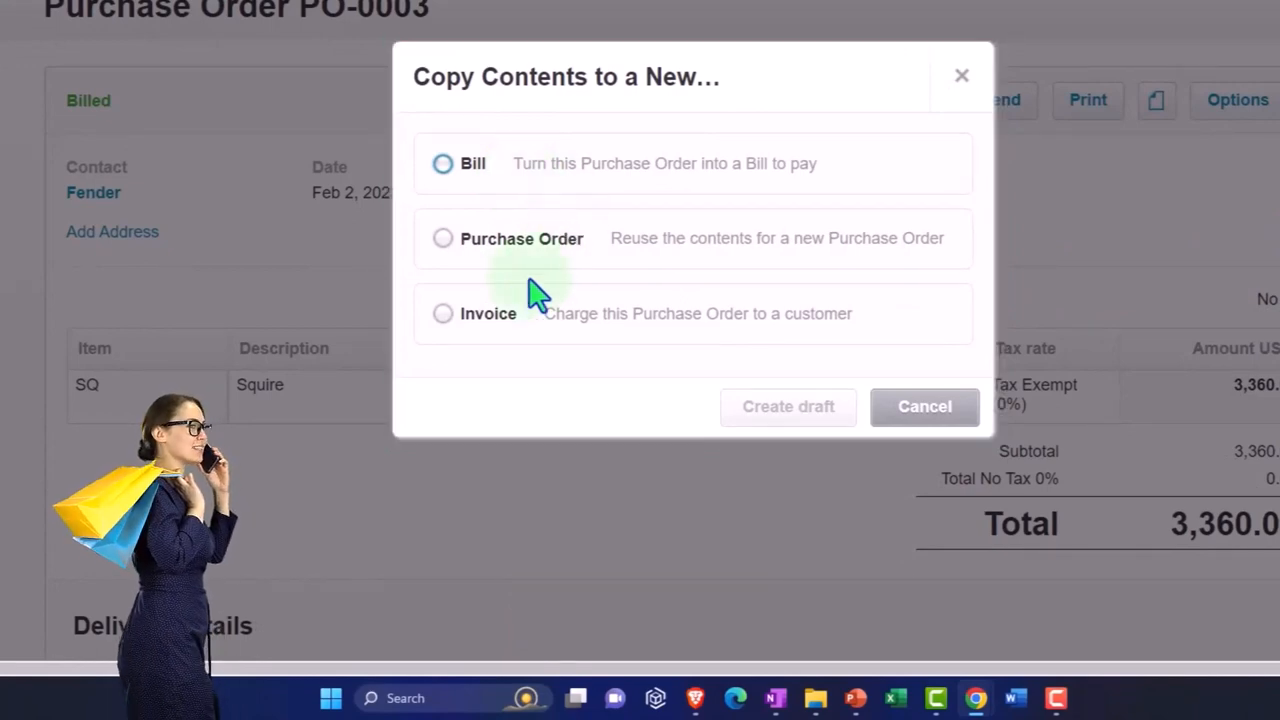
{"action": "left_click", "coordinate": [443, 313]}
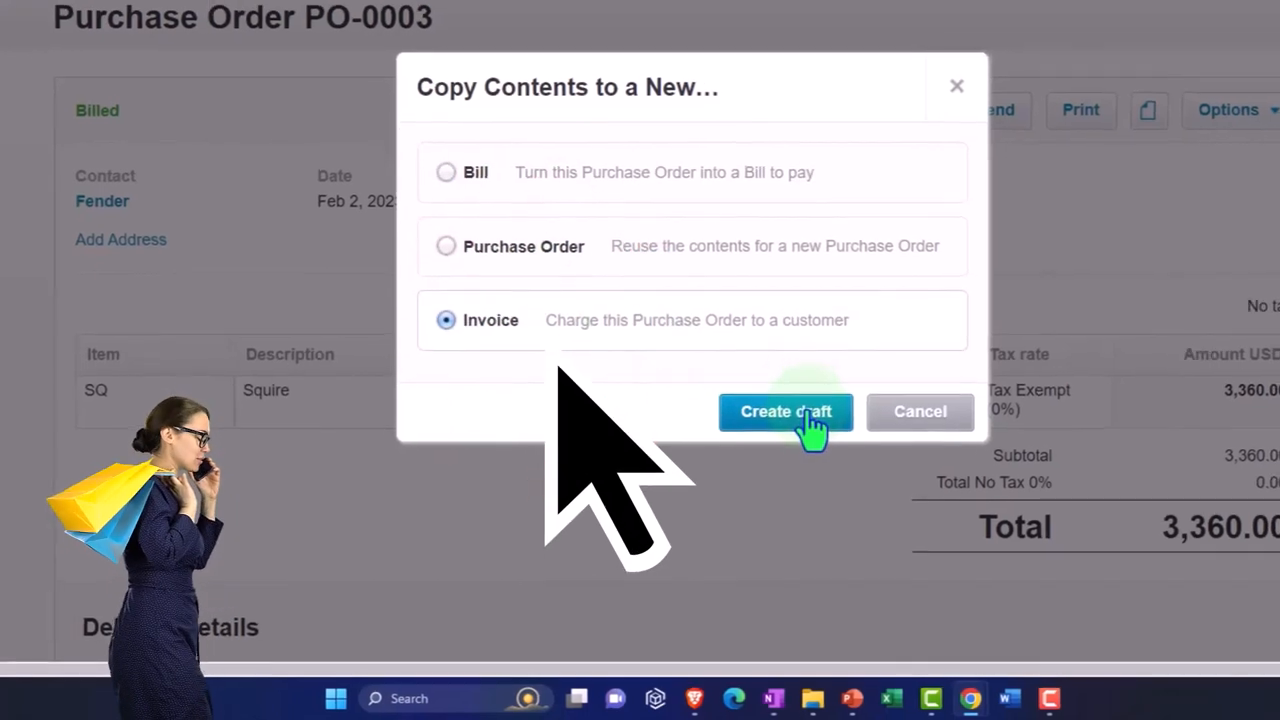
{"action": "left_click", "coordinate": [786, 411]}
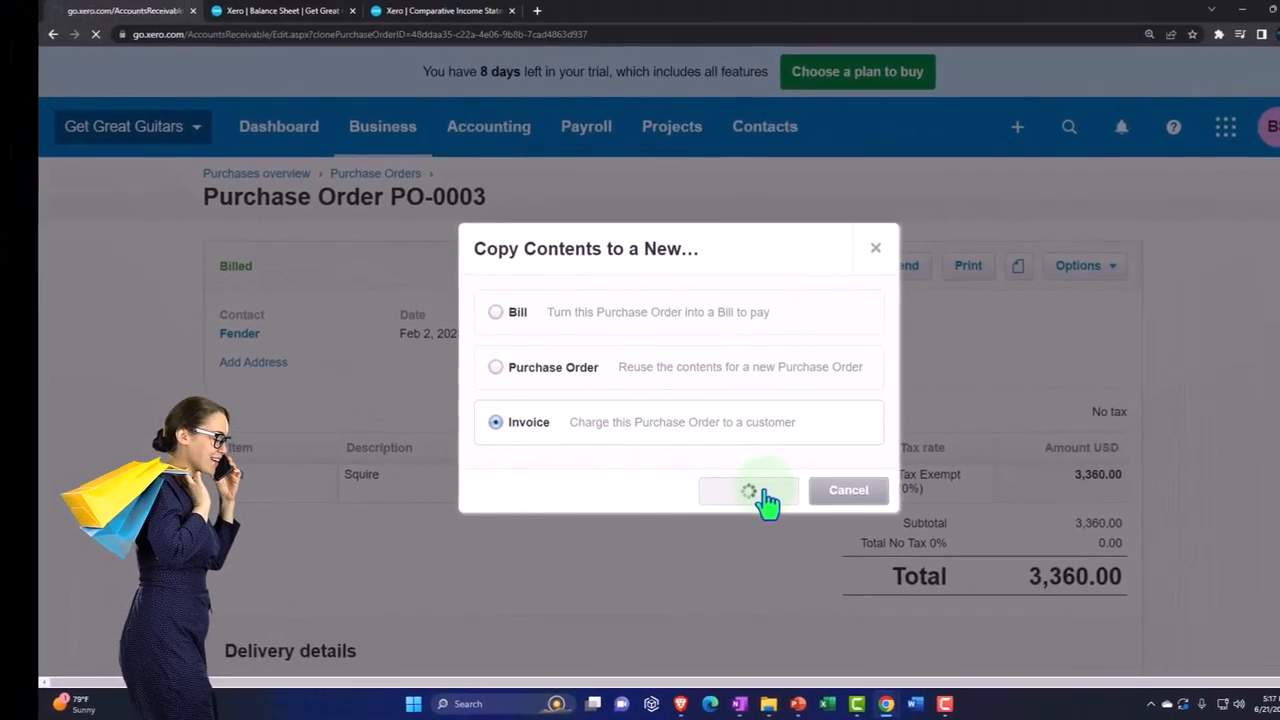
Set the invoice customer to New Music Stuff.
{"action": "left_click", "coordinate": [748, 490]}
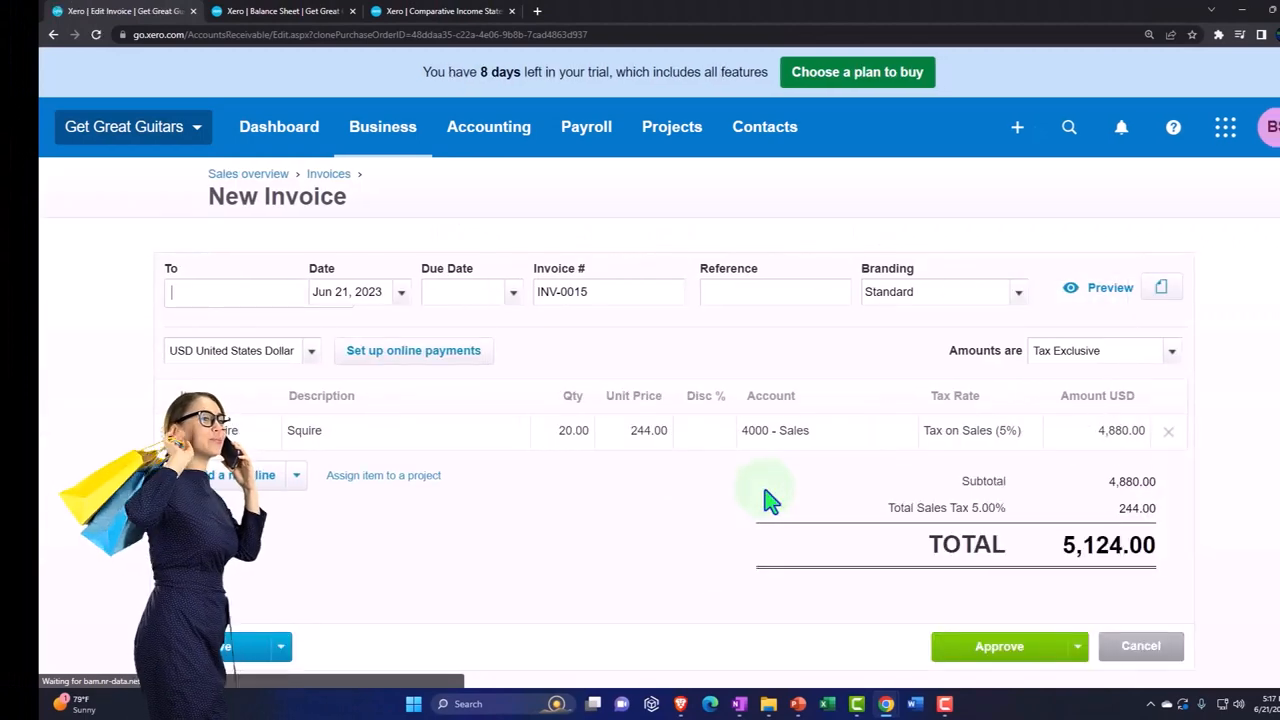
{"action": "left_click", "coordinate": [235, 291]}
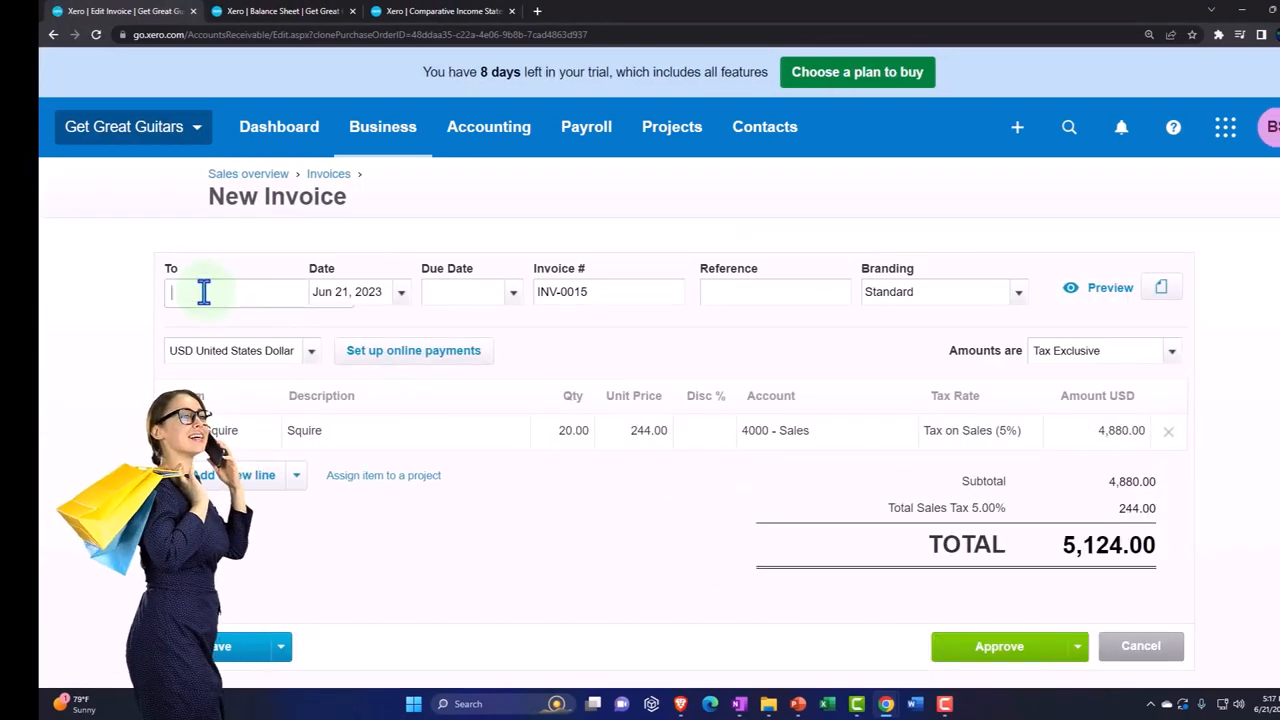
{"action": "type", "text": "N"}
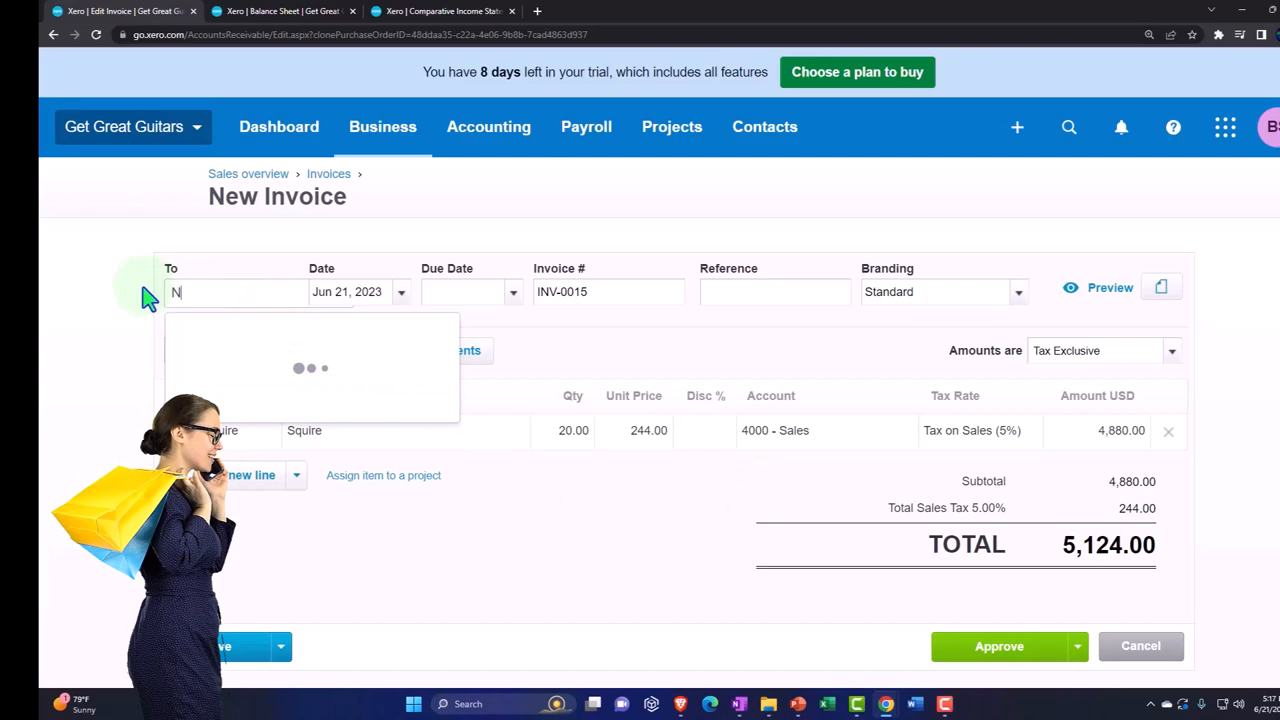
{"action": "type", "text": "ew Music"}
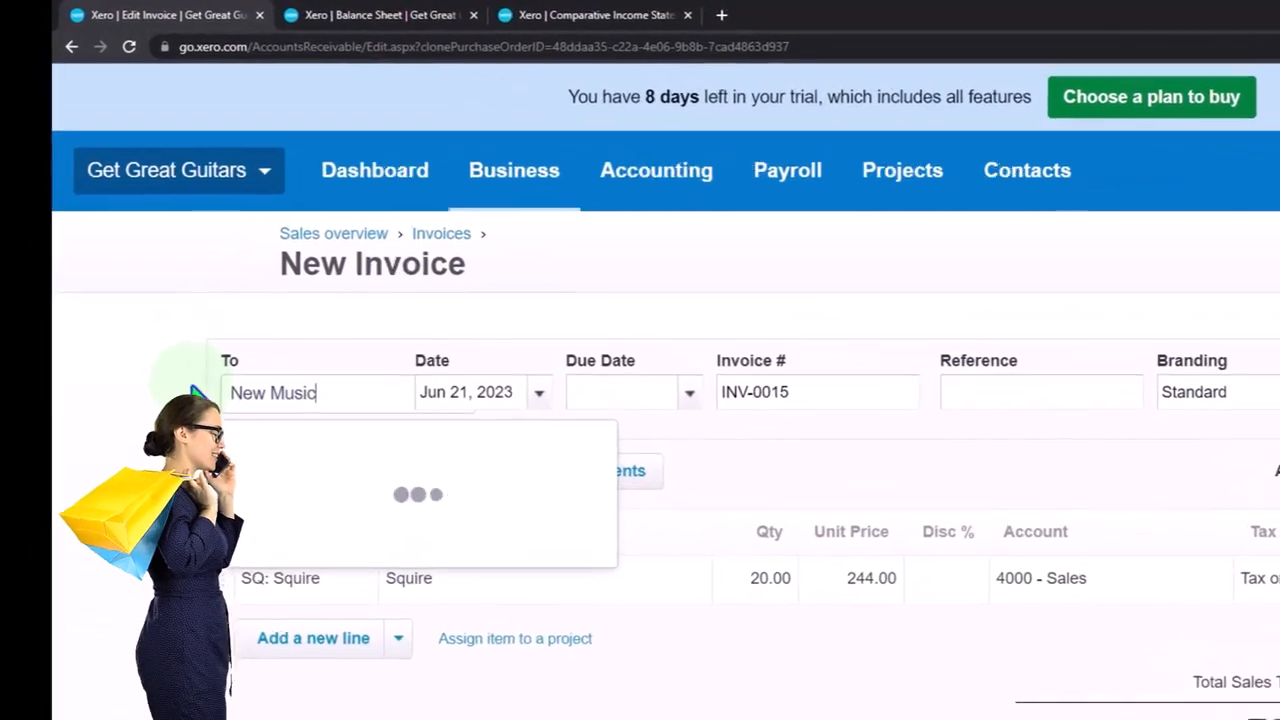
{"action": "type", "text": "Stuff"}
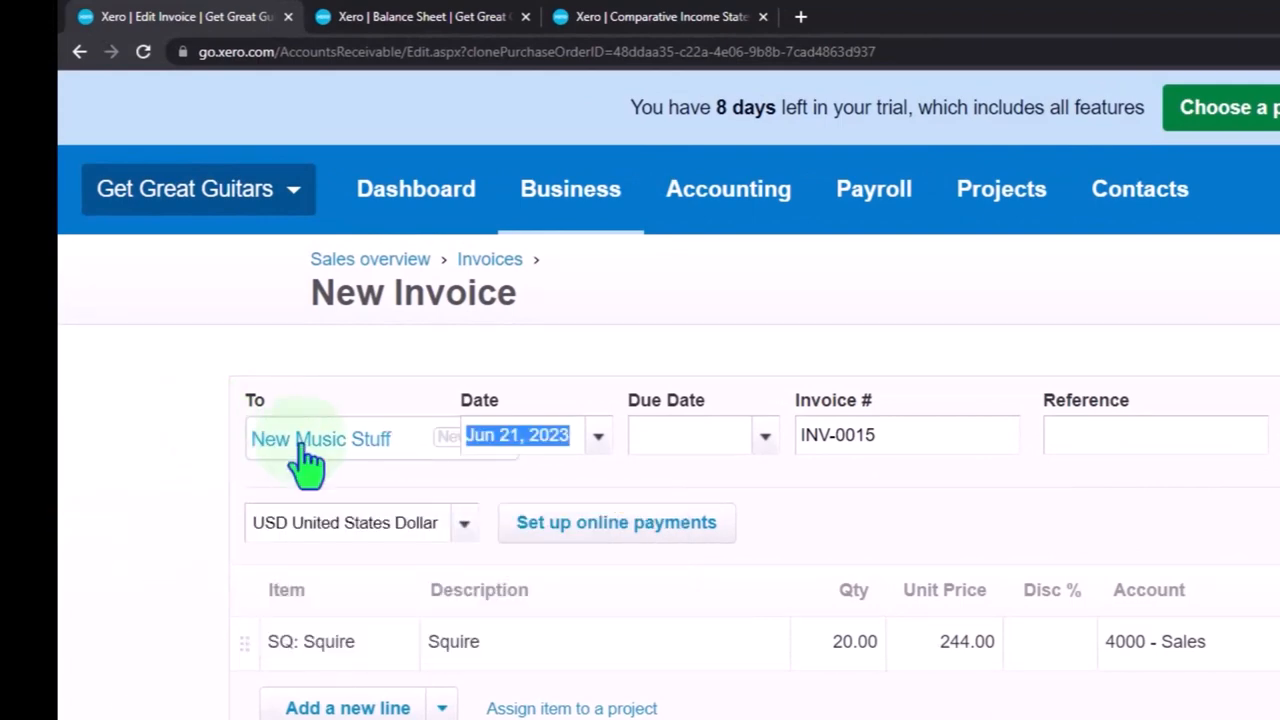
Date the invoice Feb 22, 2023 and review the Squire quantity and 244 unit price.
{"action": "left_click", "coordinate": [517, 435]}
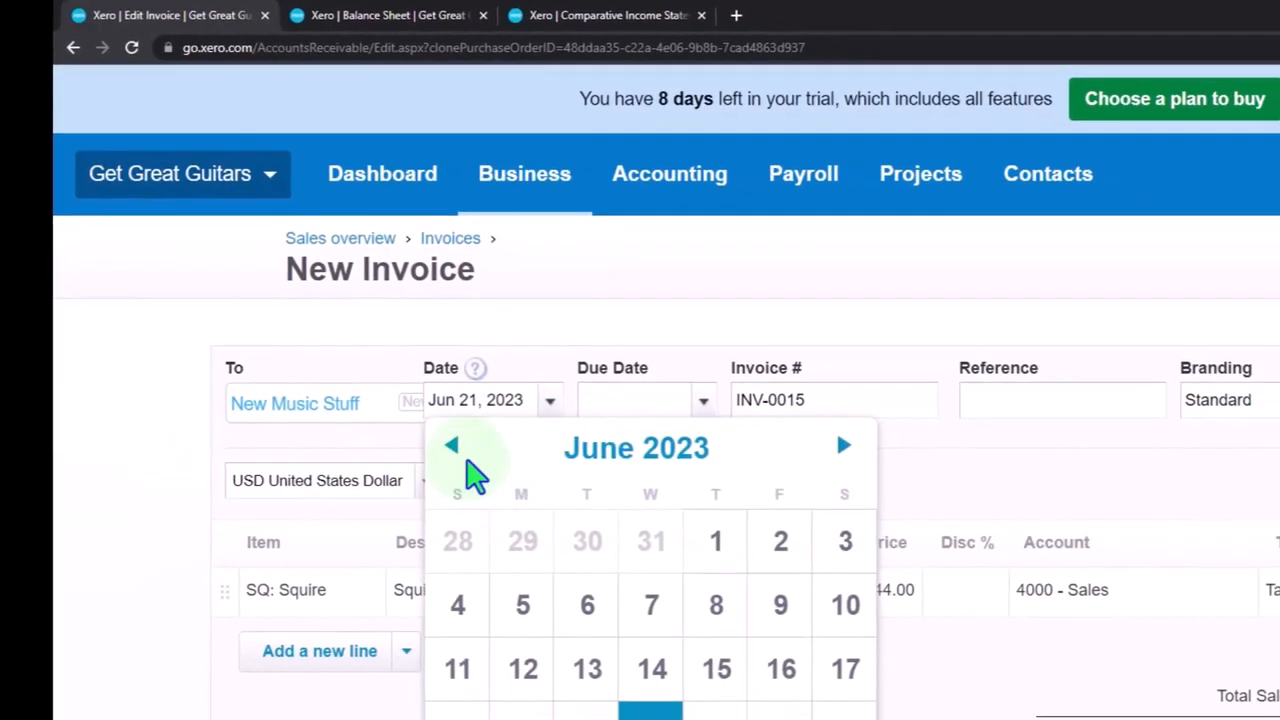
{"action": "left_click", "coordinate": [452, 445]}
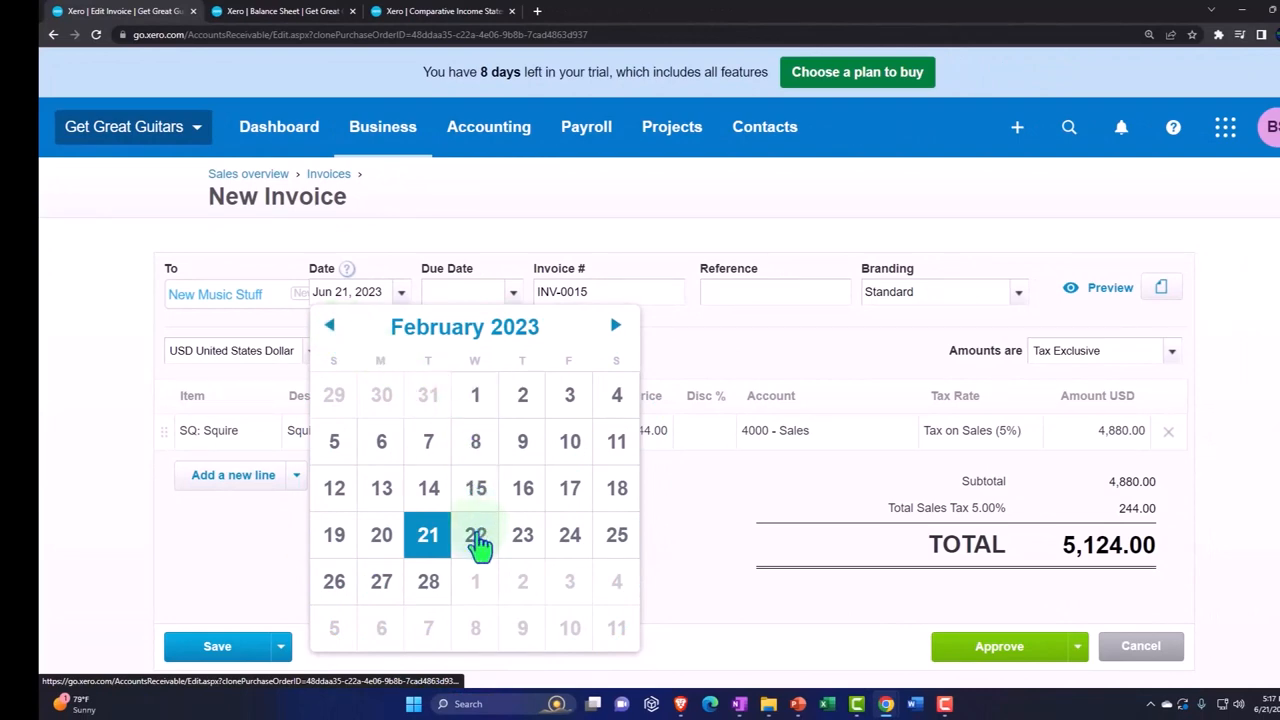
{"action": "left_click", "coordinate": [475, 534]}
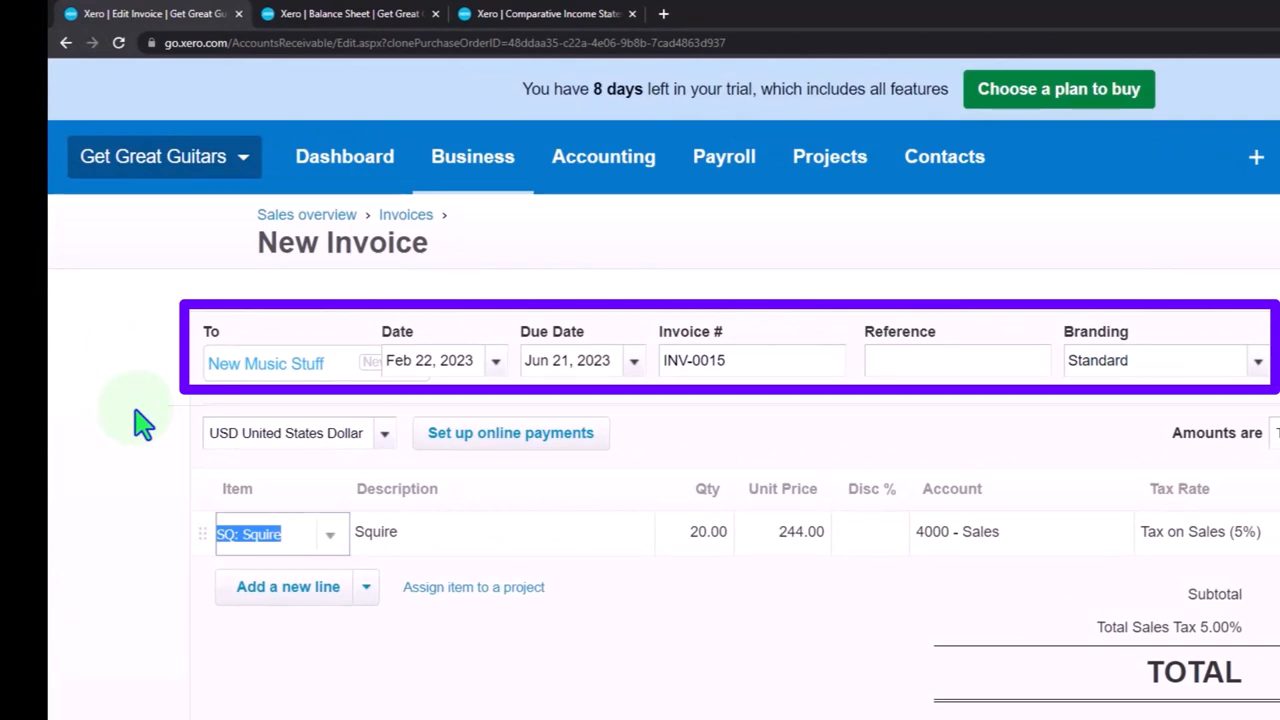
{"action": "left_click", "coordinate": [695, 531]}
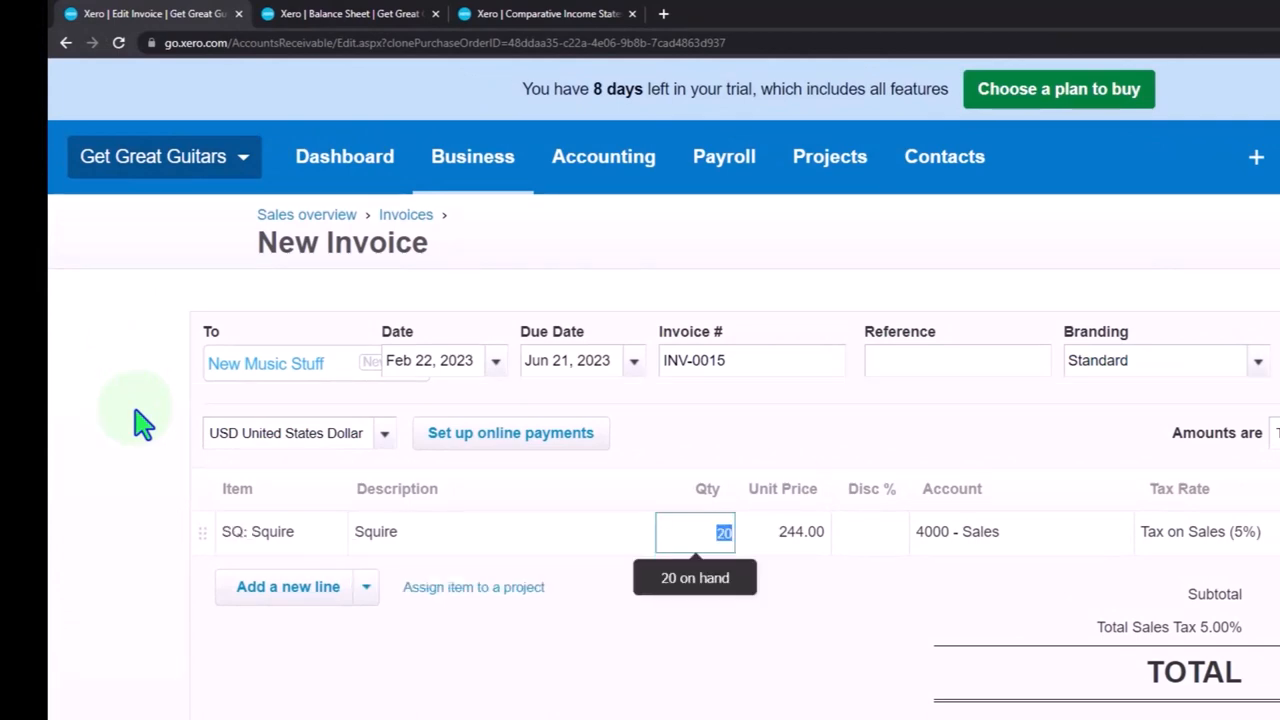
{"action": "left_click", "coordinate": [783, 531]}
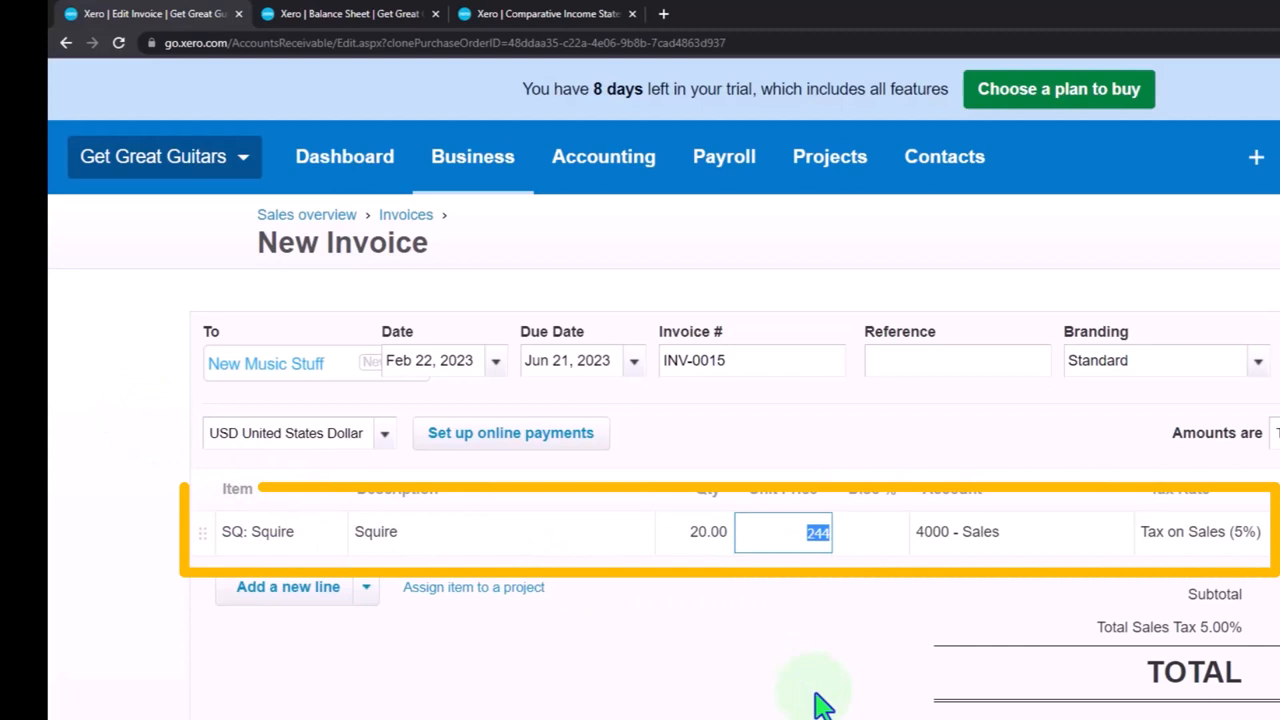
{"action": "key", "text": "tab"}
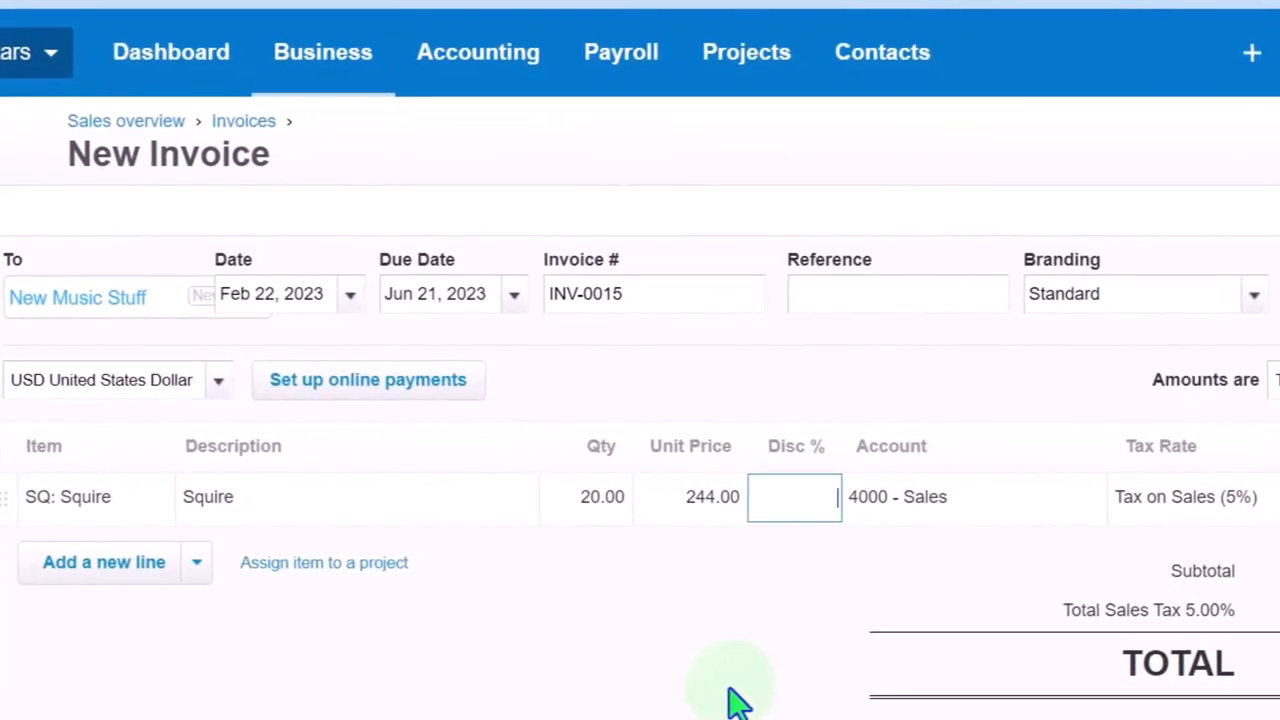
{"action": "mouse_move", "coordinate": [300, 540]}
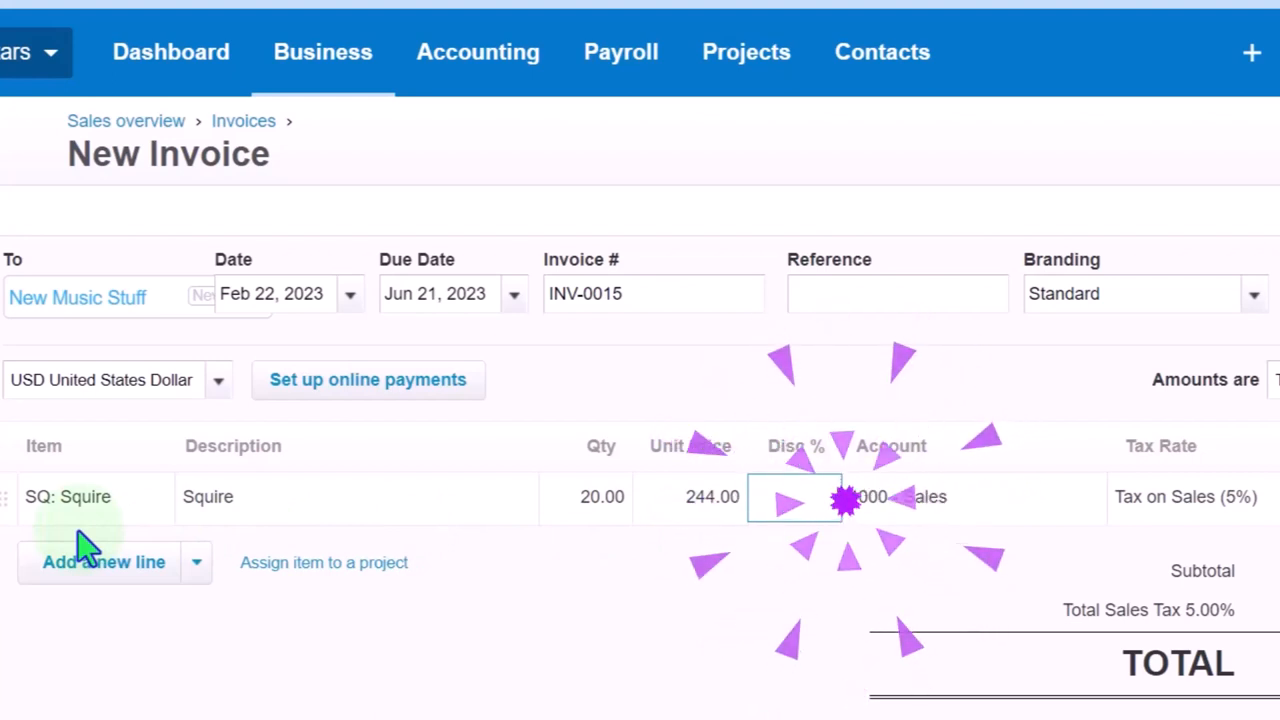
Review the invoice lines and approve INV-0015 totalling 5,124.00.
{"action": "left_click", "coordinate": [793, 496]}
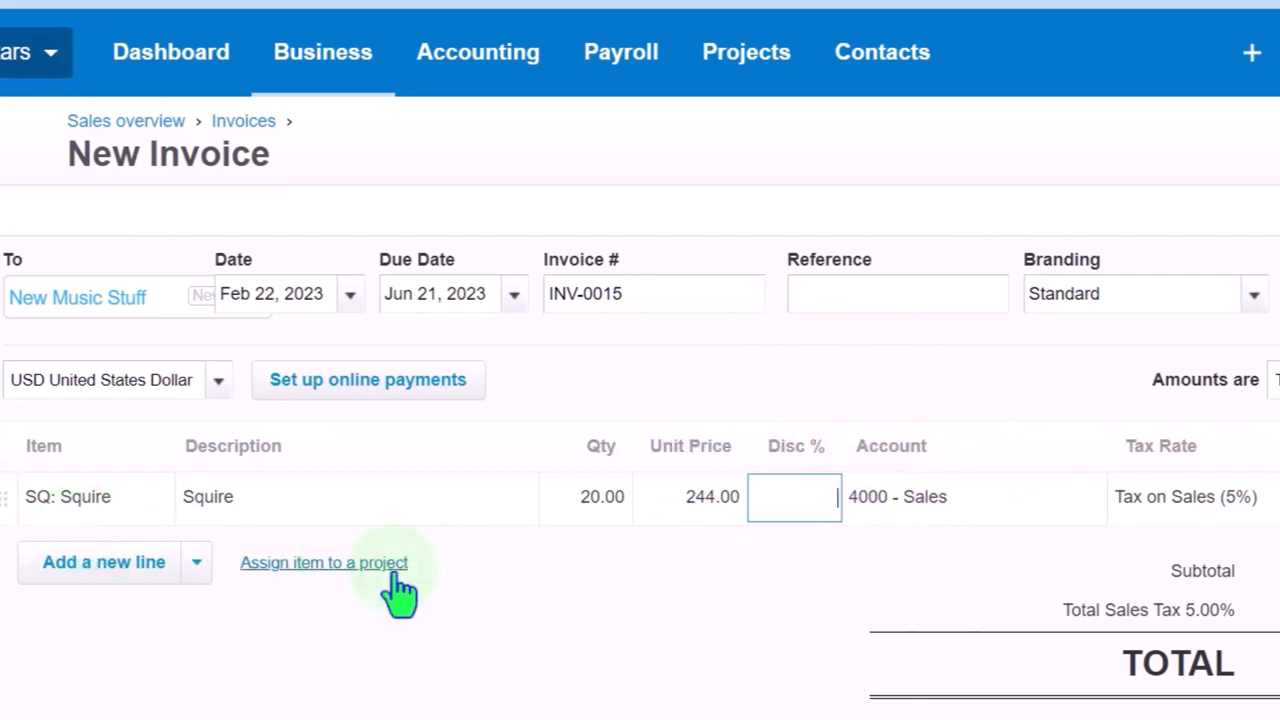
{"action": "mouse_move", "coordinate": [670, 585]}
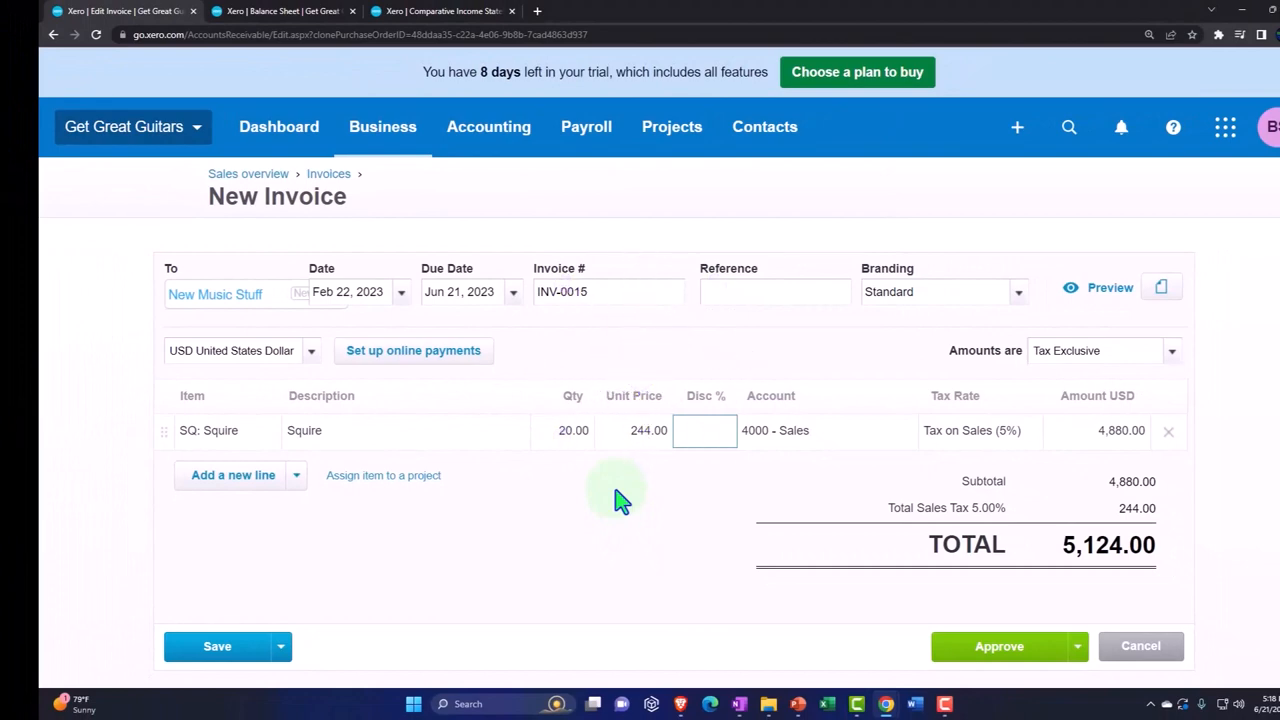
{"action": "mouse_move", "coordinate": [415, 462]}
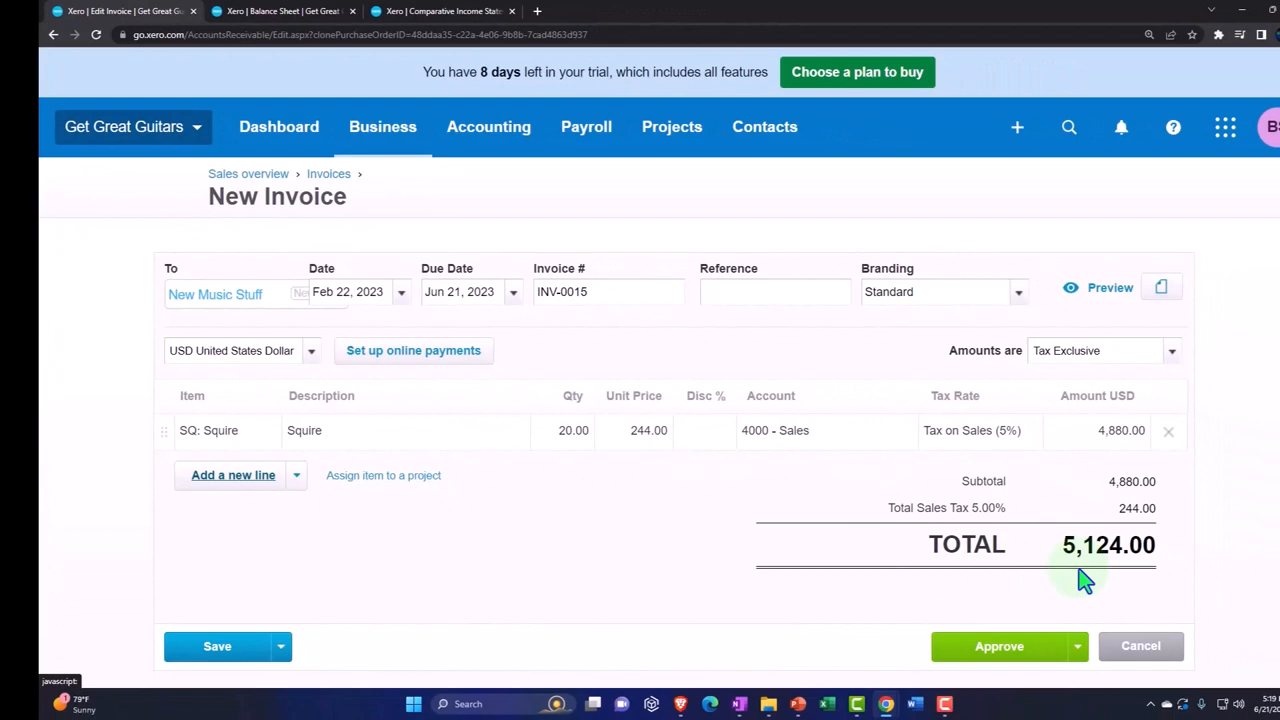
{"action": "scroll", "scroll_direction": "down", "scroll_amount": 3}
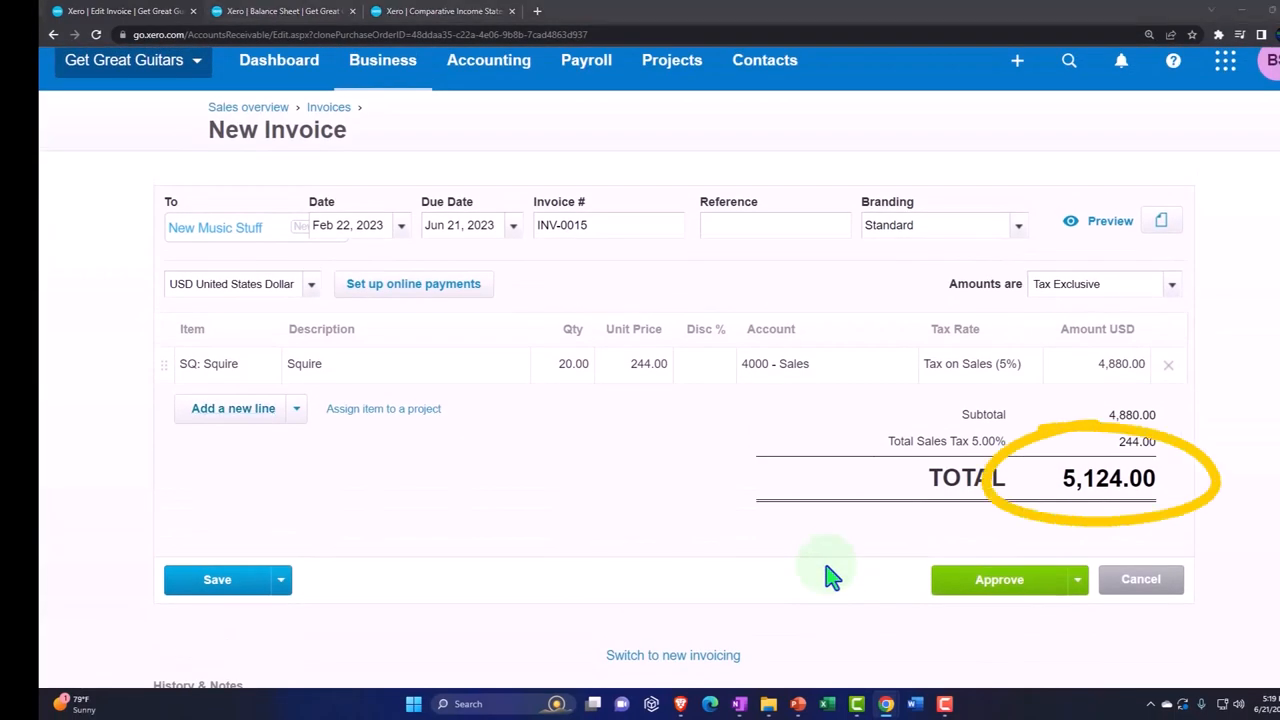
{"action": "mouse_move", "coordinate": [790, 575]}
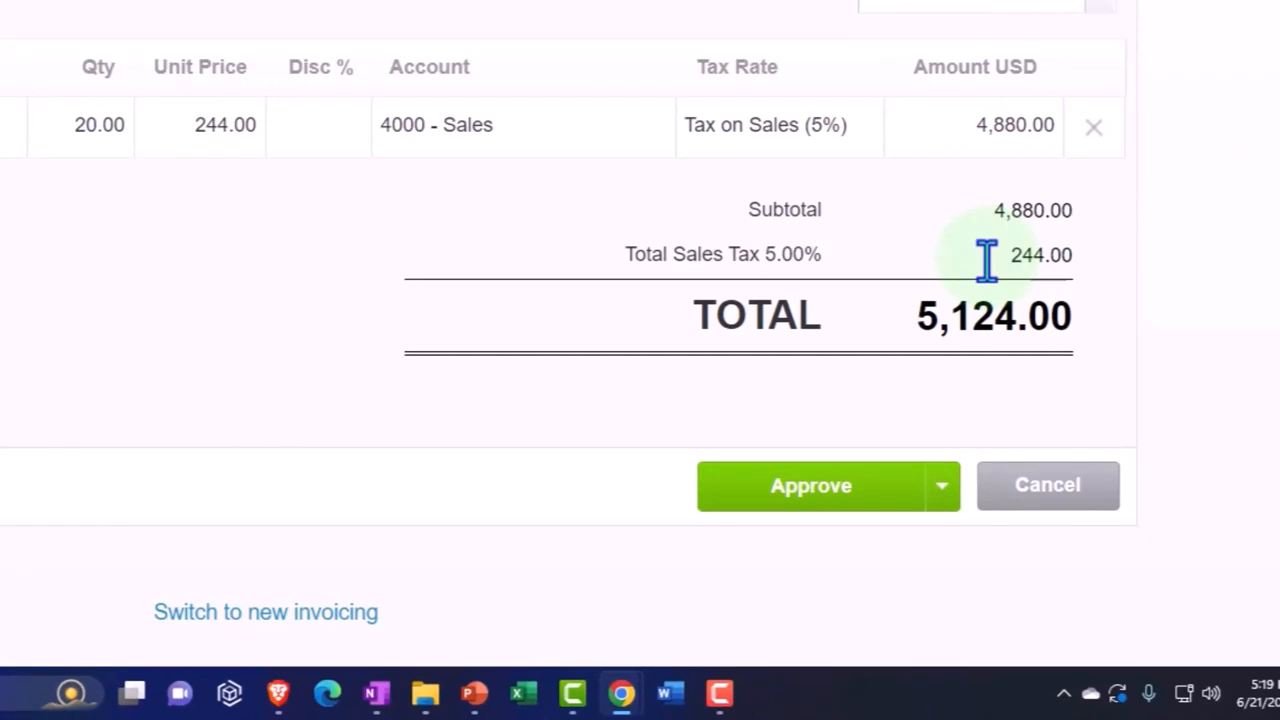
{"action": "mouse_move", "coordinate": [1005, 165]}
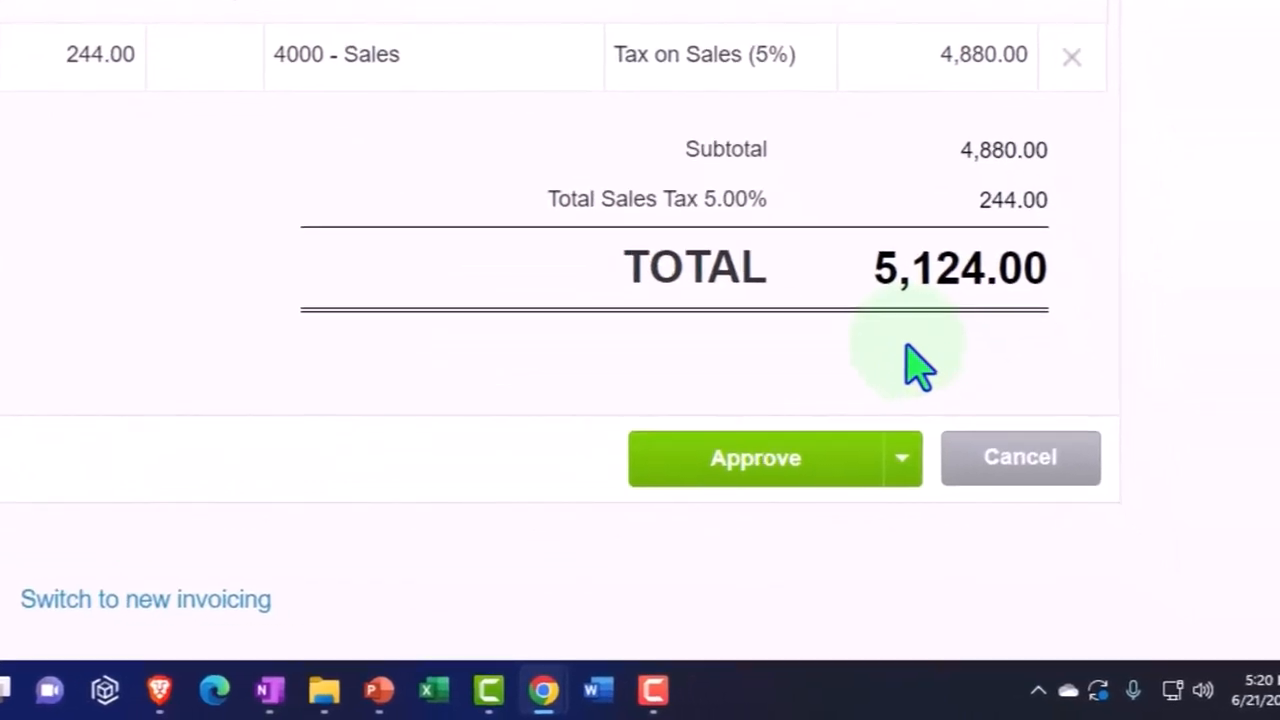
{"action": "mouse_move", "coordinate": [835, 350]}
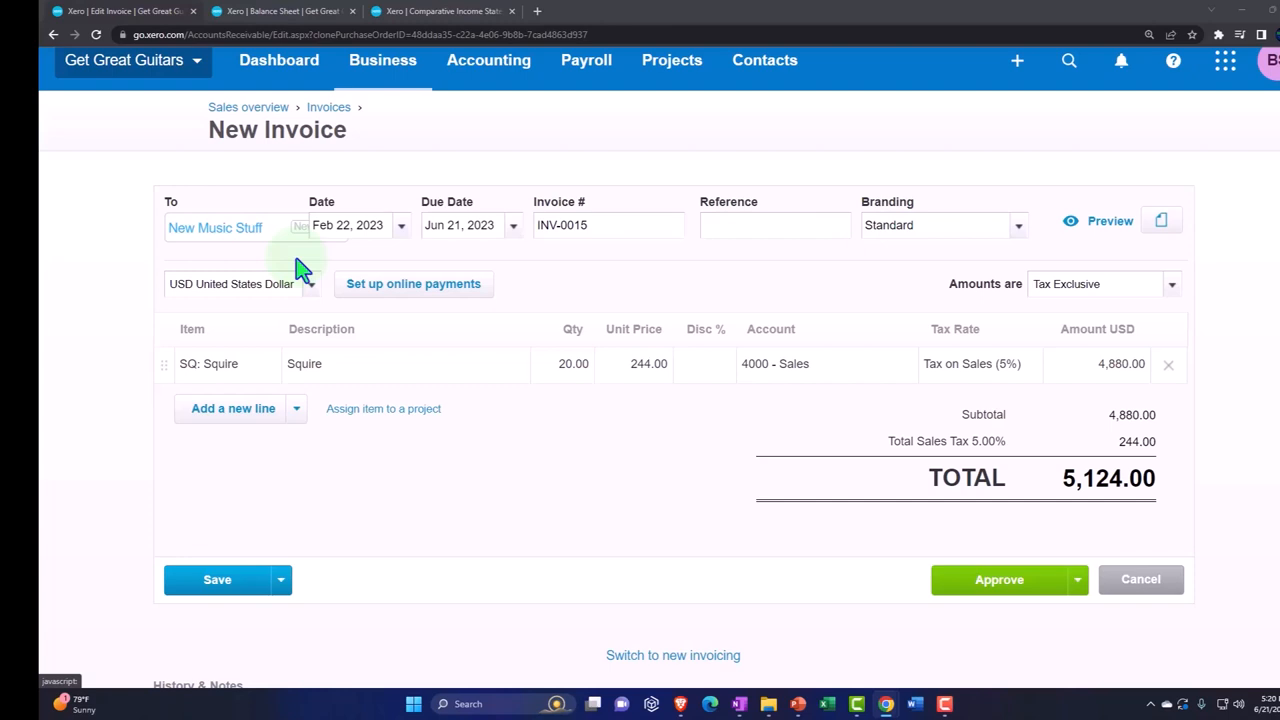
{"action": "mouse_move", "coordinate": [333, 403]}
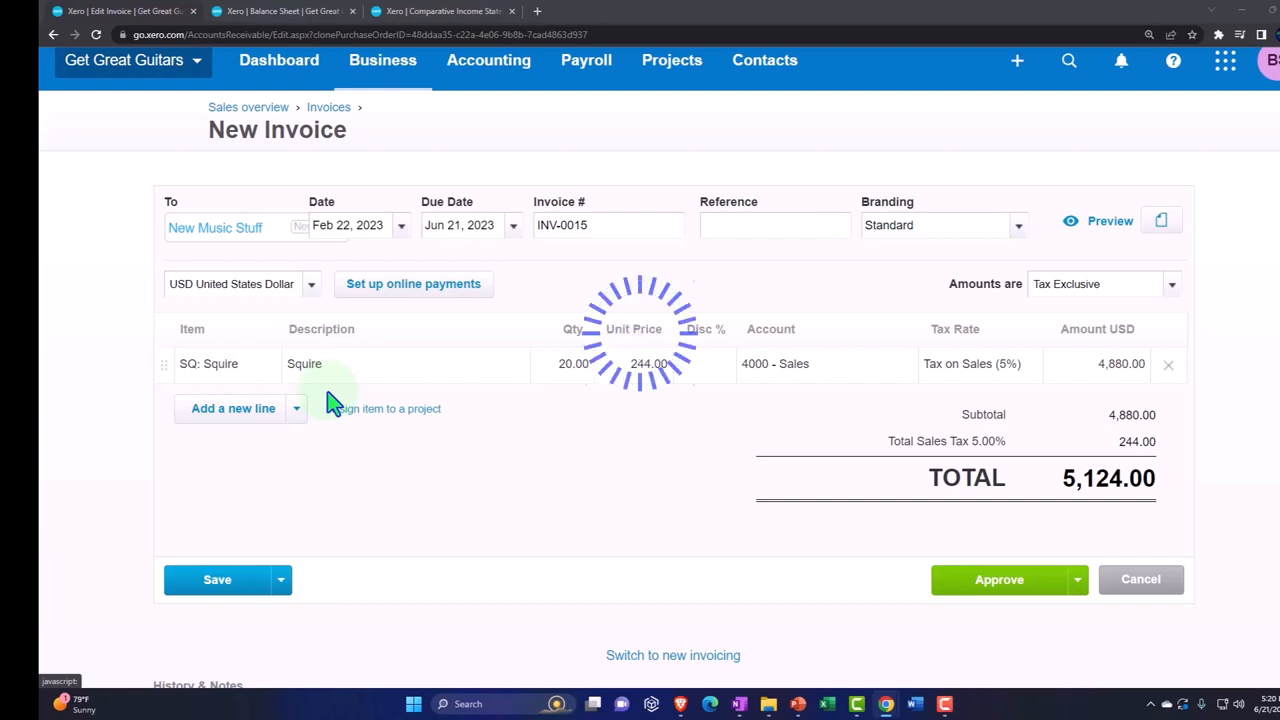
{"action": "left_click", "coordinate": [999, 579]}
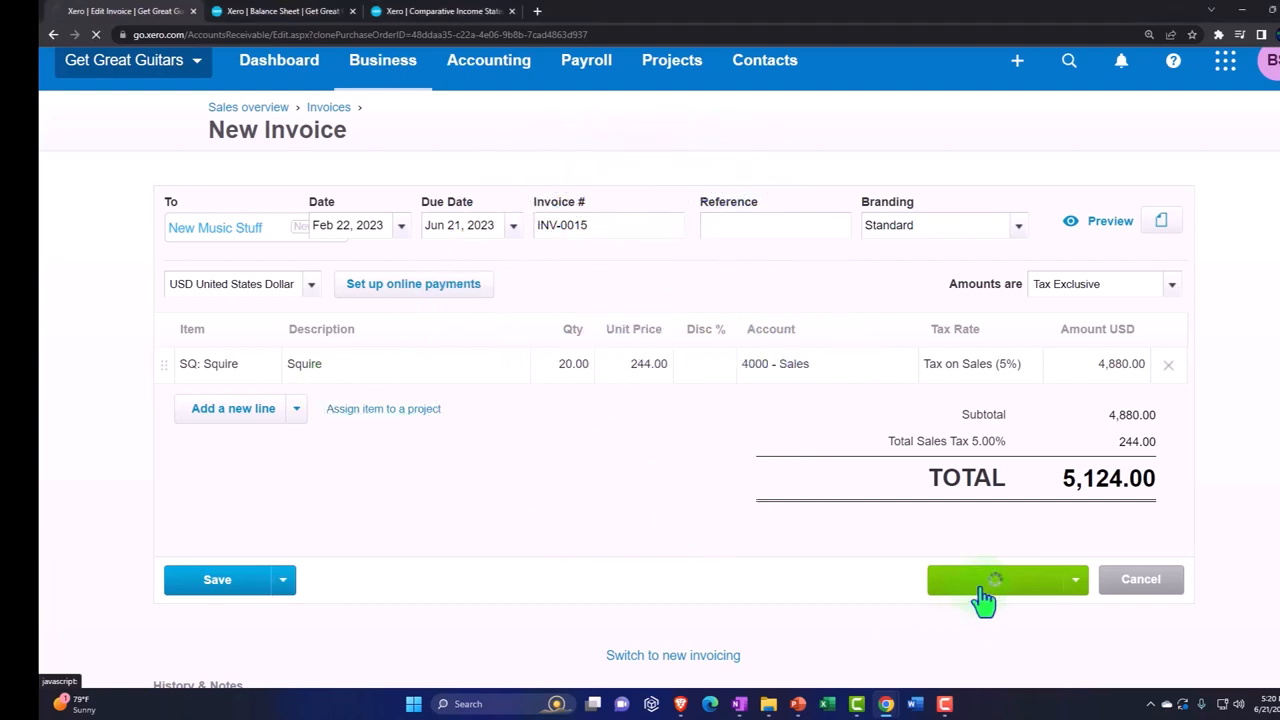
{"action": "left_click", "coordinate": [995, 579]}
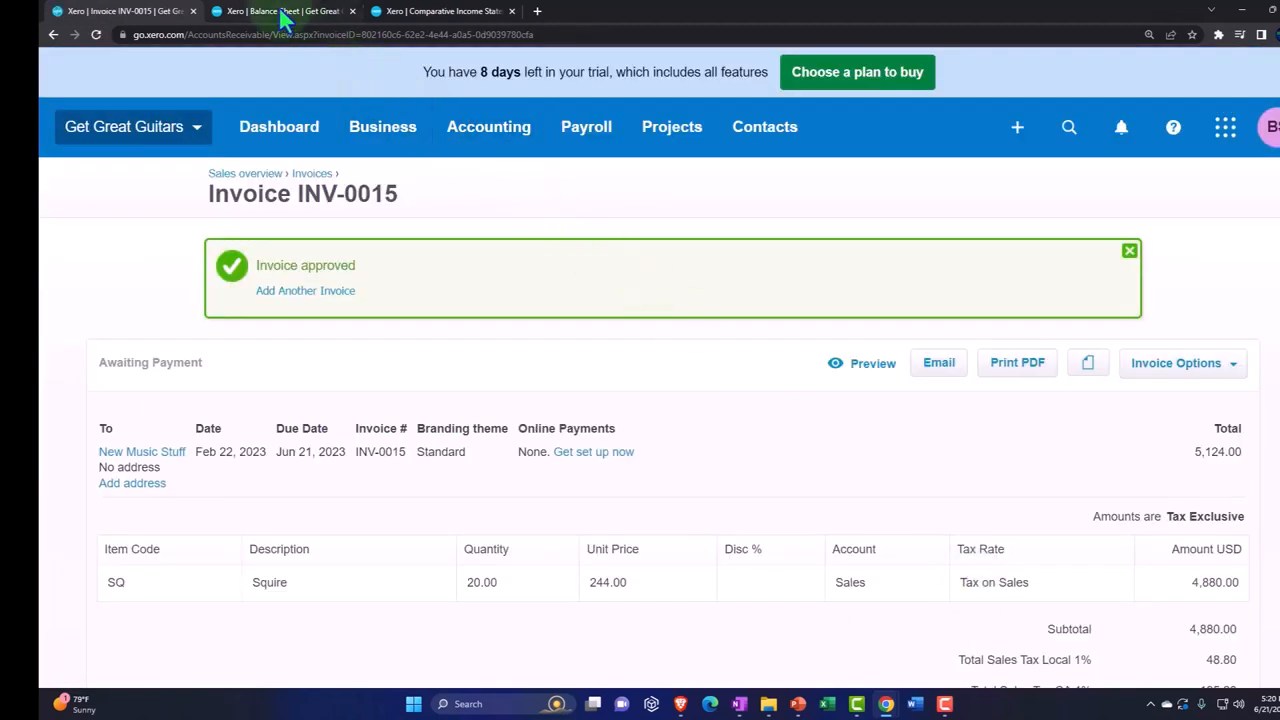
On the Balance Sheet tab, scroll the receivables to the INV-0015 row for 5,124.00.
{"action": "left_click", "coordinate": [285, 11]}
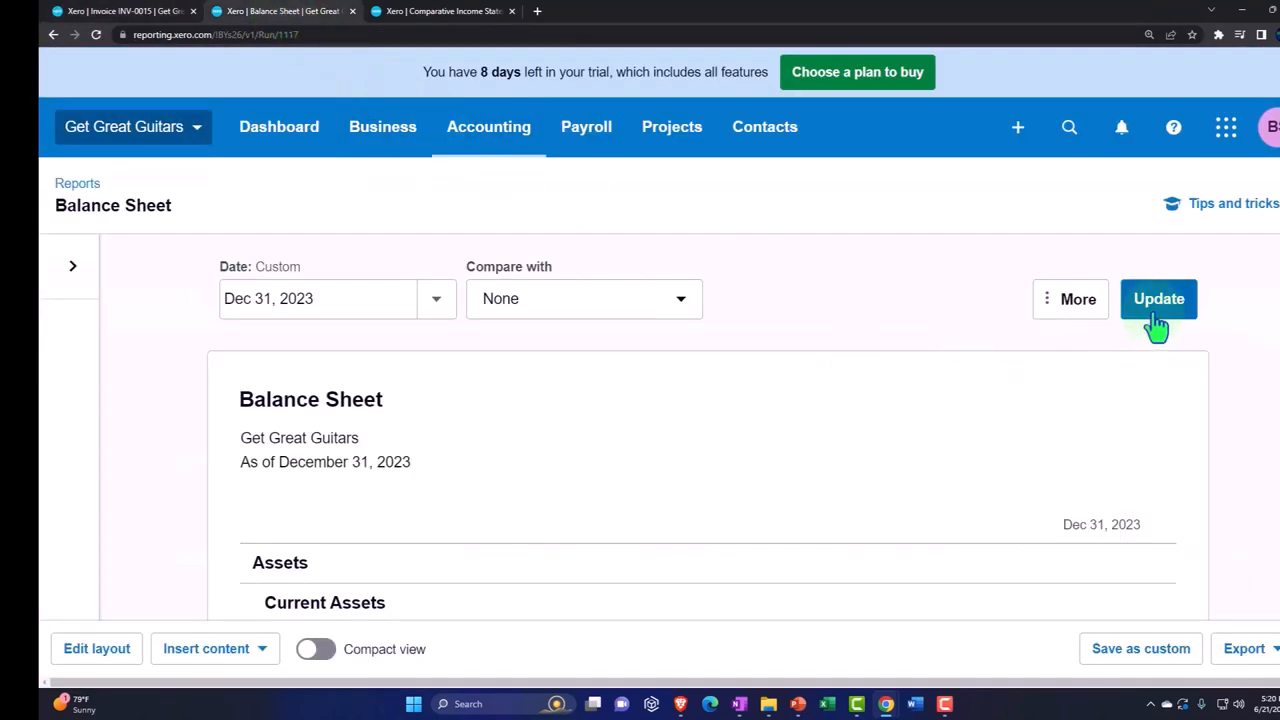
{"action": "mouse_move", "coordinate": [1025, 347]}
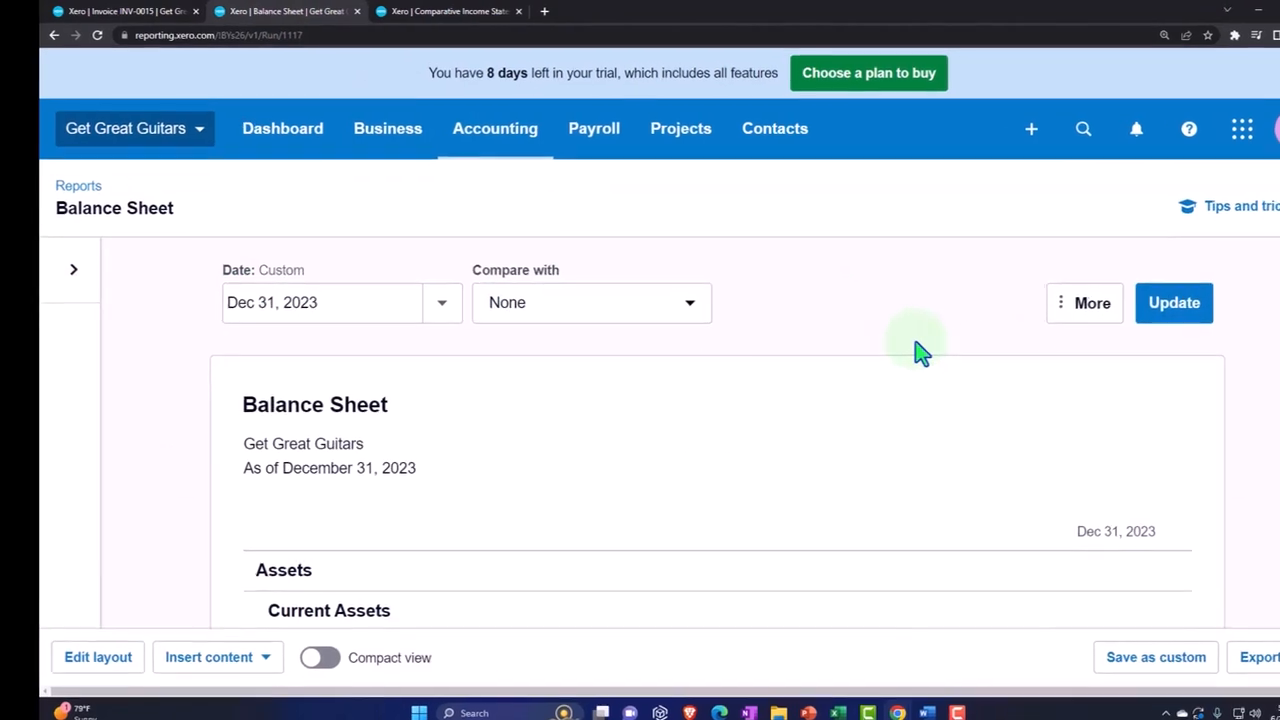
{"action": "scroll", "scroll_direction": "down", "scroll_amount": 3}
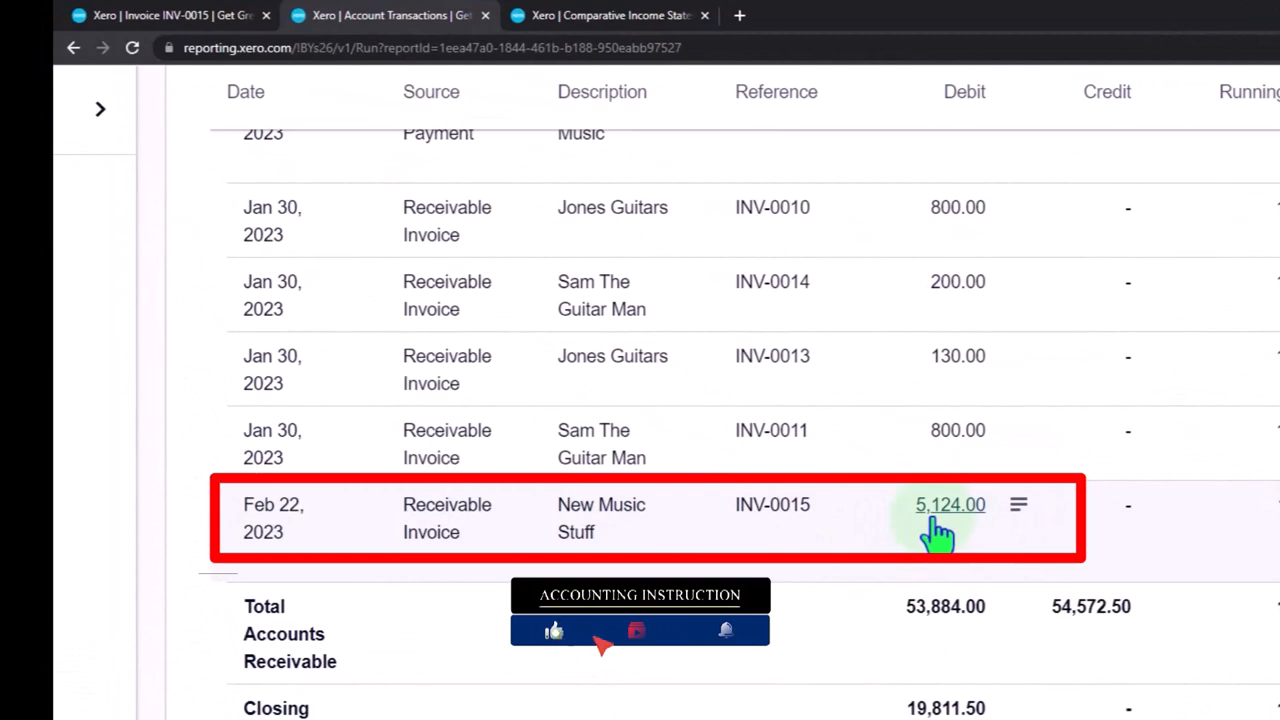
{"action": "scroll", "scroll_direction": "up", "scroll_amount": 3}
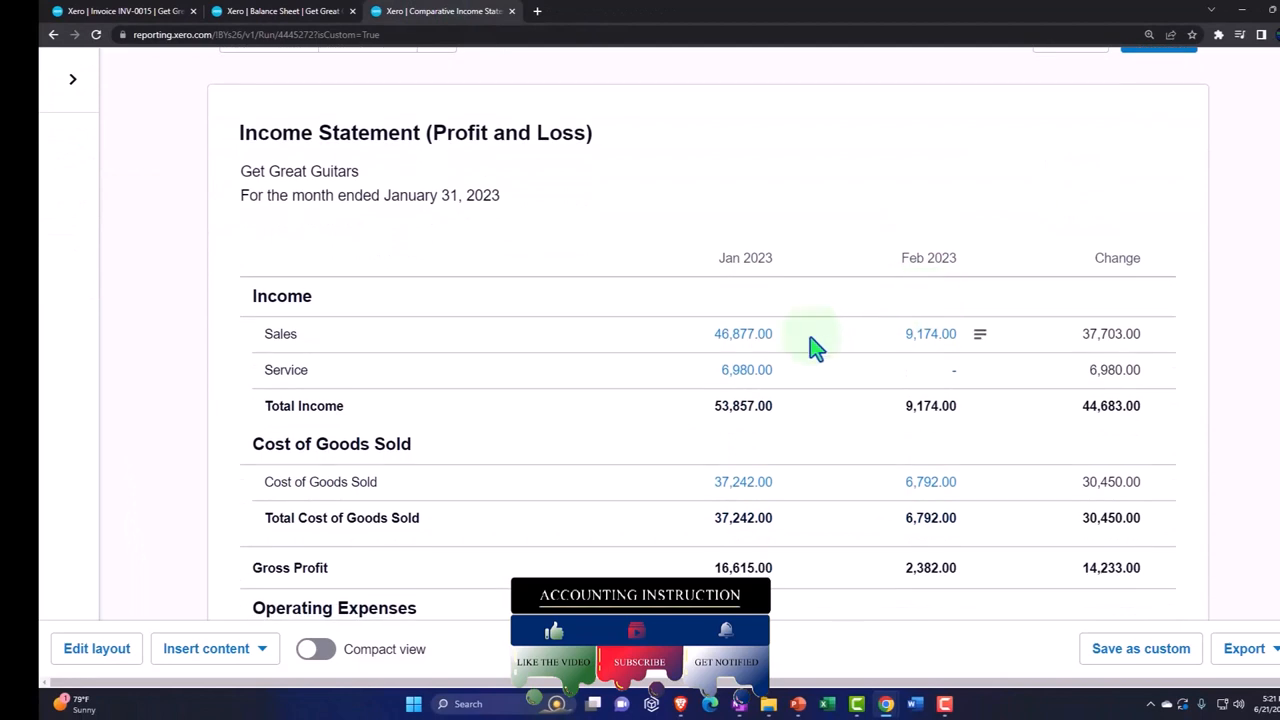
{"action": "mouse_move", "coordinate": [930, 334]}
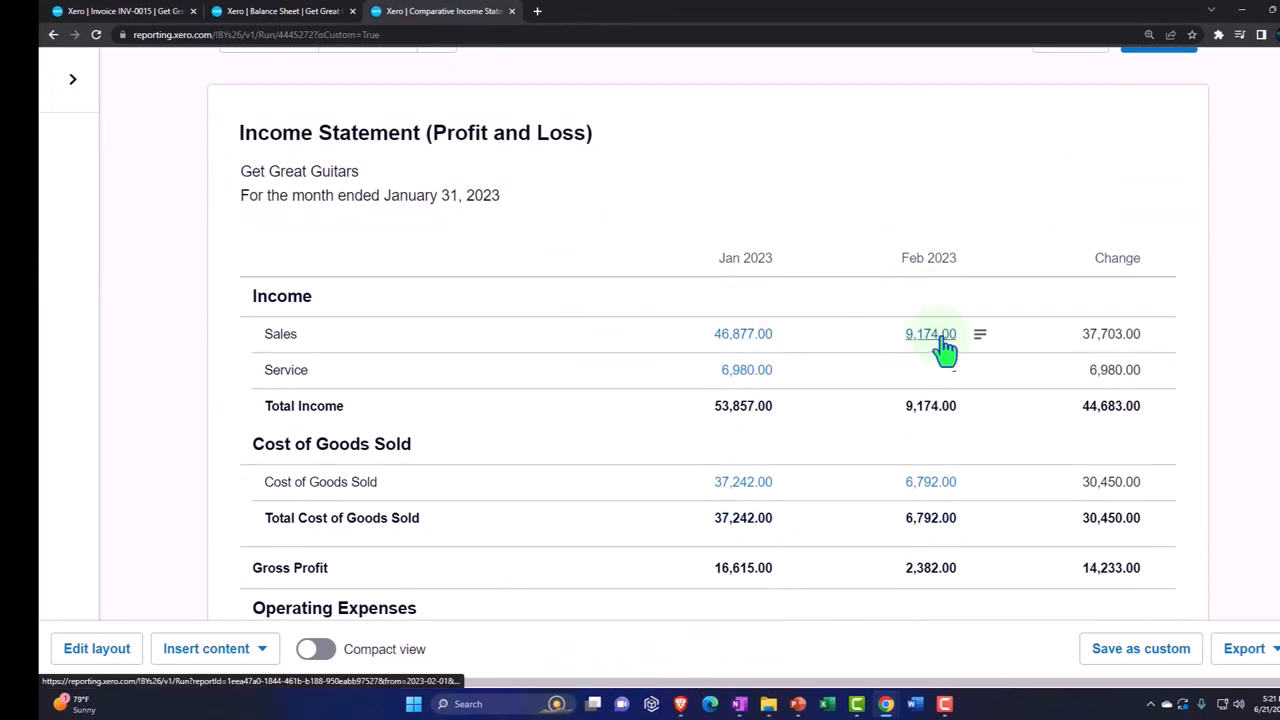
Drill into the Feb 2023 Sales figure of 9,174.00.
{"action": "left_click", "coordinate": [930, 333]}
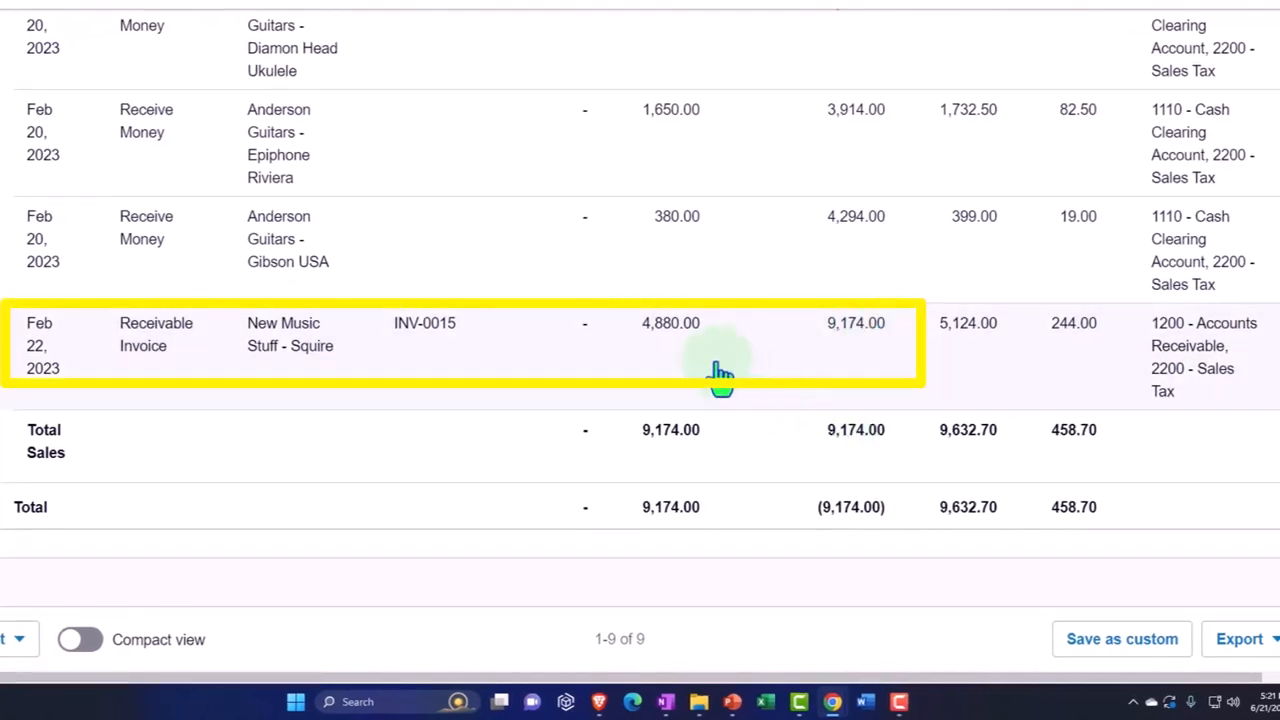
{"action": "mouse_move", "coordinate": [670, 323]}
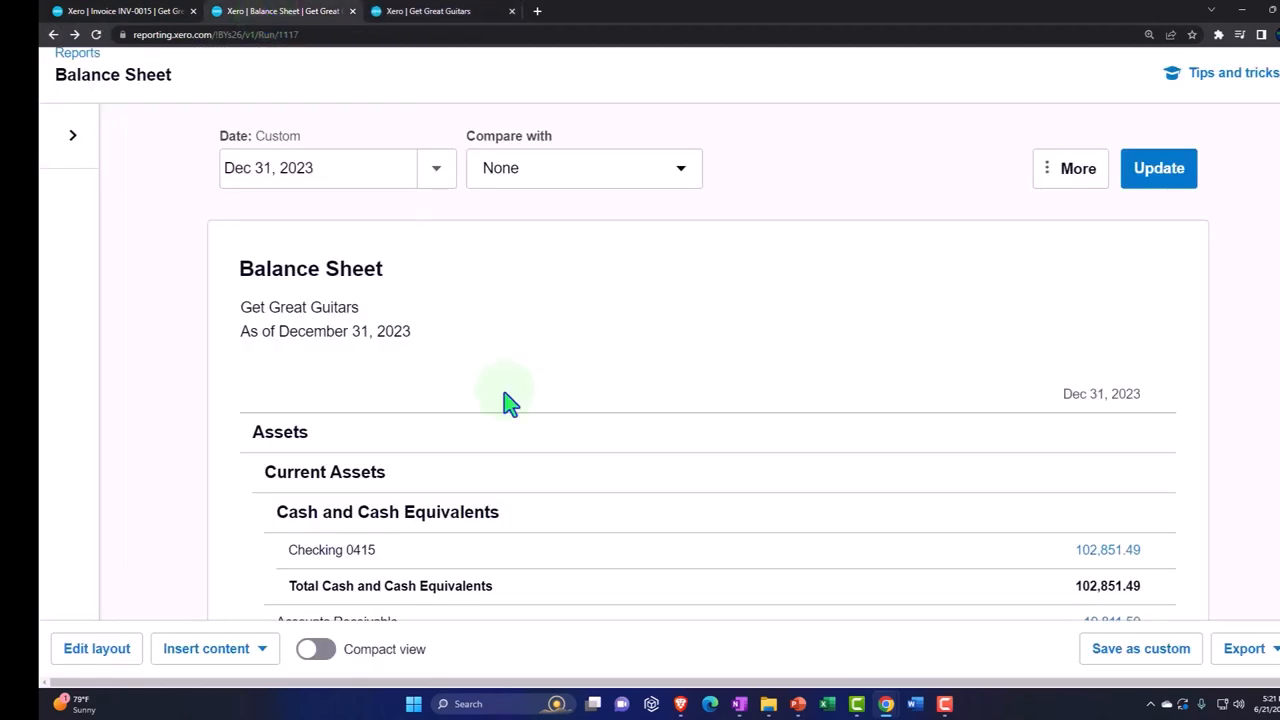
{"action": "scroll", "scroll_direction": "down", "scroll_amount": 3}
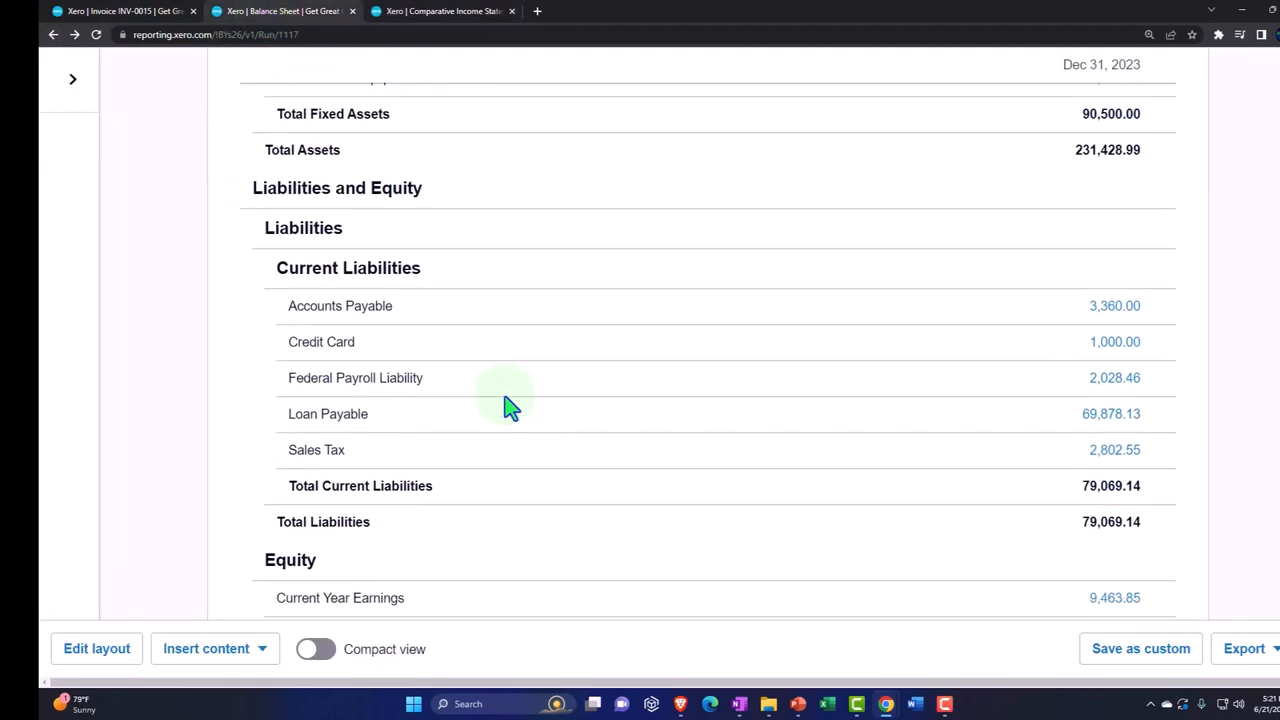
{"action": "scroll", "scroll_direction": "down", "scroll_amount": 3}
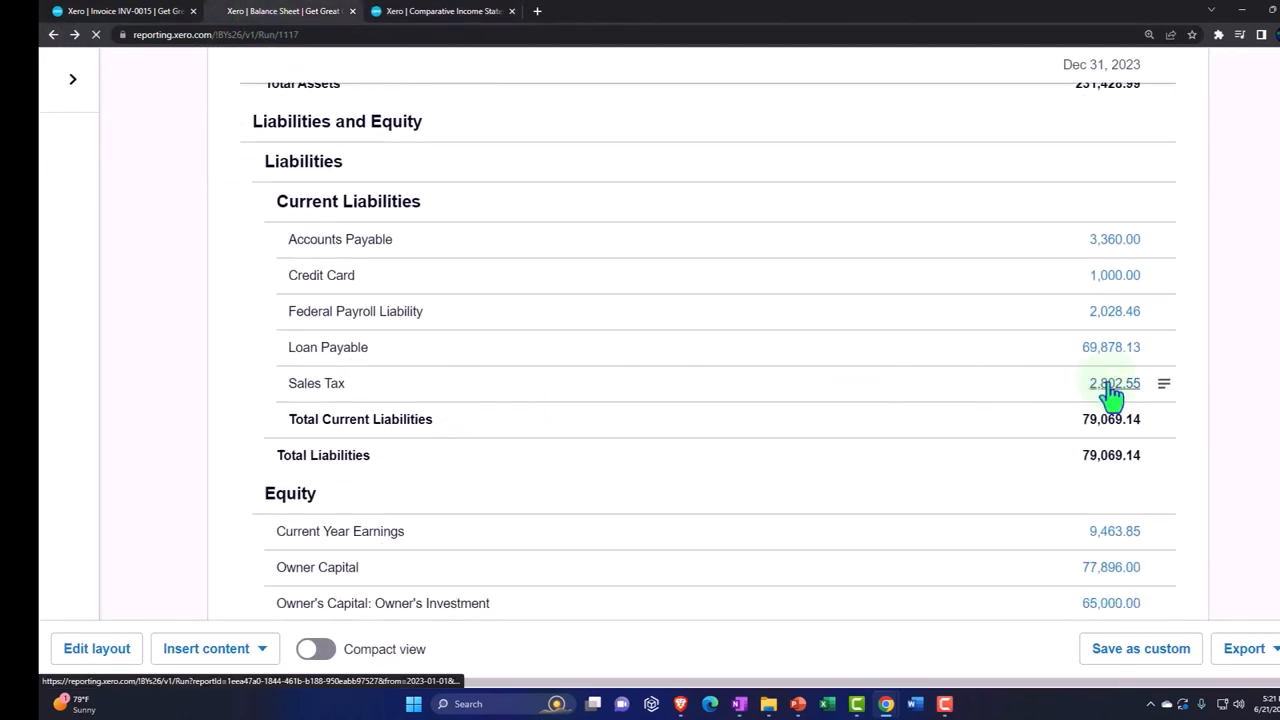
{"action": "left_click", "coordinate": [1114, 383]}
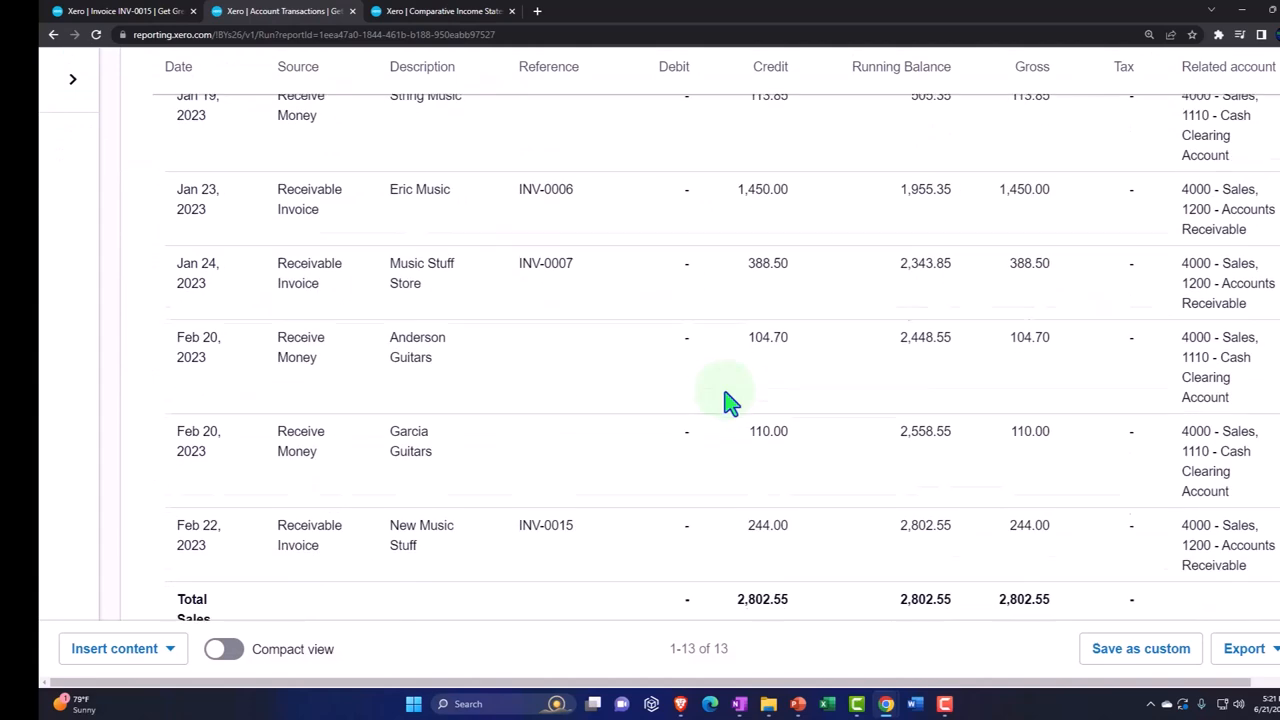
{"action": "scroll", "scroll_direction": "down", "scroll_amount": 3}
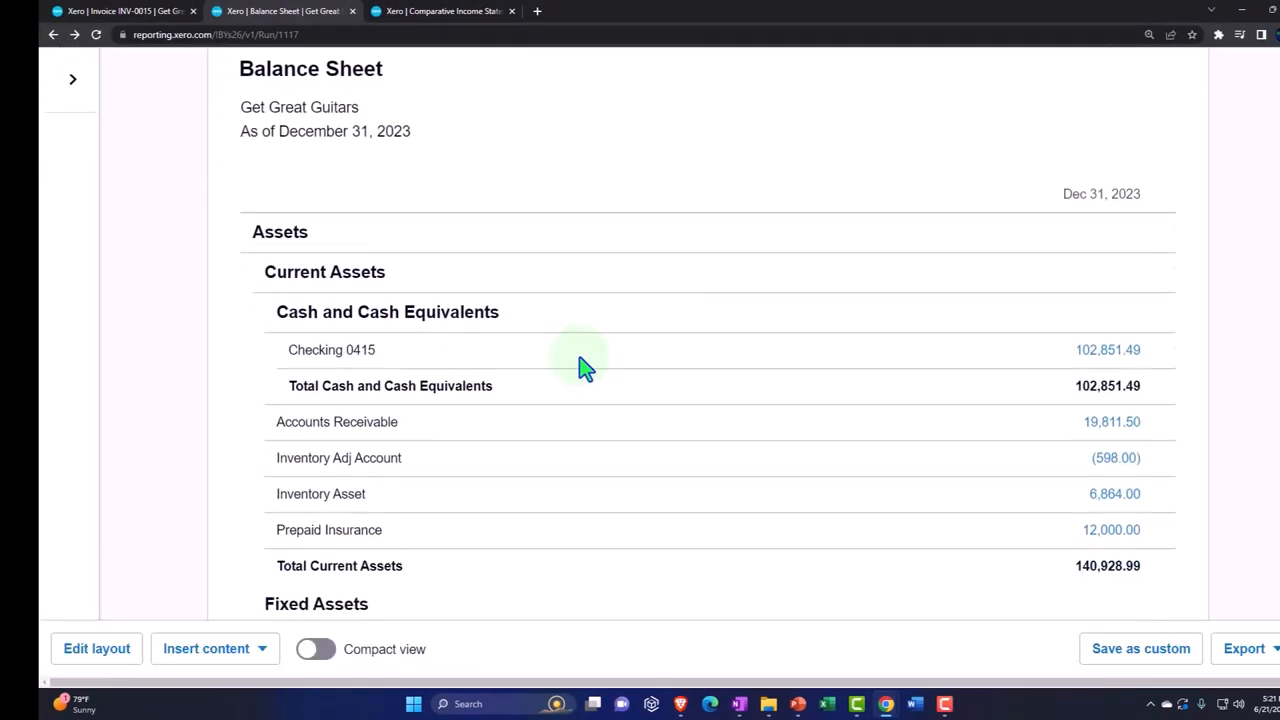
Drill into the 6,864.00 Inventory Asset balance and scroll to the 3,360.00 entry.
{"action": "scroll", "scroll_direction": "down", "scroll_amount": 3}
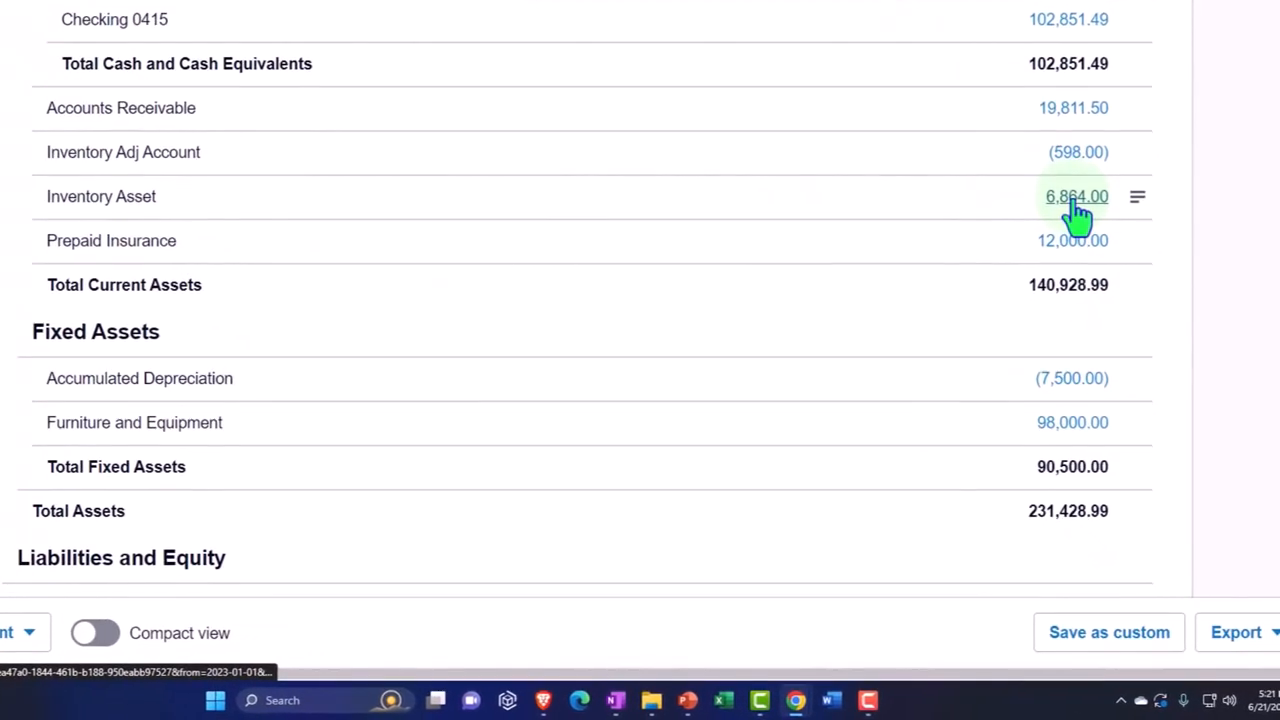
{"action": "left_click", "coordinate": [1076, 196]}
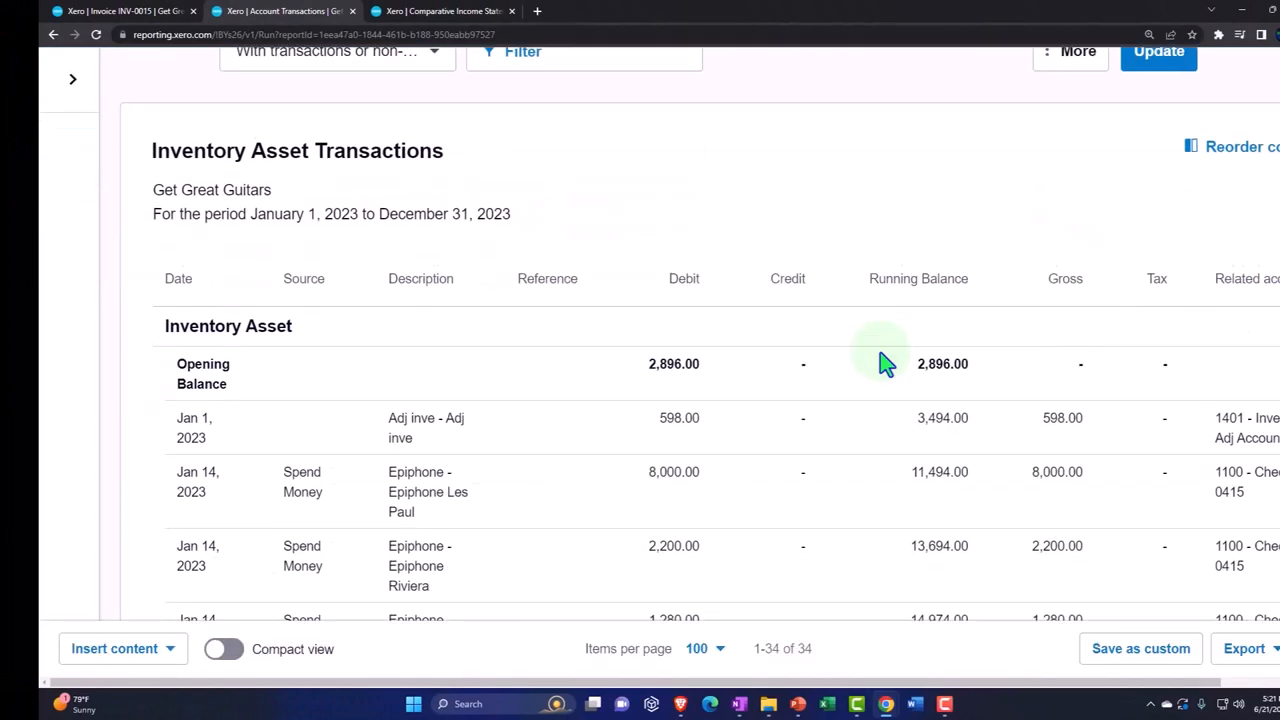
{"action": "scroll", "scroll_direction": "down", "scroll_amount": 3}
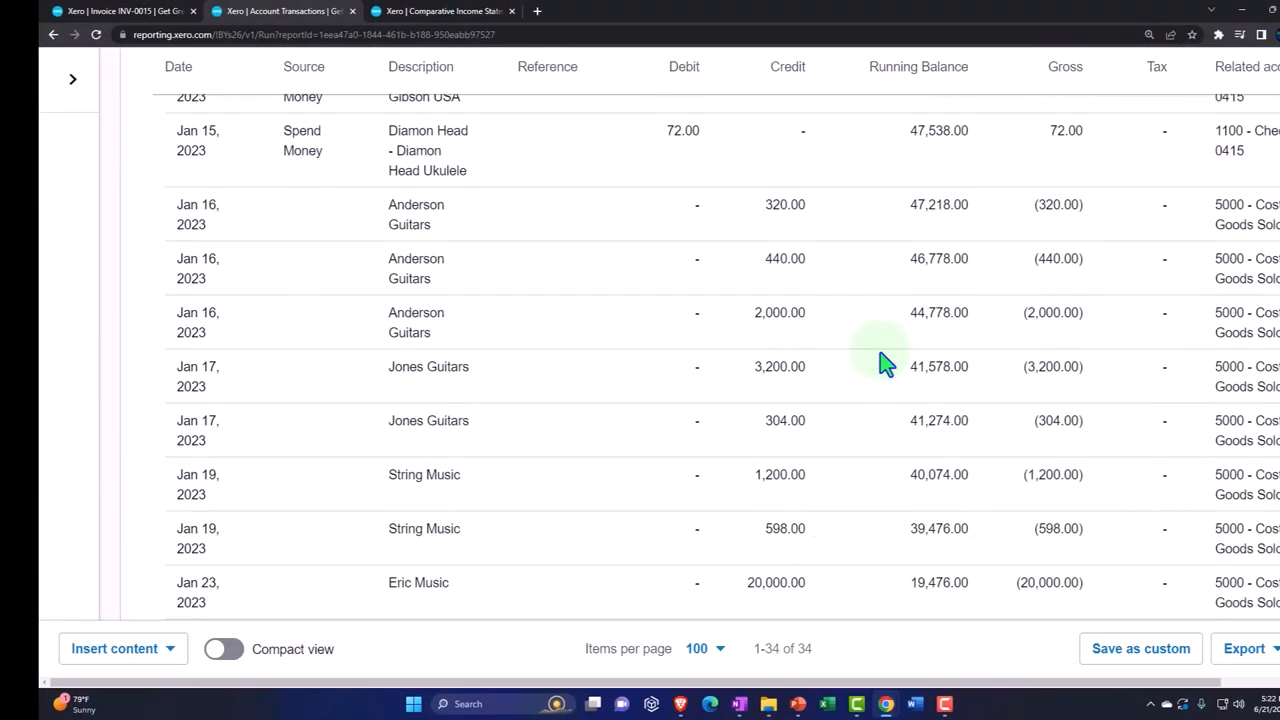
{"action": "scroll", "scroll_direction": "down", "scroll_amount": 3}
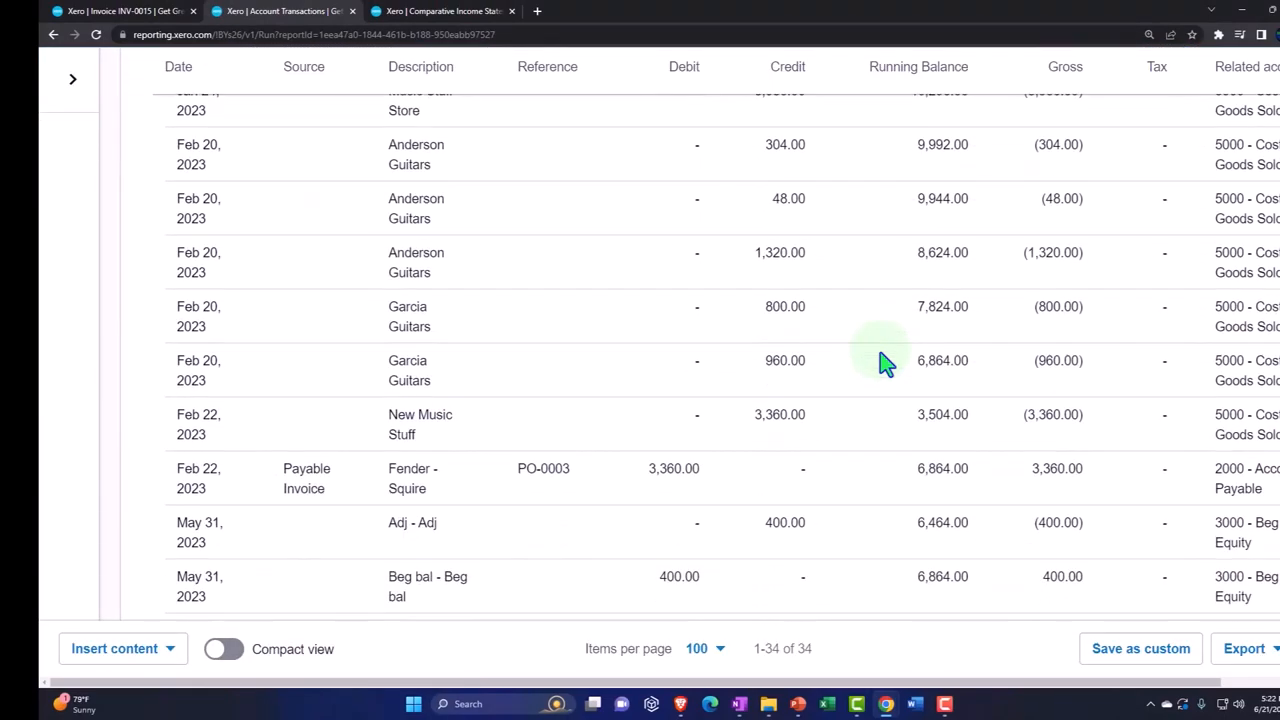
{"action": "scroll", "scroll_direction": "down", "scroll_amount": 3}
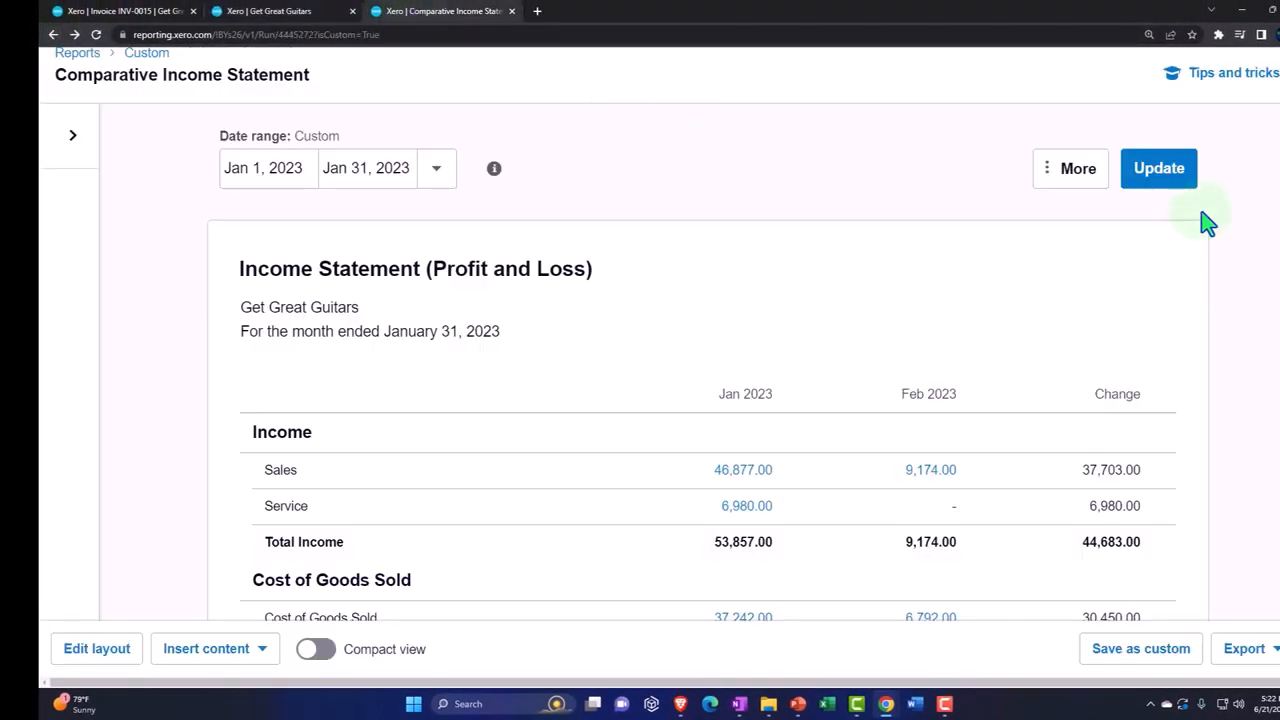
{"action": "scroll", "scroll_direction": "down", "scroll_amount": 3}
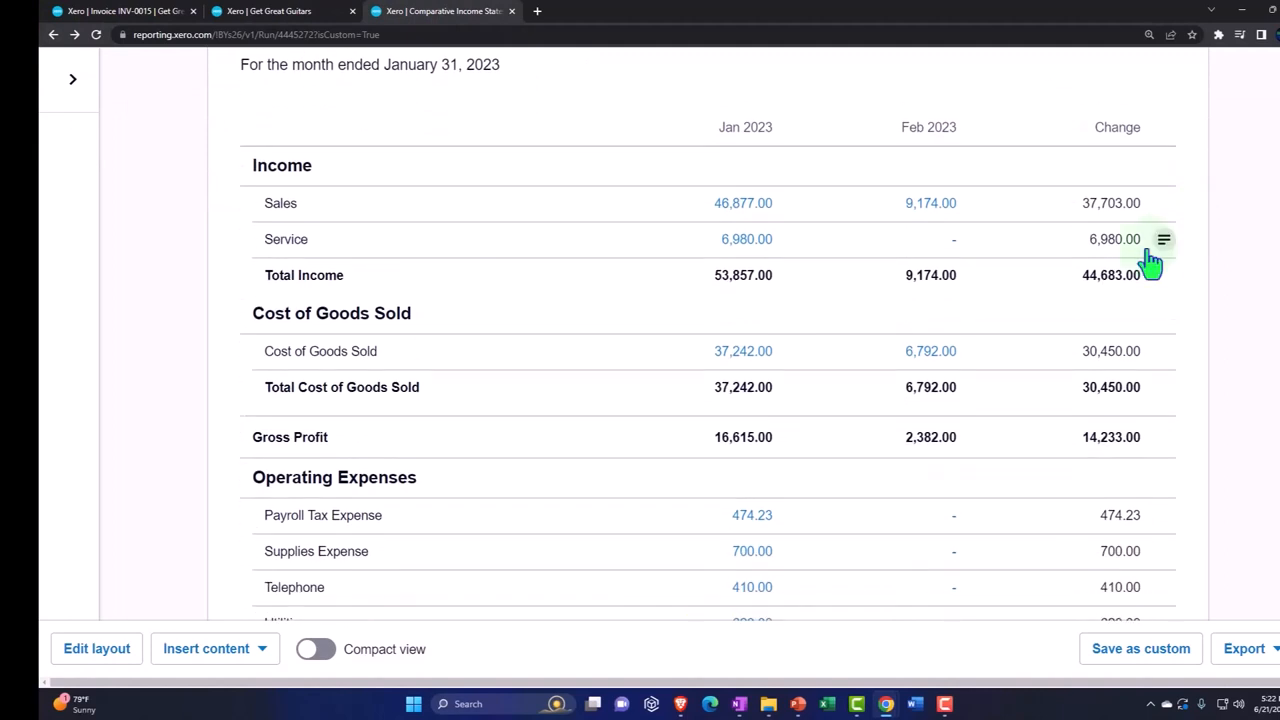
{"action": "left_click", "coordinate": [1163, 239]}
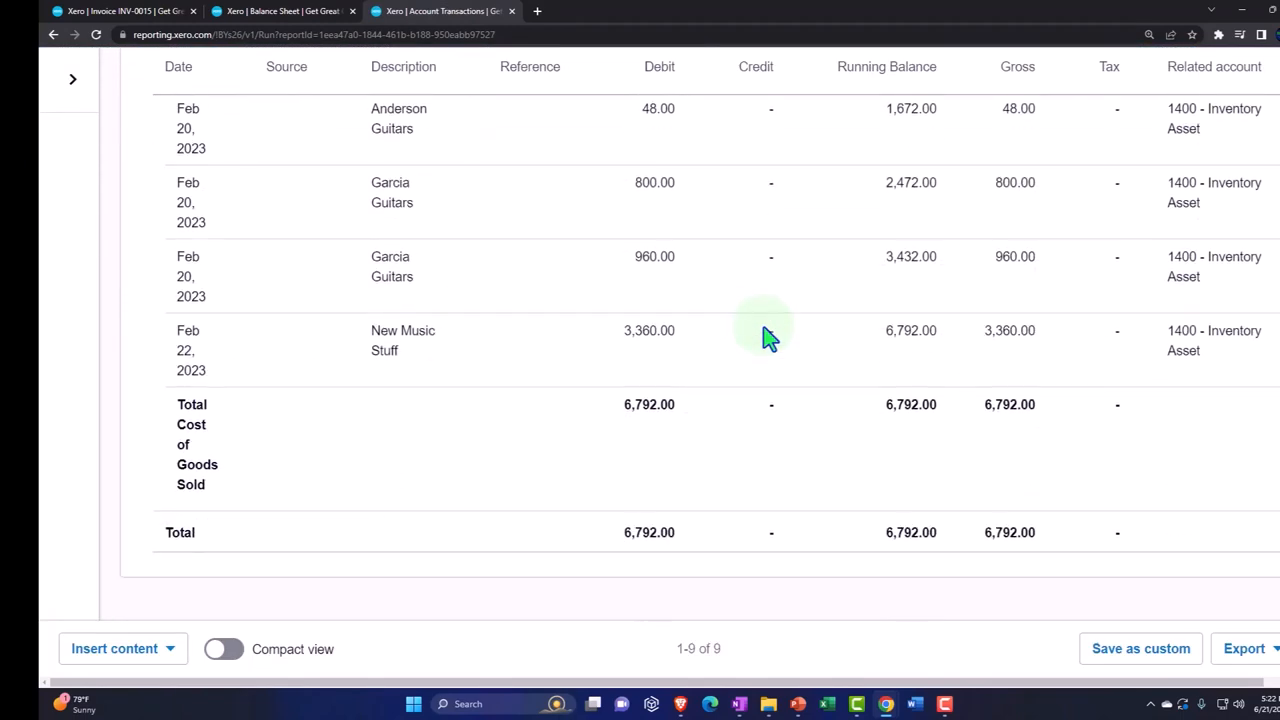
{"action": "mouse_move", "coordinate": [598, 358]}
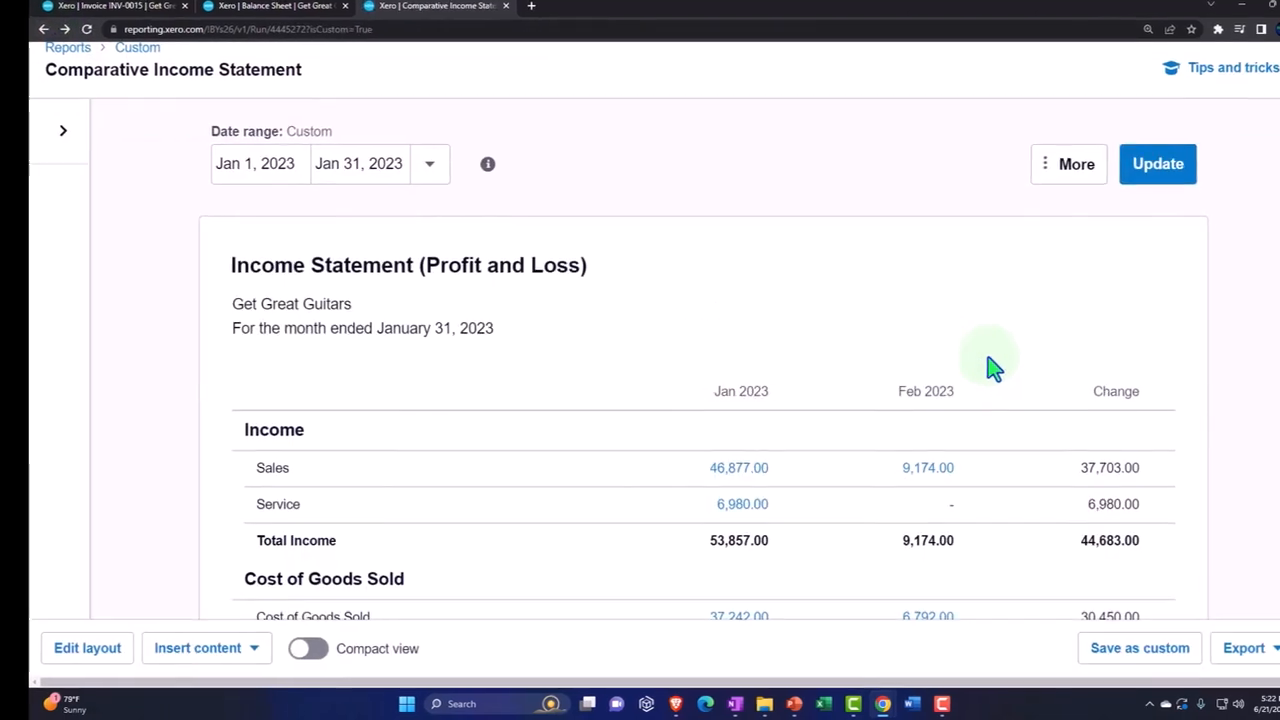
{"action": "scroll", "scroll_direction": "down", "scroll_amount": 3}
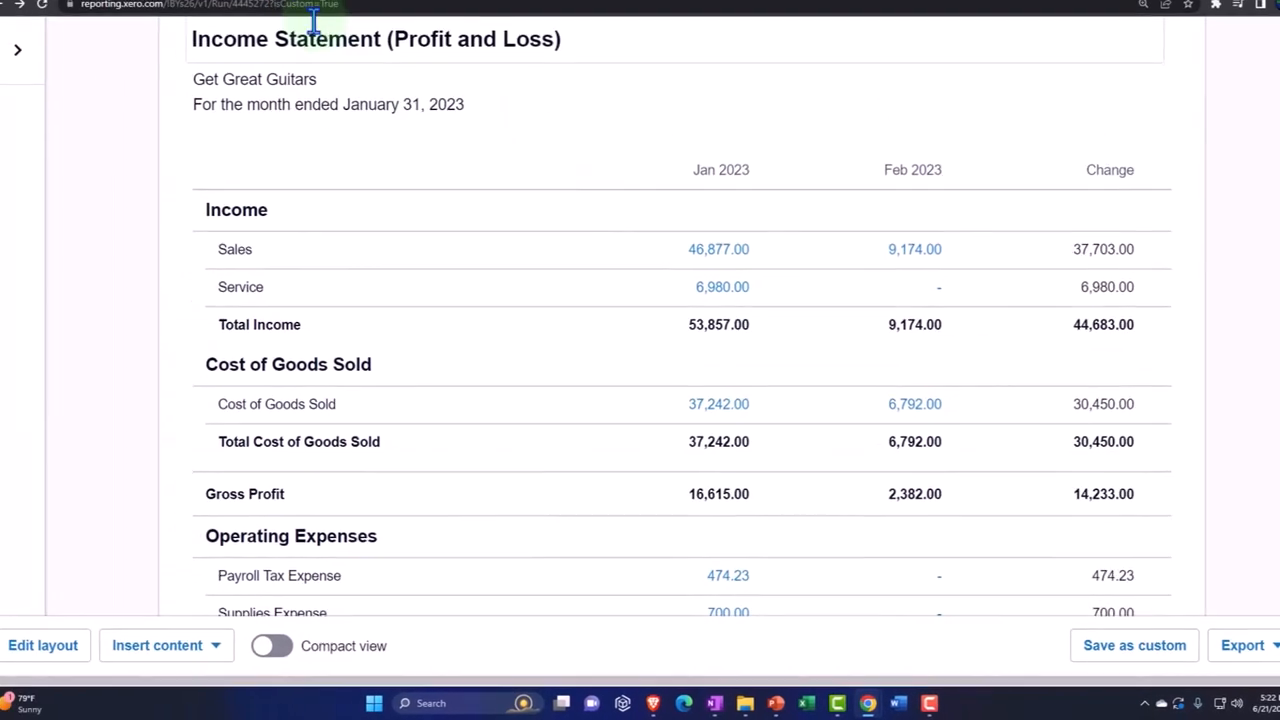
From the Balance Sheet tab, duplicate the Comparative Income Statement tab.
{"action": "left_click", "coordinate": [280, 11]}
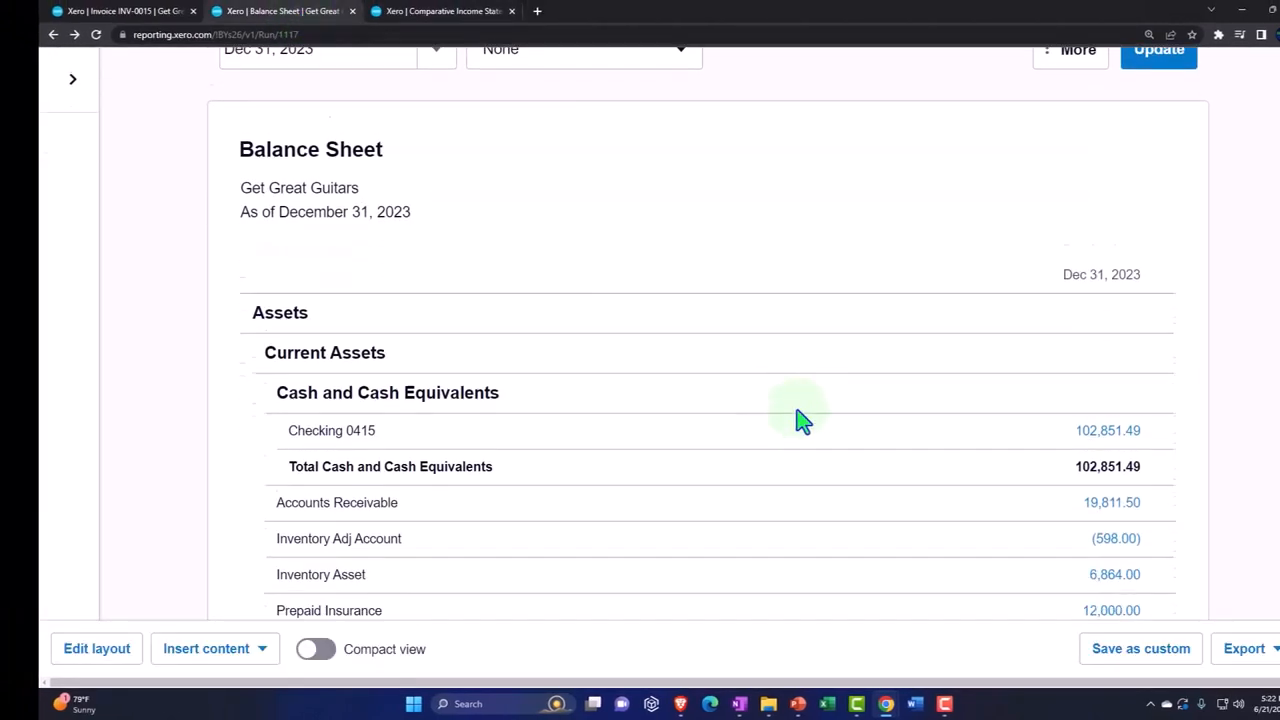
{"action": "scroll", "scroll_direction": "down", "scroll_amount": 3}
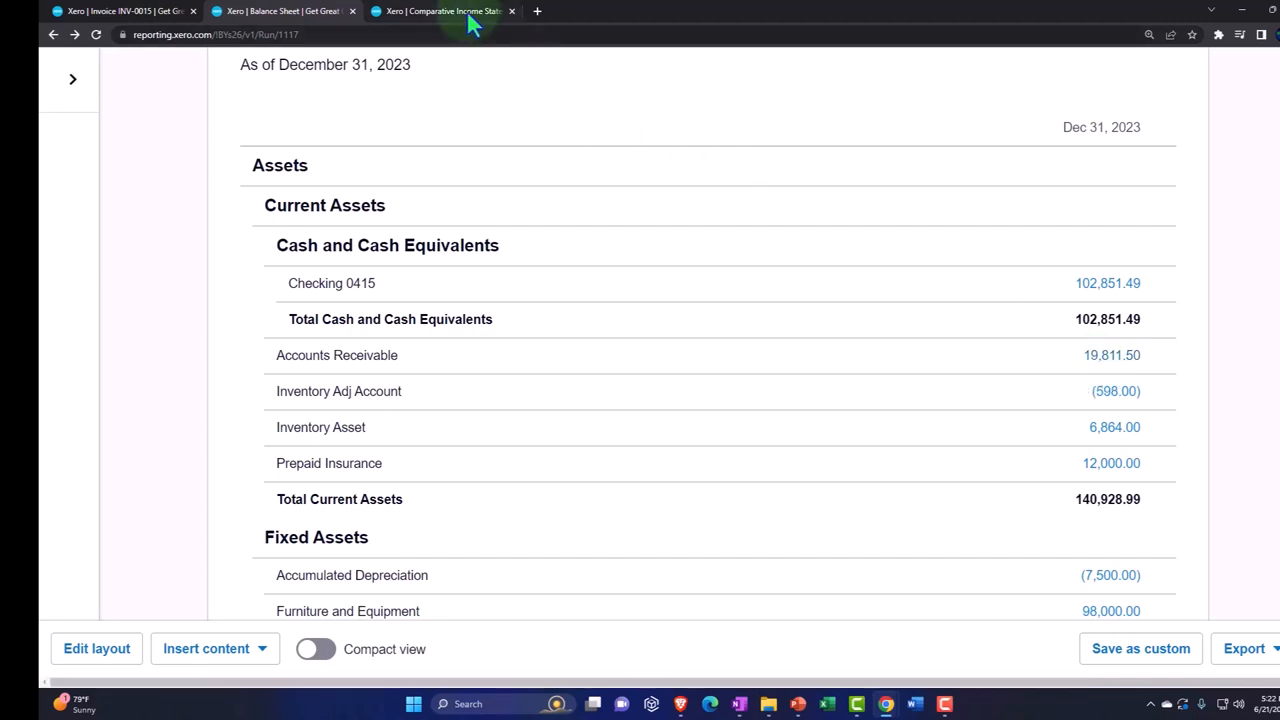
{"action": "right_click", "coordinate": [445, 11]}
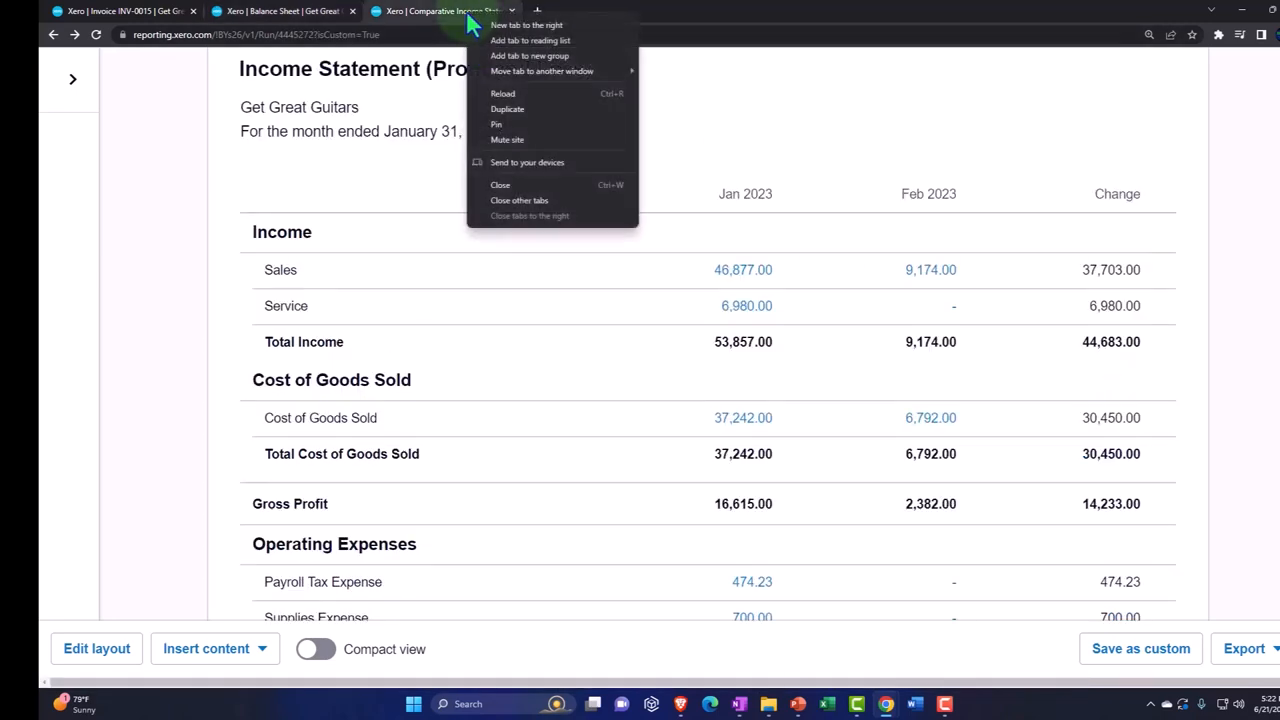
{"action": "left_click", "coordinate": [508, 109]}
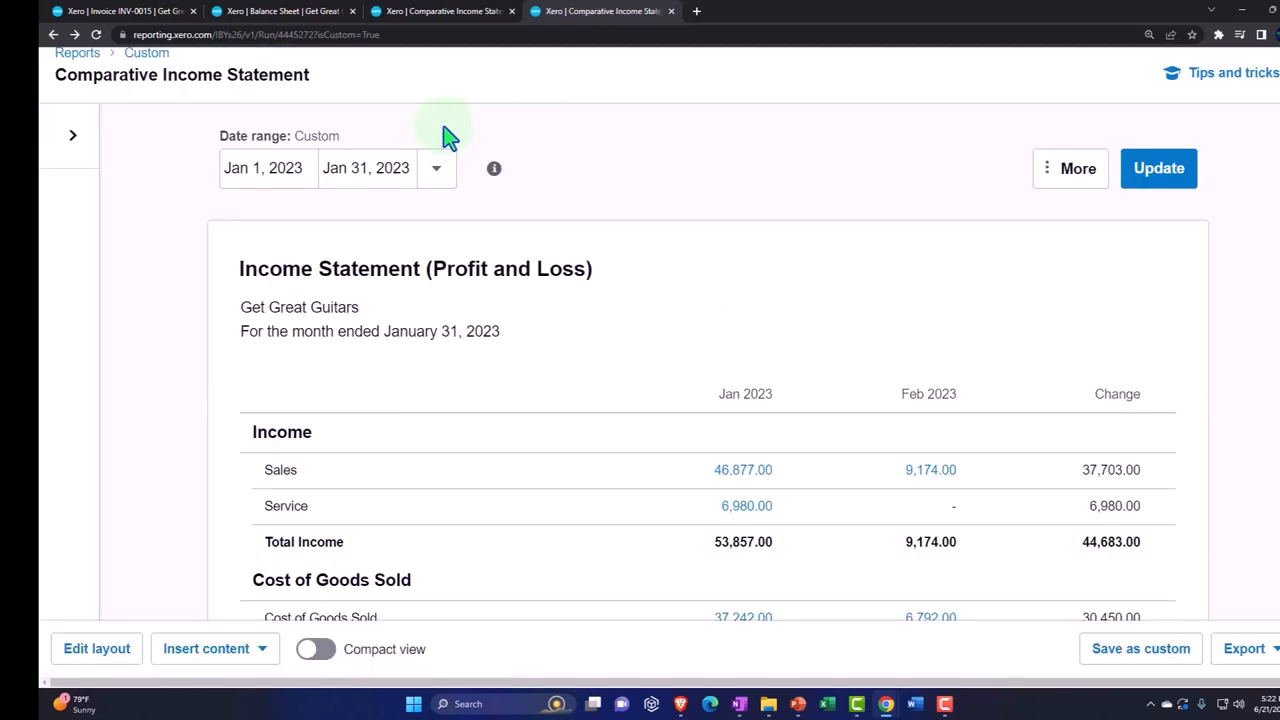
Open the Aged Receivables Summary report and scroll to its 19,811.50 total.
{"action": "left_click", "coordinate": [488, 126]}
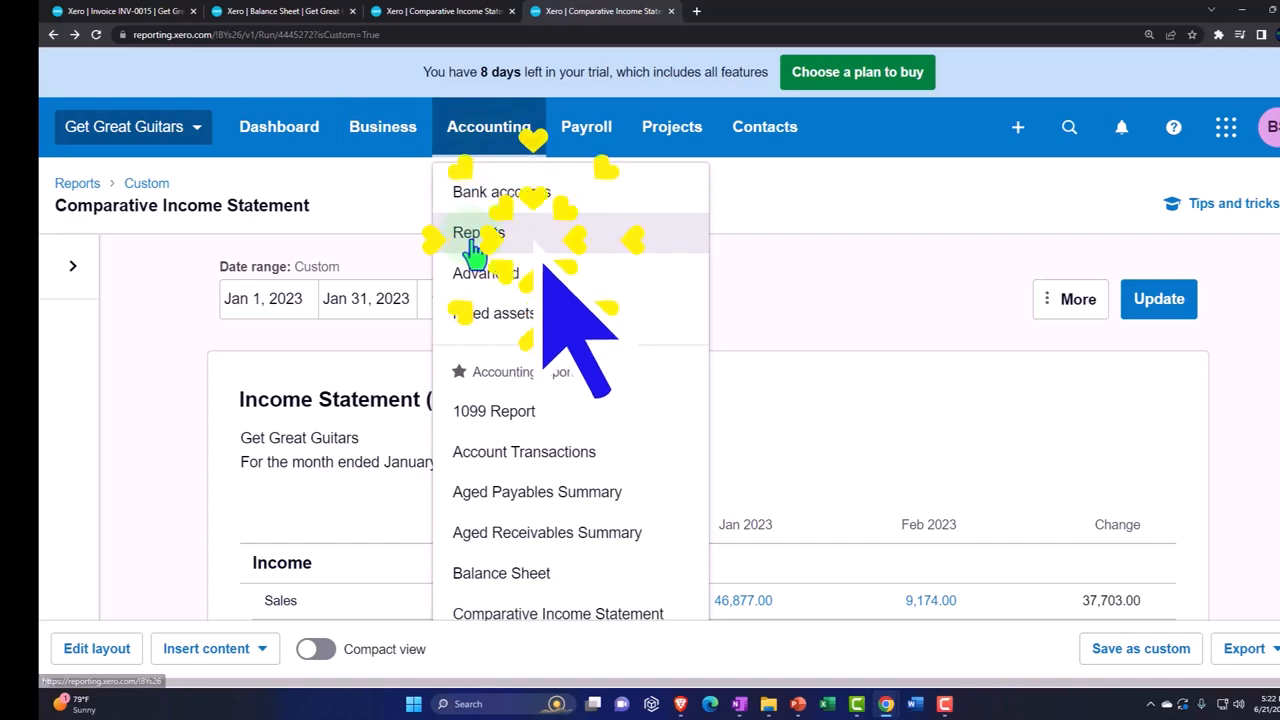
{"action": "left_click", "coordinate": [478, 232]}
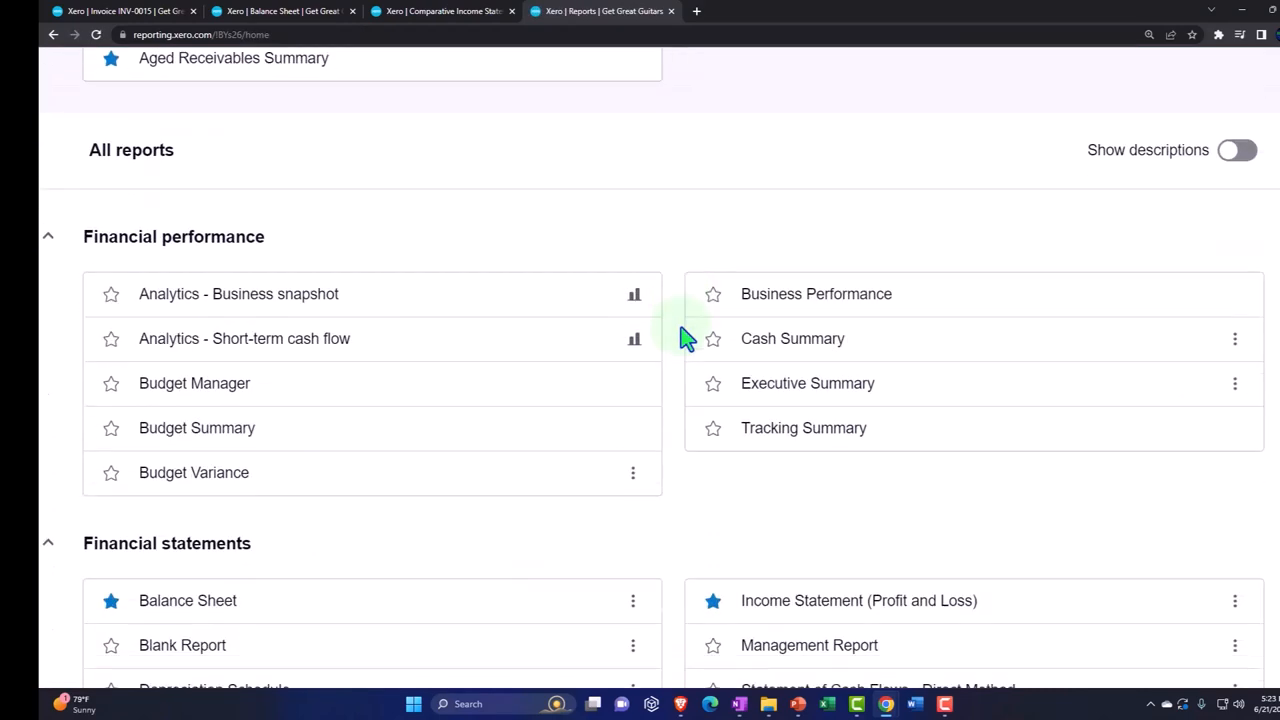
{"action": "scroll", "scroll_direction": "down", "scroll_amount": 3}
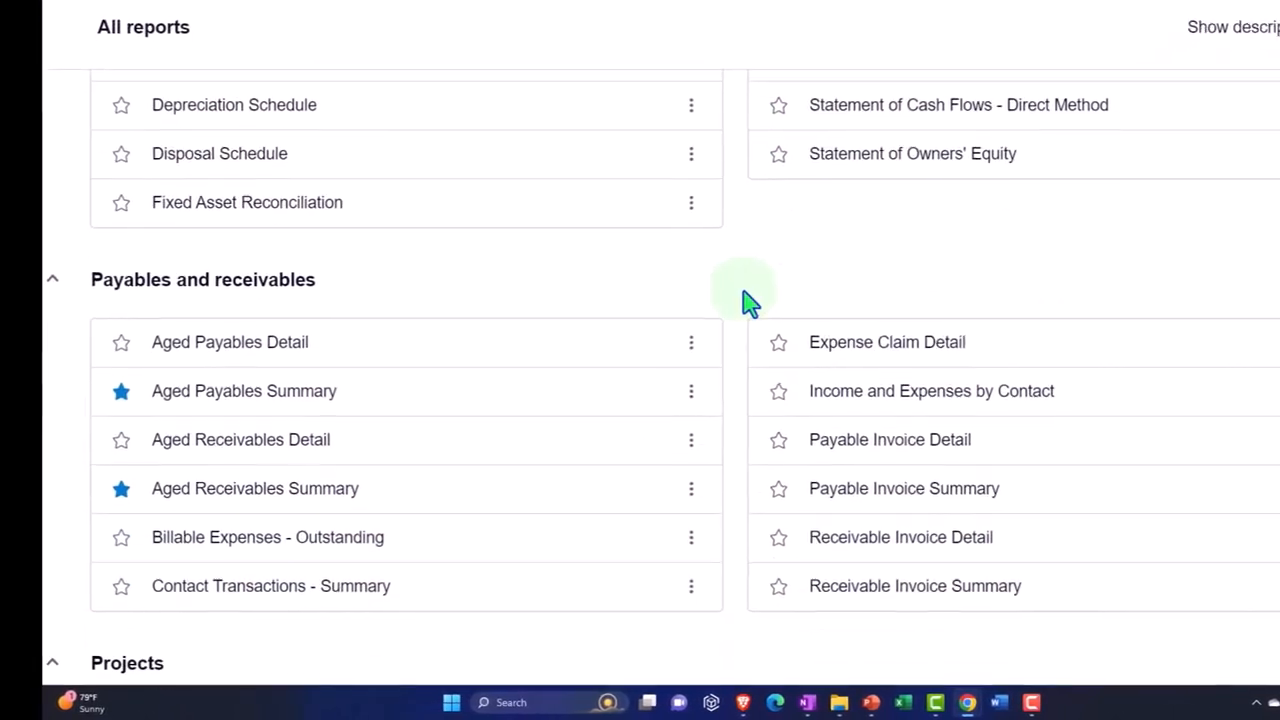
{"action": "scroll", "scroll_direction": "down", "scroll_amount": 3}
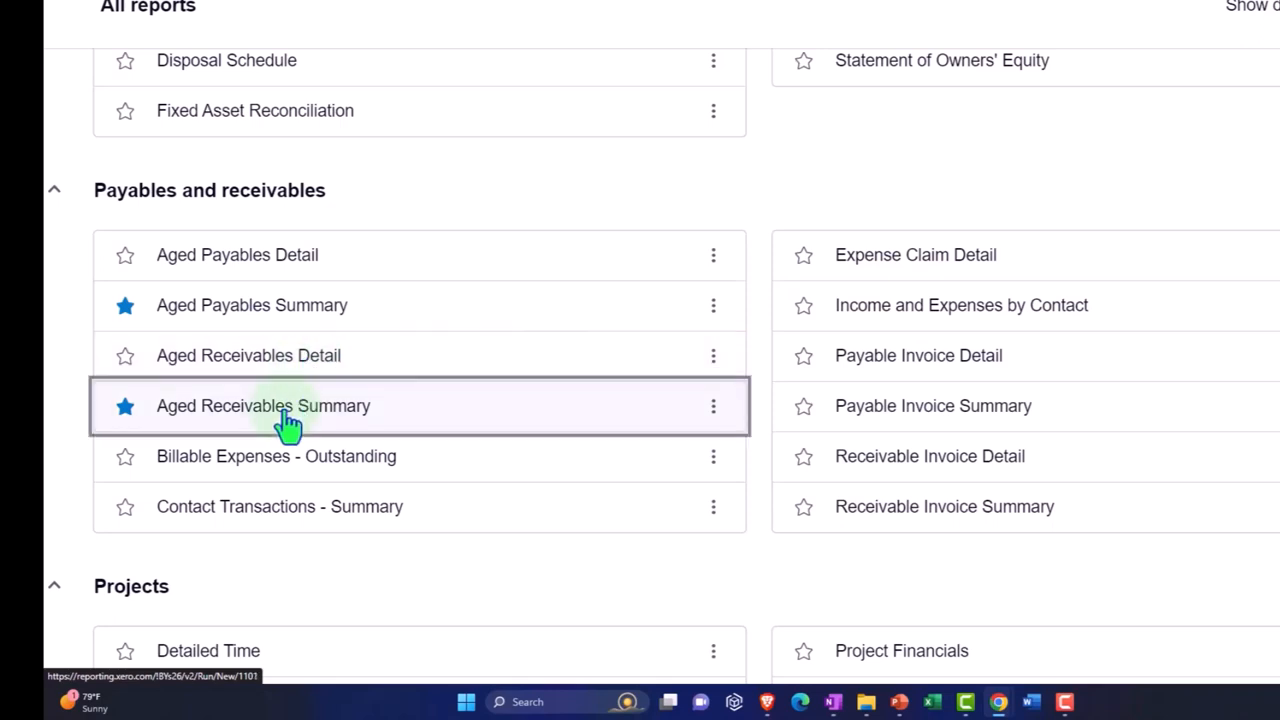
{"action": "left_click", "coordinate": [263, 405]}
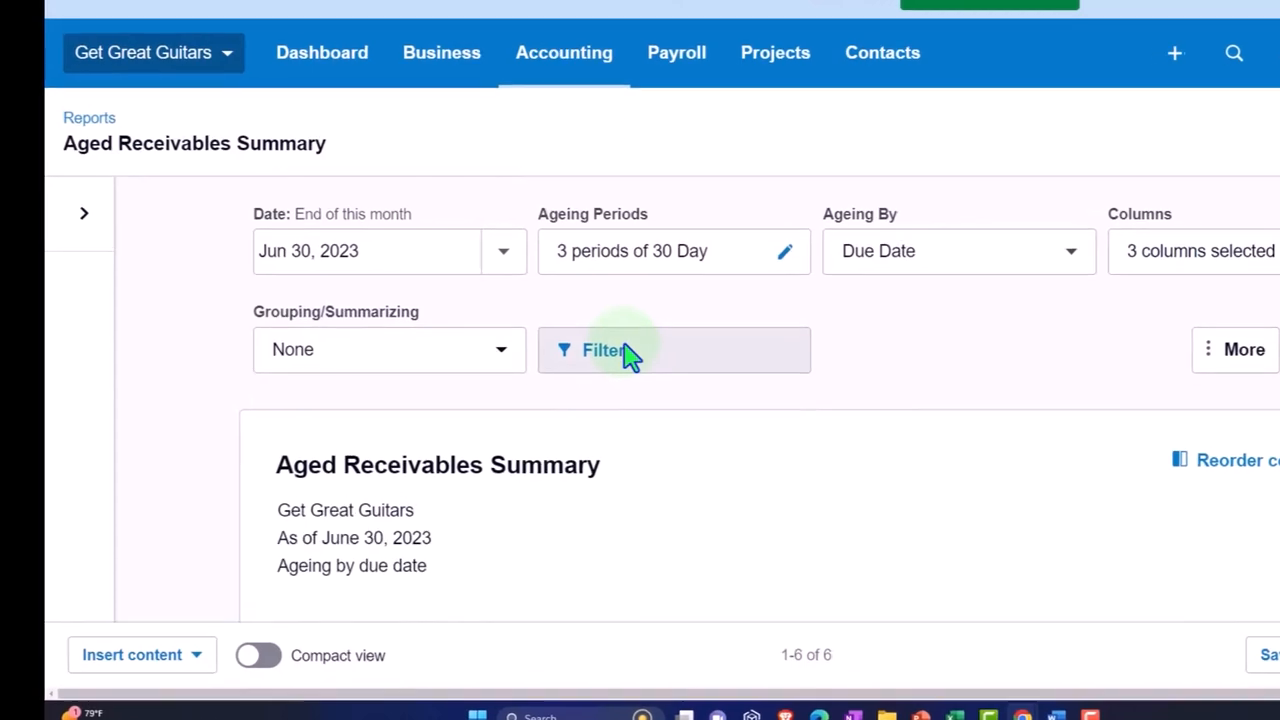
{"action": "scroll", "scroll_direction": "down", "scroll_amount": 3}
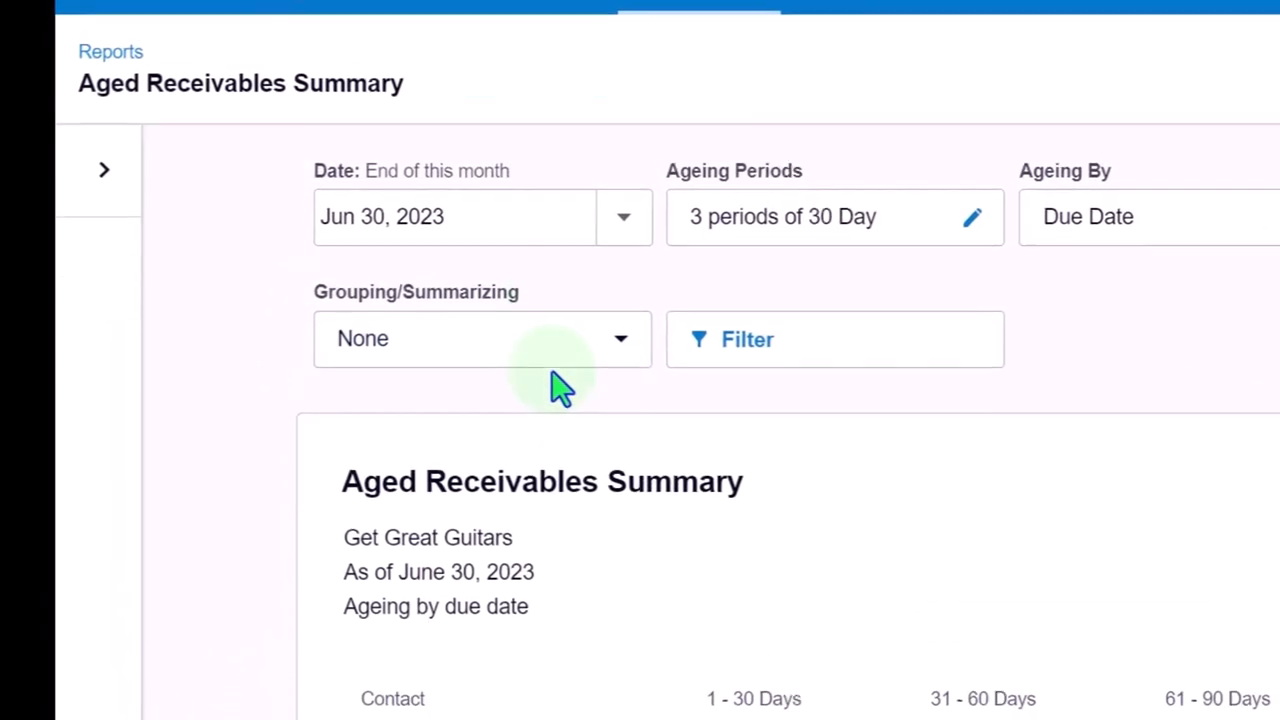
{"action": "scroll", "scroll_direction": "down", "scroll_amount": 3}
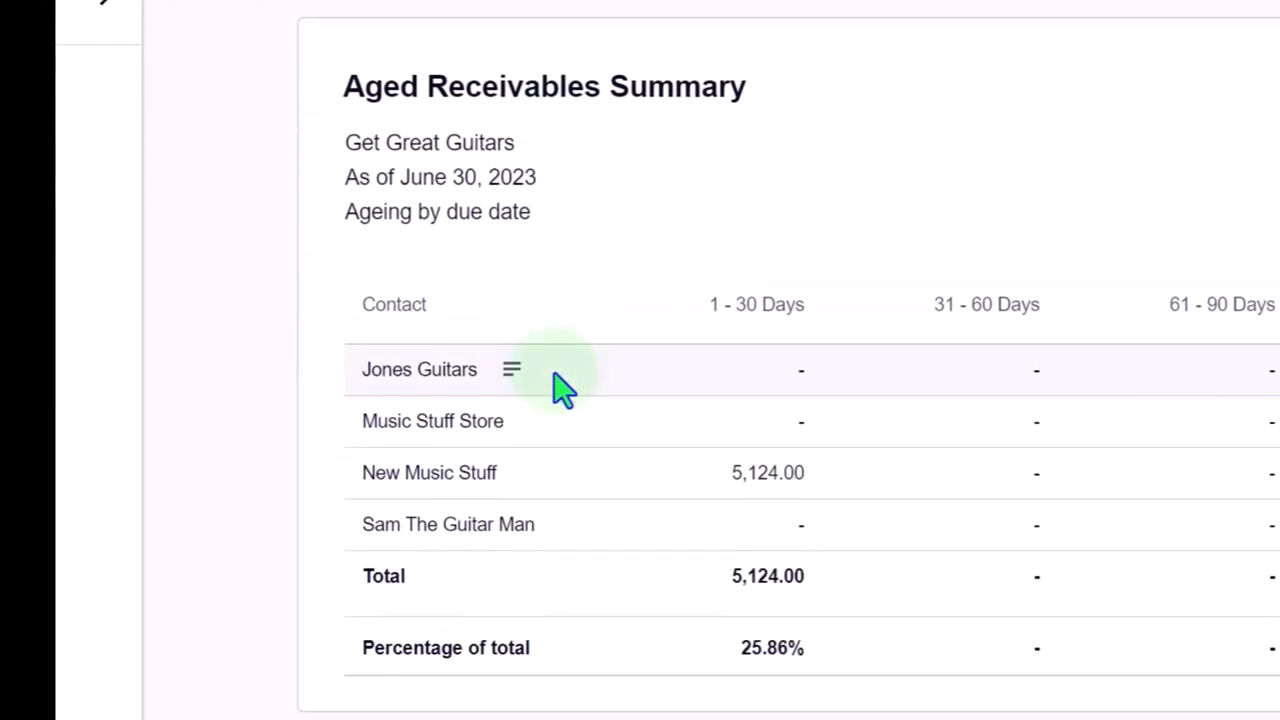
{"action": "mouse_move", "coordinate": [470, 485]}
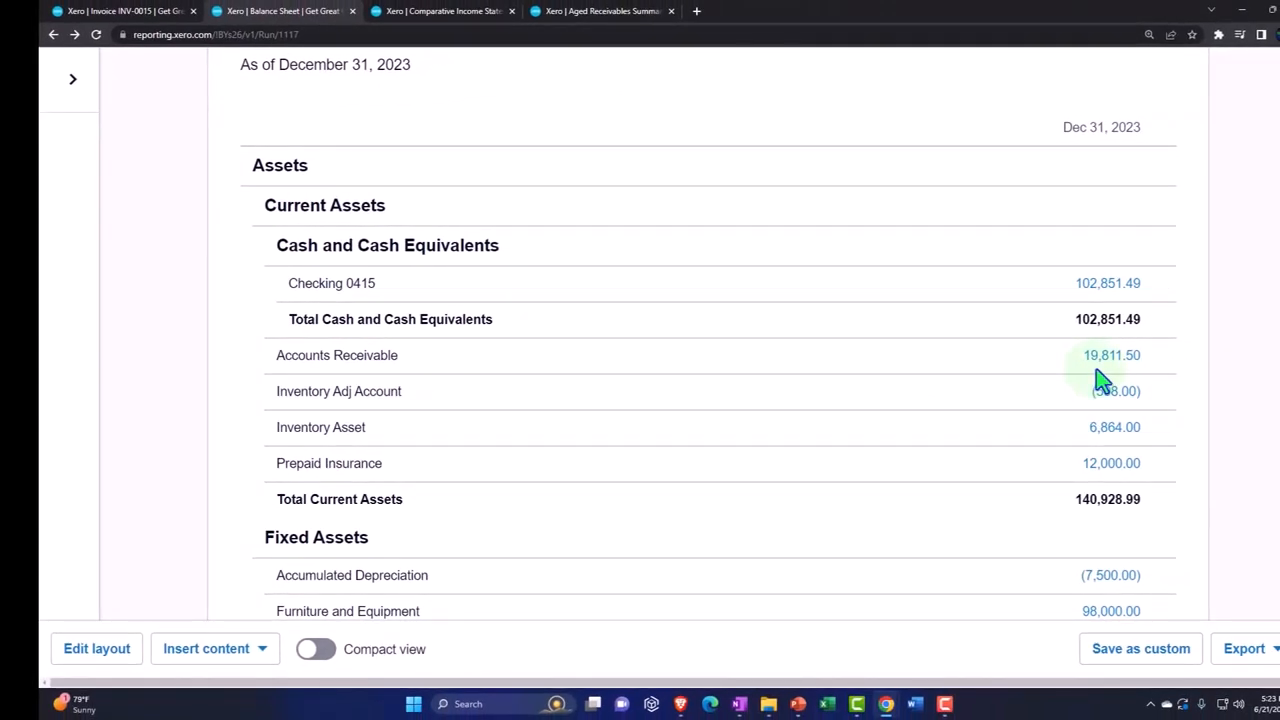
{"action": "mouse_move", "coordinate": [628, 33]}
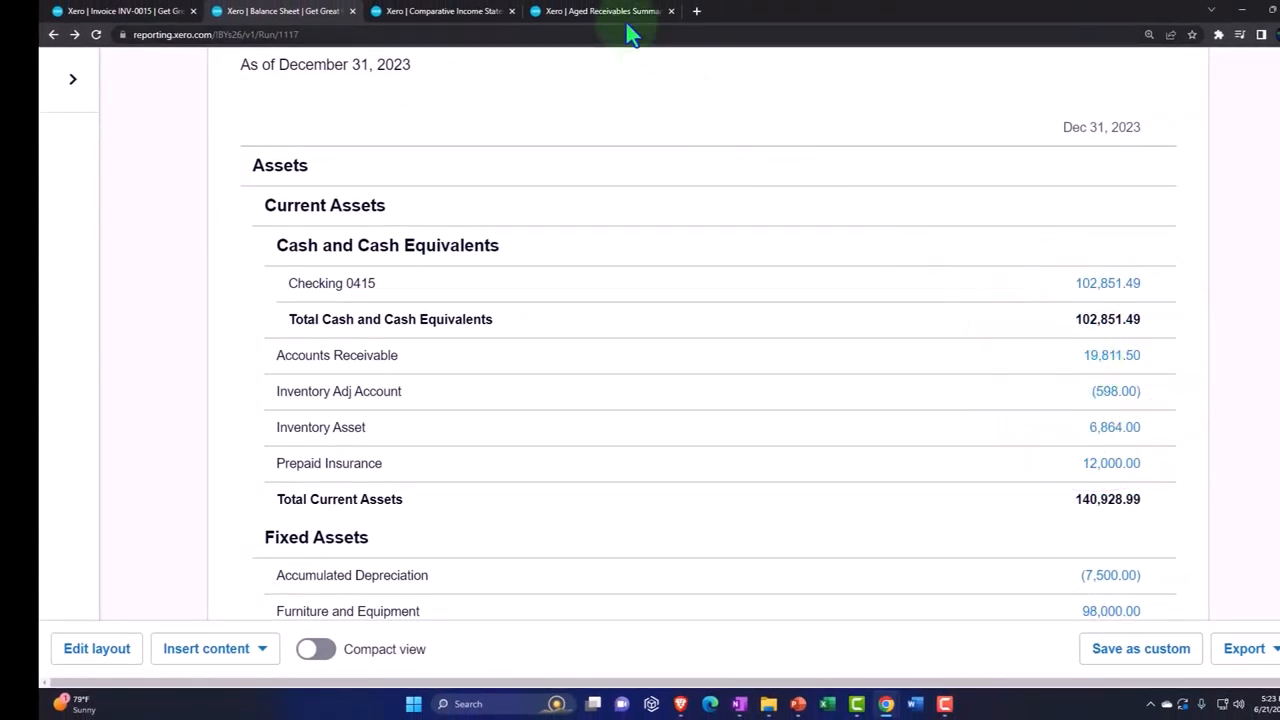
Compare the 19,811.50 receivables total with the balance sheet's Accounts Receivable, then duplicate the tab.
{"action": "left_click", "coordinate": [600, 11]}
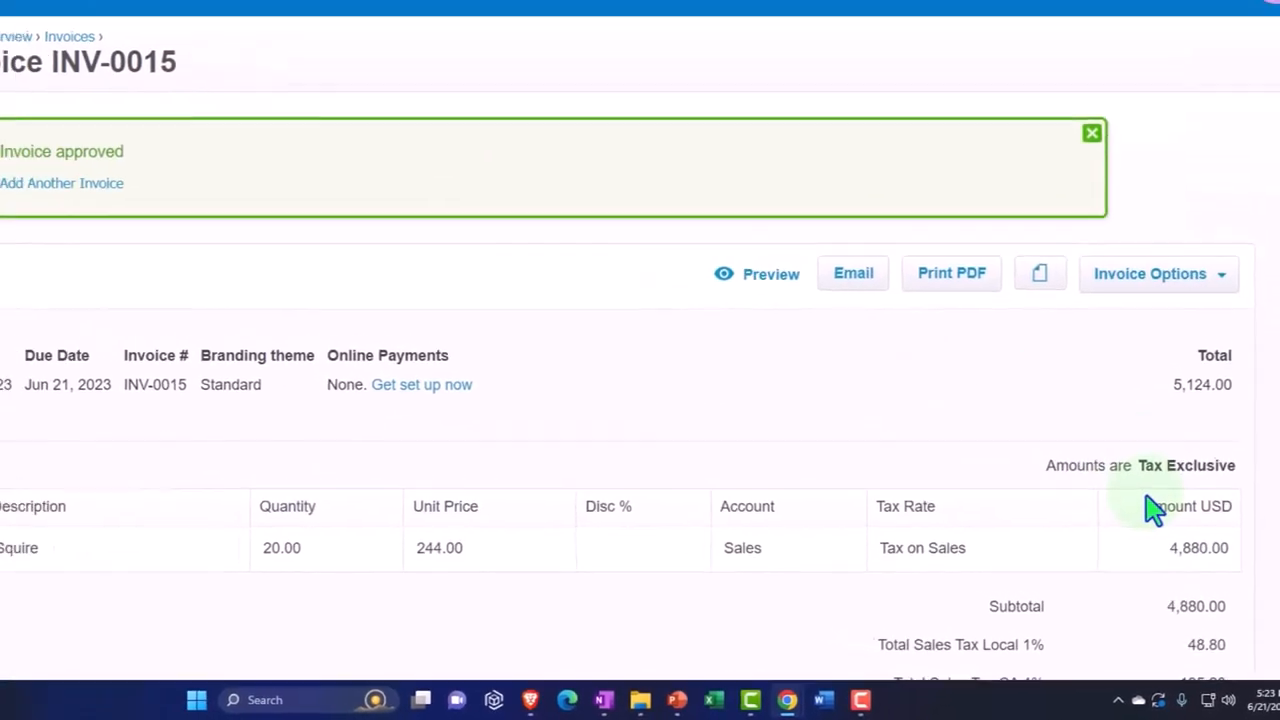
{"action": "left_click", "coordinate": [280, 11]}
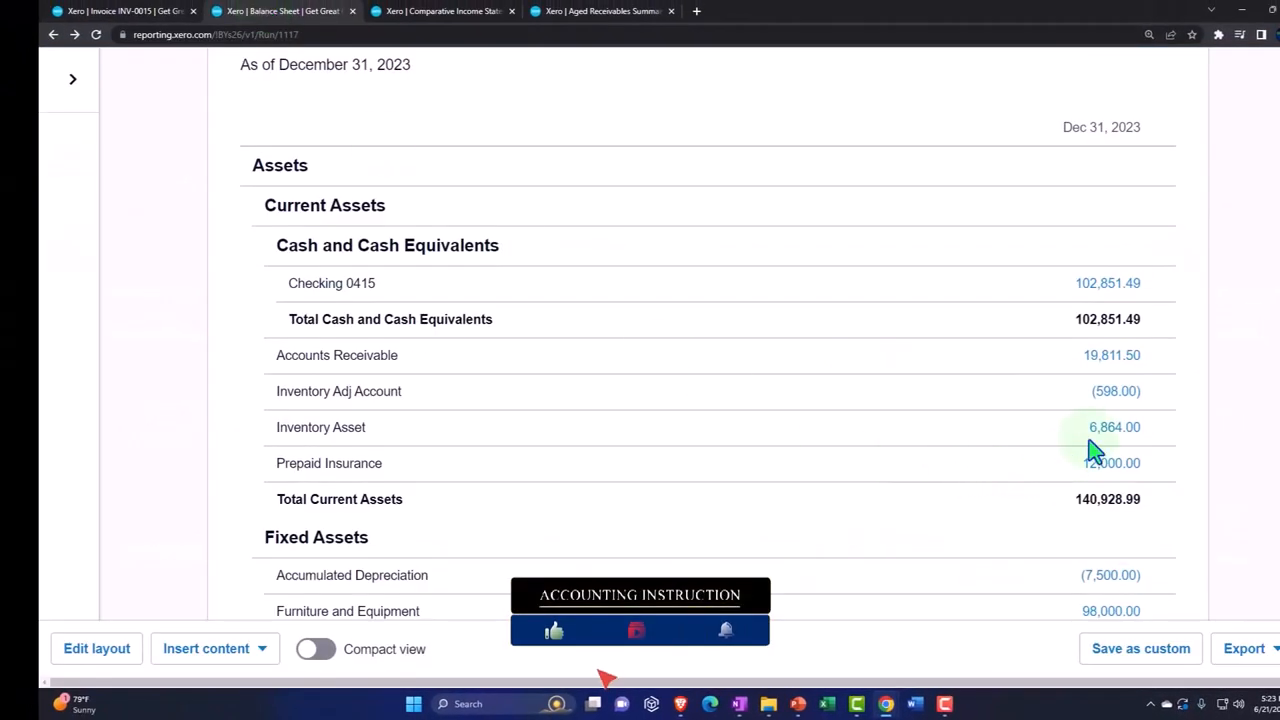
{"action": "mouse_move", "coordinate": [1110, 385]}
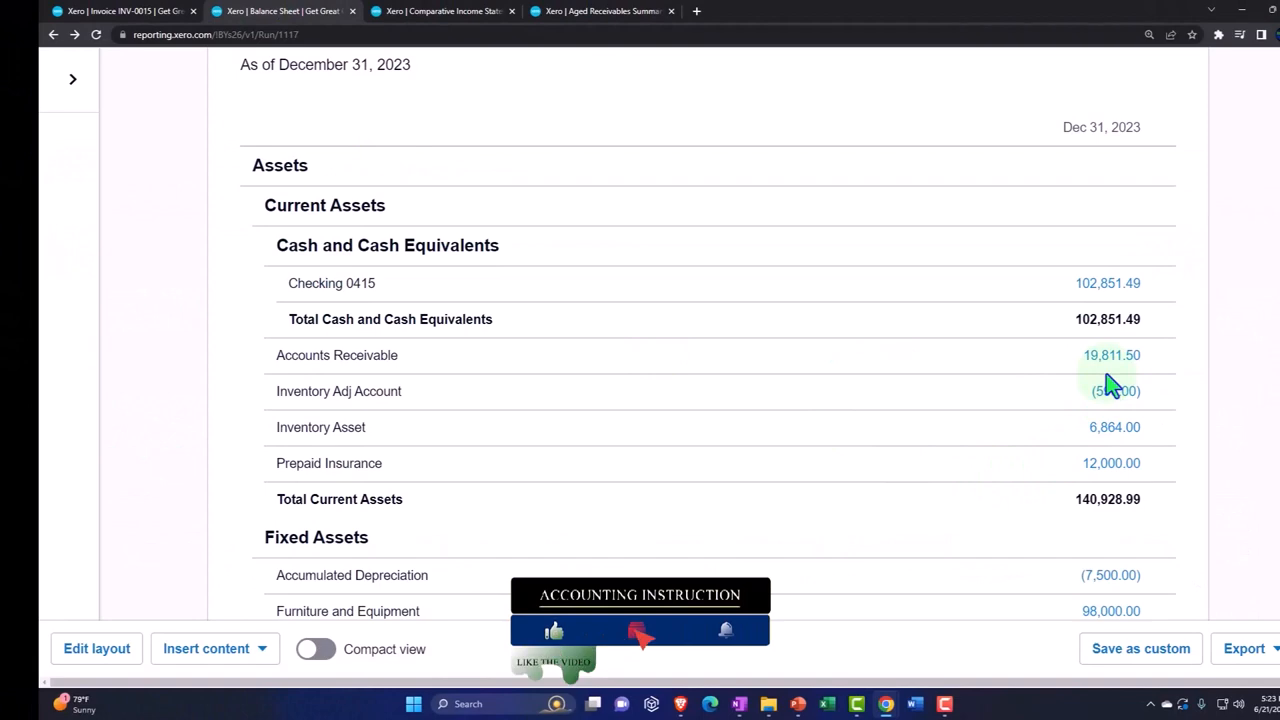
{"action": "mouse_move", "coordinate": [1114, 427]}
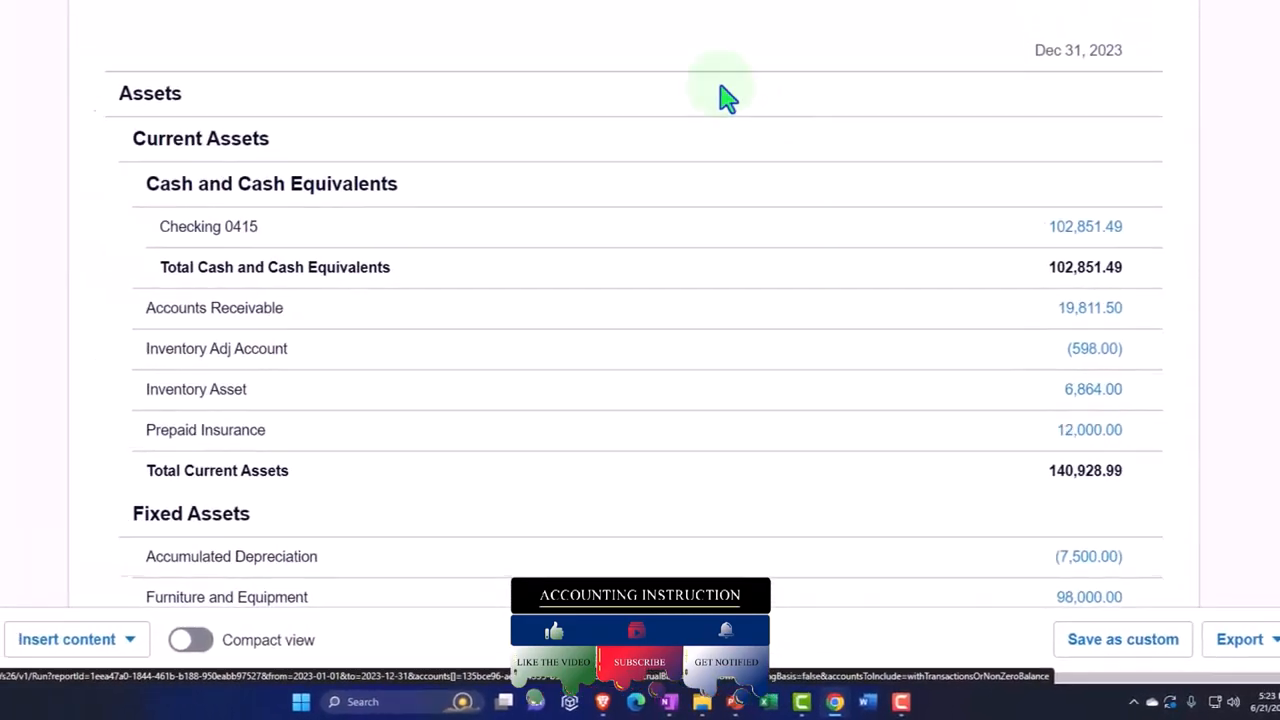
{"action": "left_click", "coordinate": [600, 11]}
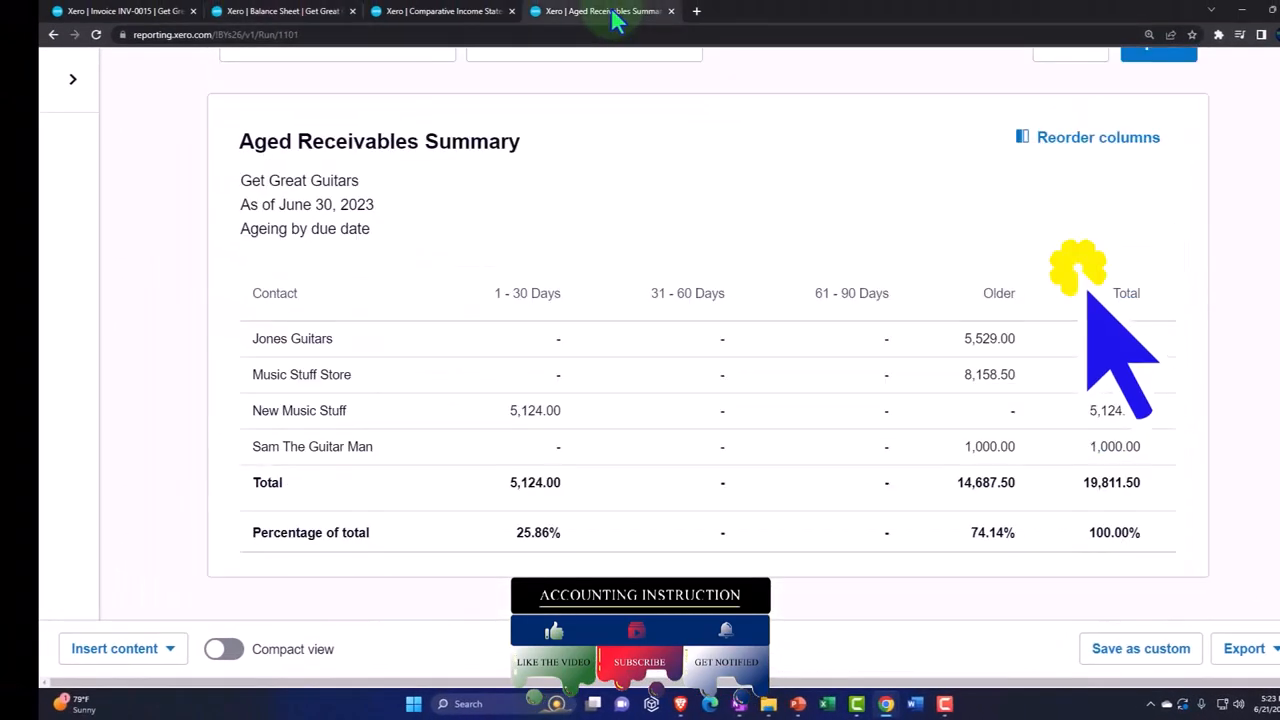
{"action": "left_click", "coordinate": [762, 11]}
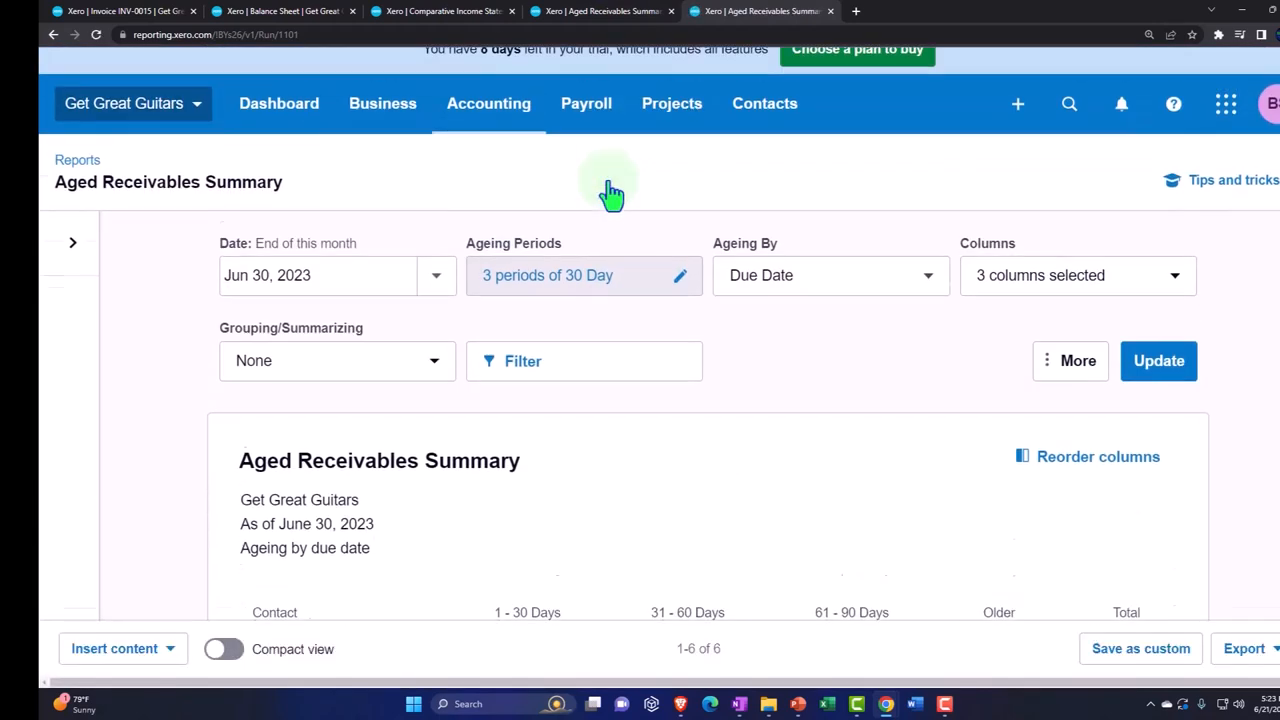
Search reports for 'inve' and review the Inventory Item List total of 6,864.00 for 20 items.
{"action": "left_click", "coordinate": [488, 103]}
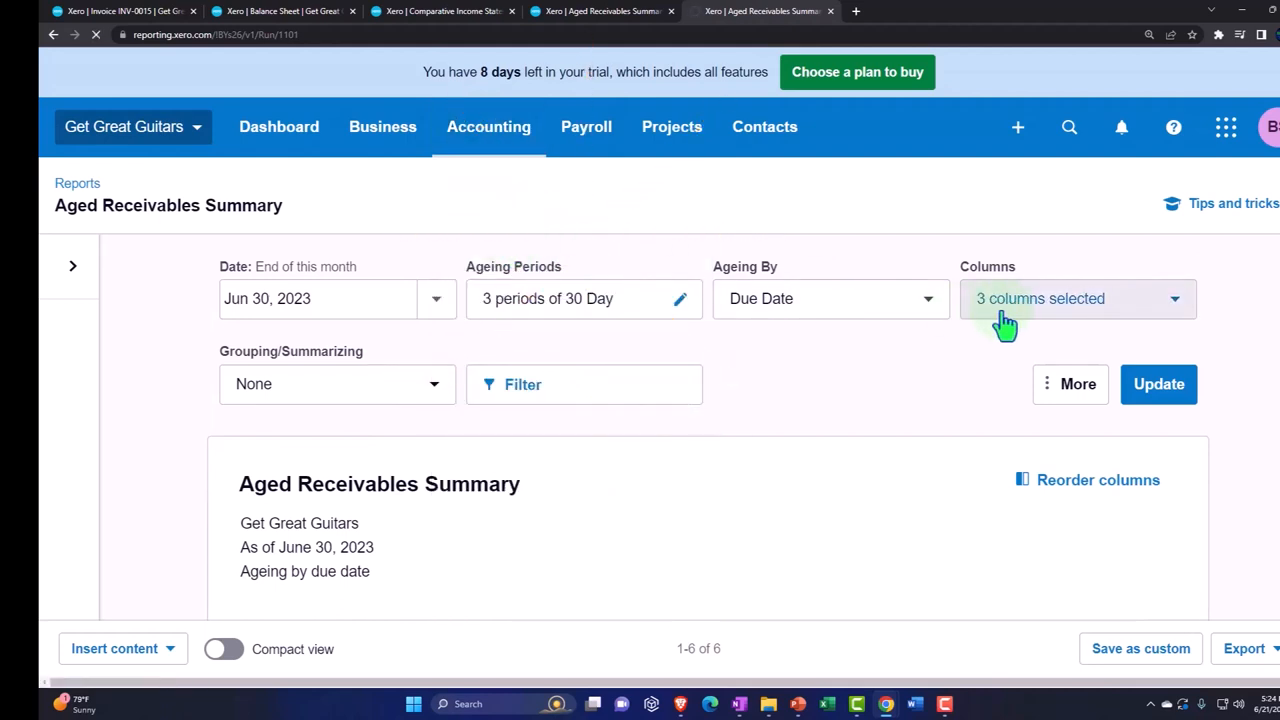
{"action": "left_click", "coordinate": [77, 183]}
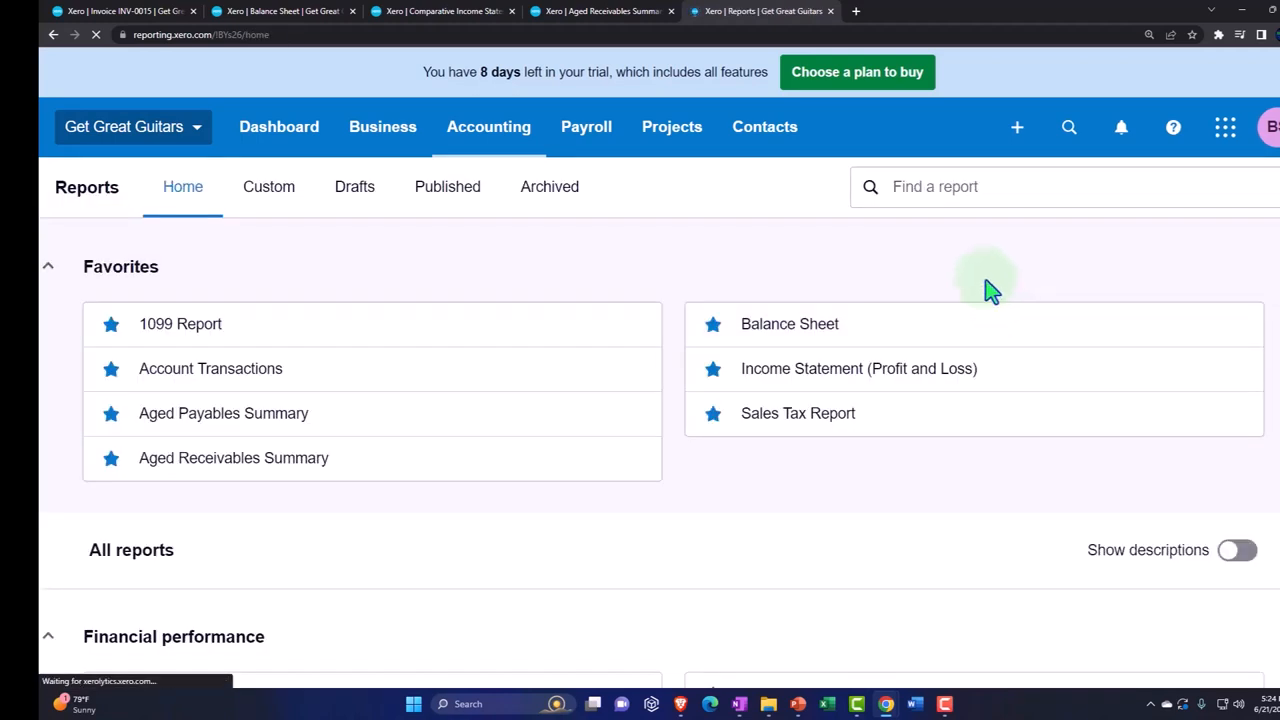
{"action": "type", "text": "inve"}
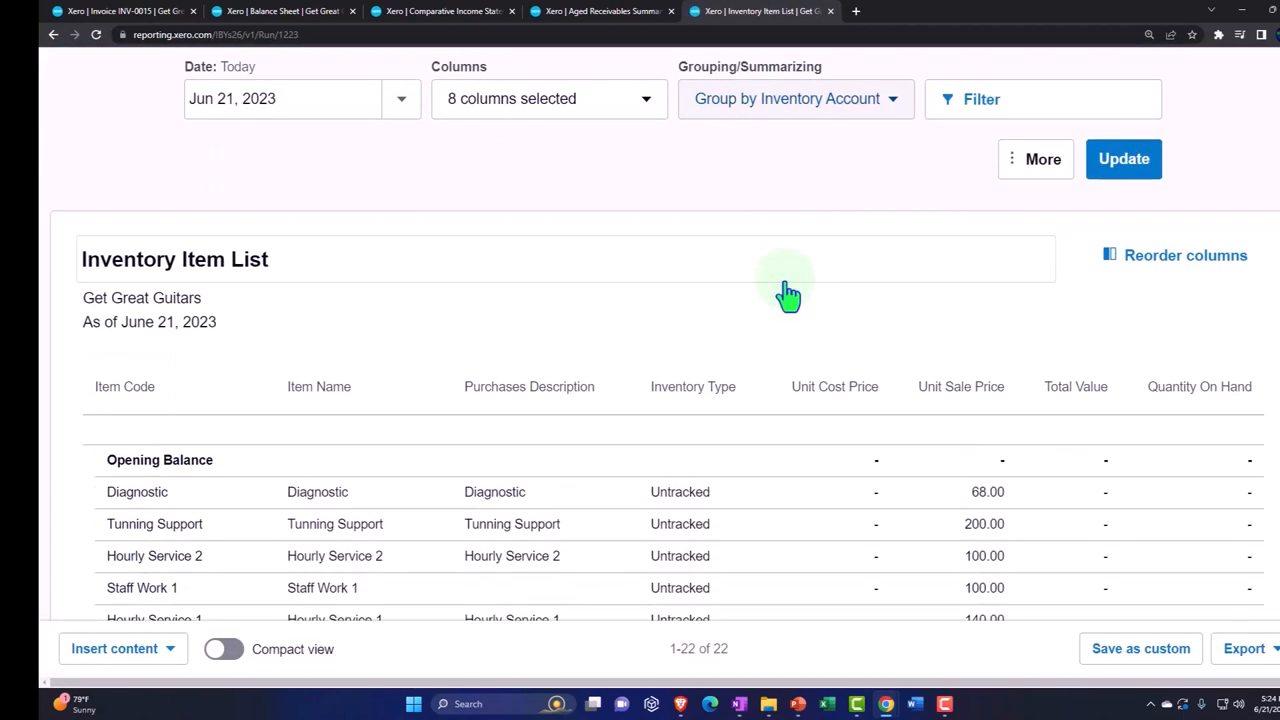
{"action": "scroll", "scroll_direction": "down", "scroll_amount": 3}
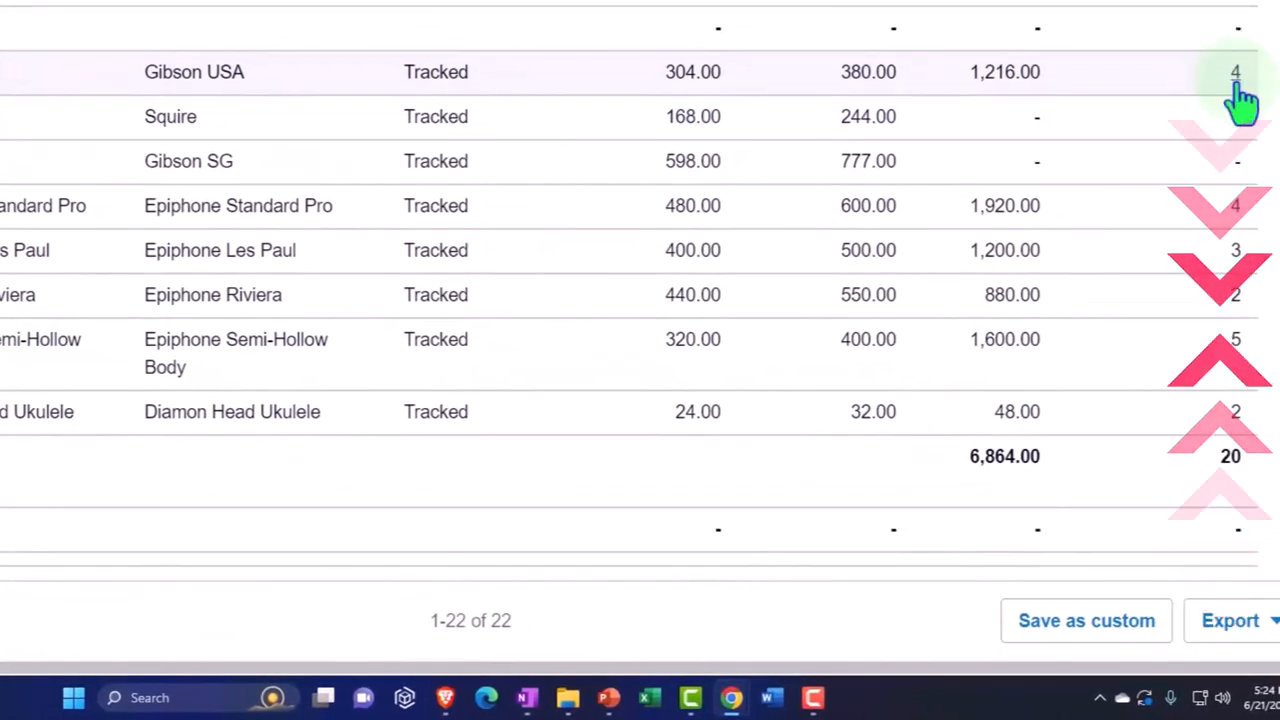
{"action": "mouse_move", "coordinate": [1035, 515]}
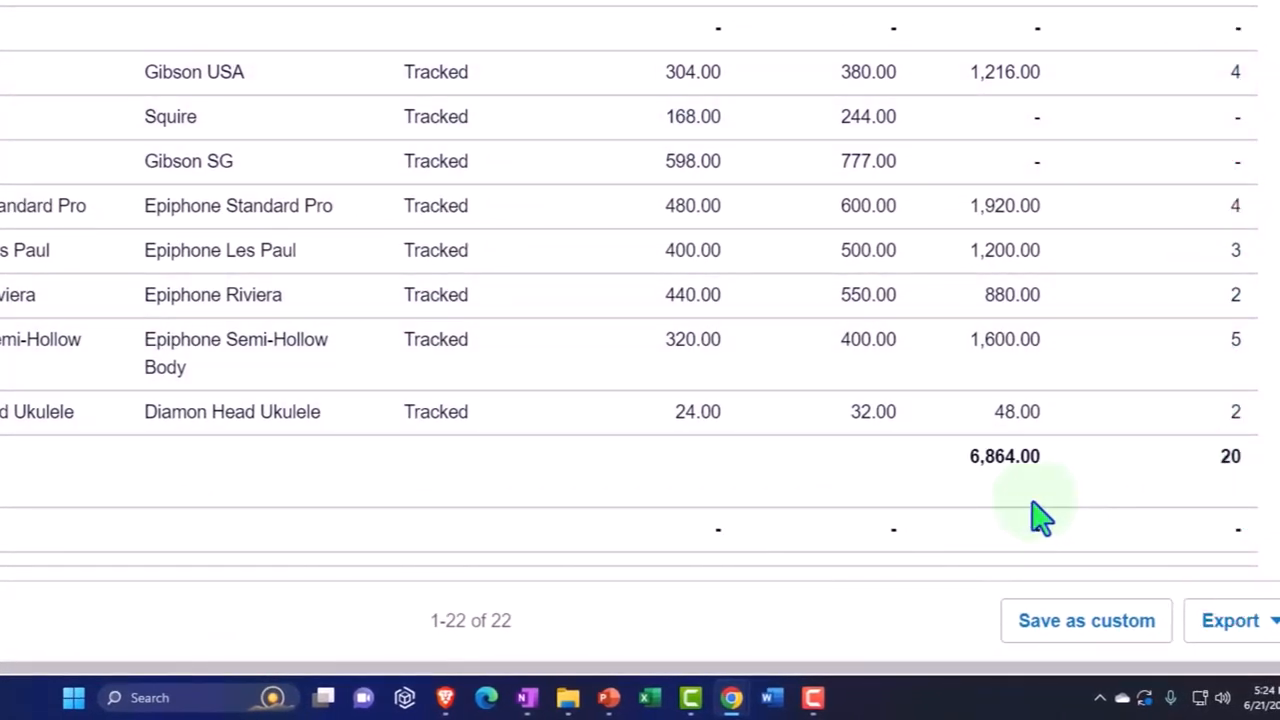
{"action": "scroll", "scroll_direction": "up", "scroll_amount": 3}
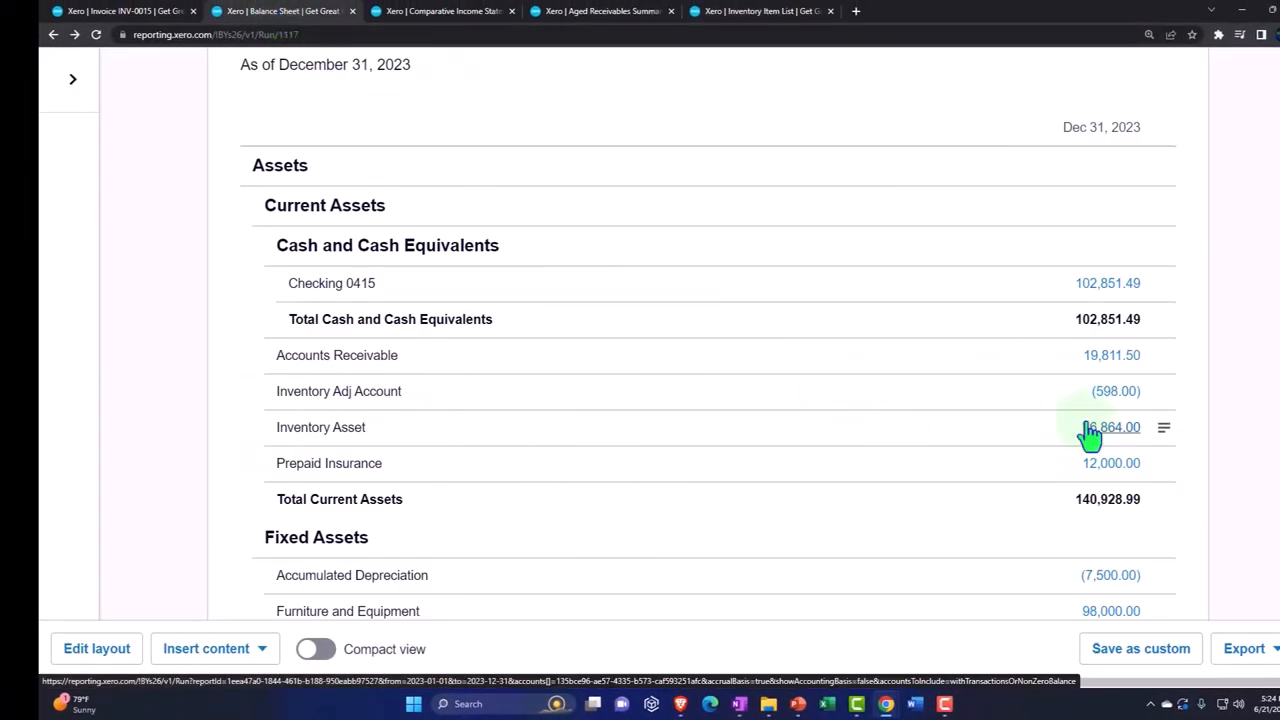
{"action": "scroll", "scroll_direction": "down", "scroll_amount": 3}
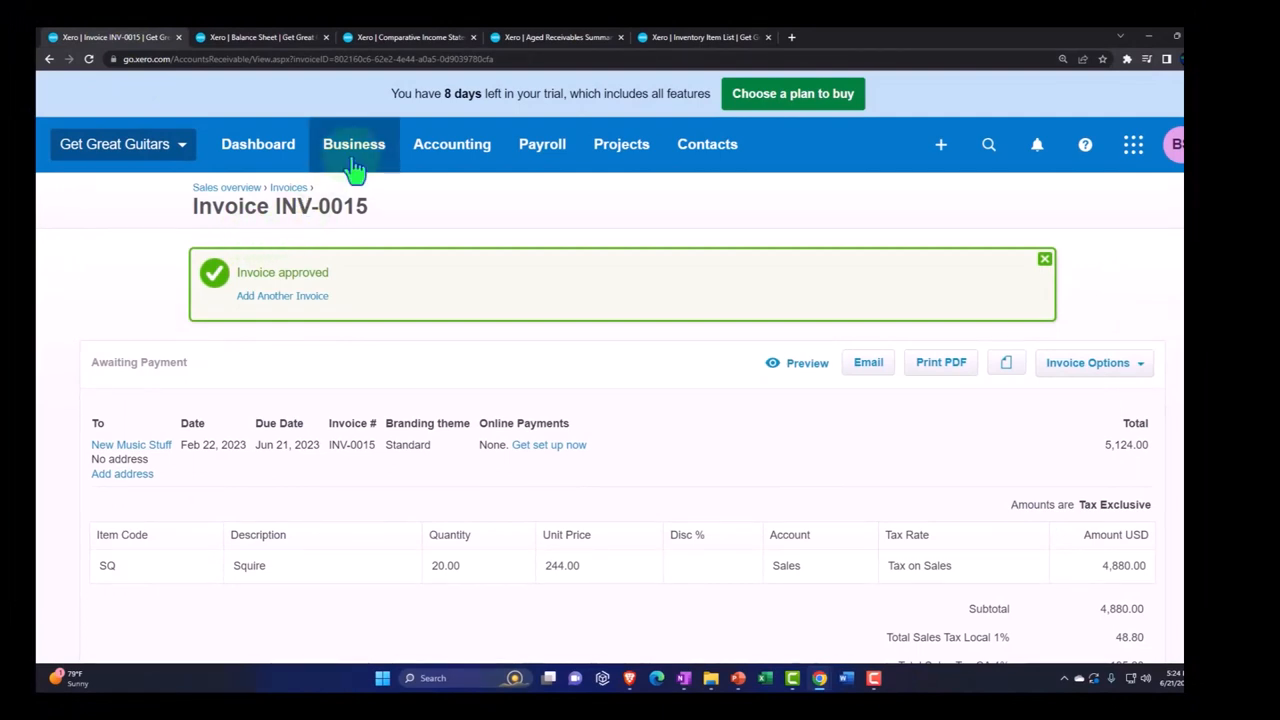
Filter invoices to Awaiting Payment and review INV-0015 for New Music Stuff, due Jun 21, 2023.
{"action": "left_click", "coordinate": [354, 144]}
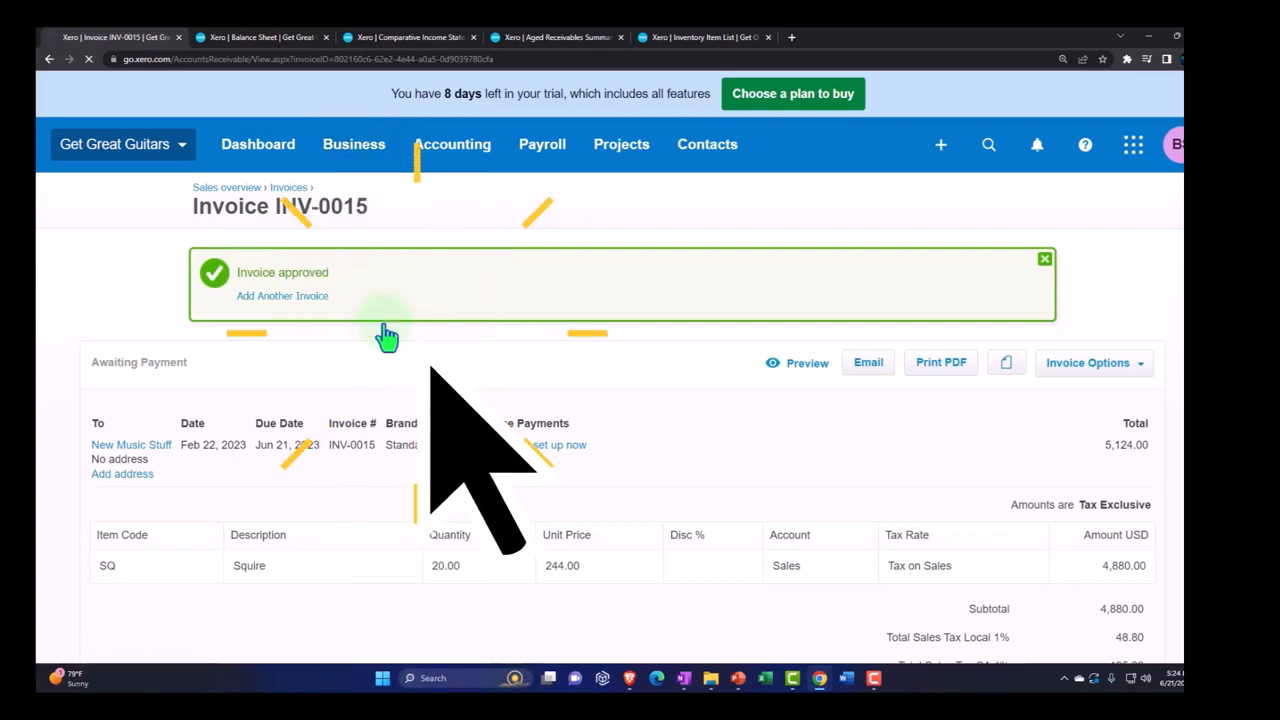
{"action": "left_click", "coordinate": [289, 187]}
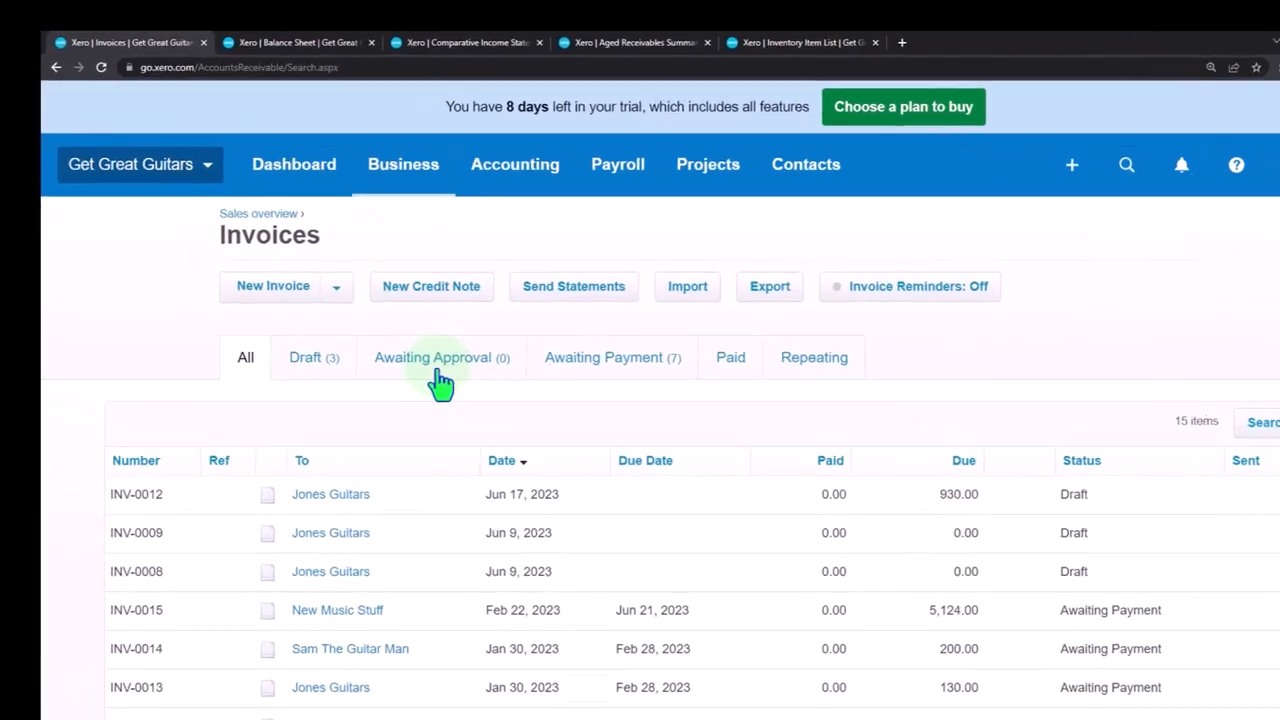
{"action": "left_click", "coordinate": [603, 357]}
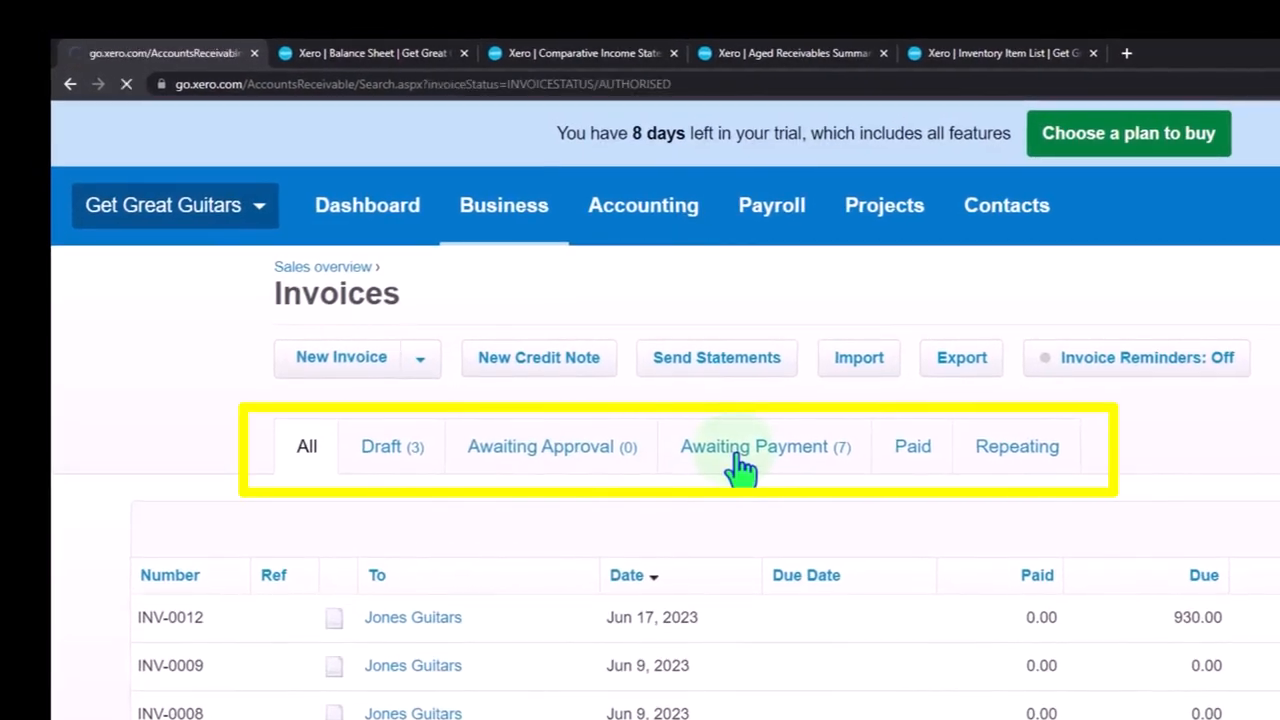
{"action": "left_click", "coordinate": [754, 446]}
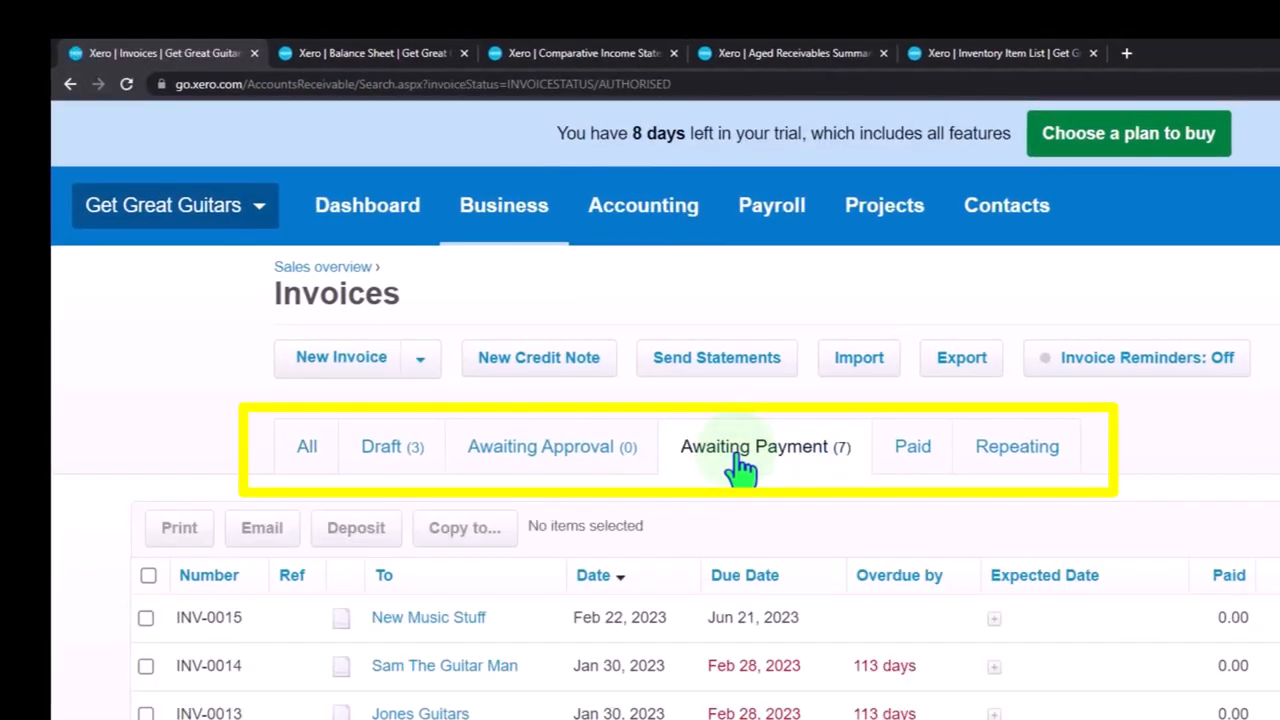
{"action": "scroll", "scroll_direction": "down", "scroll_amount": 3}
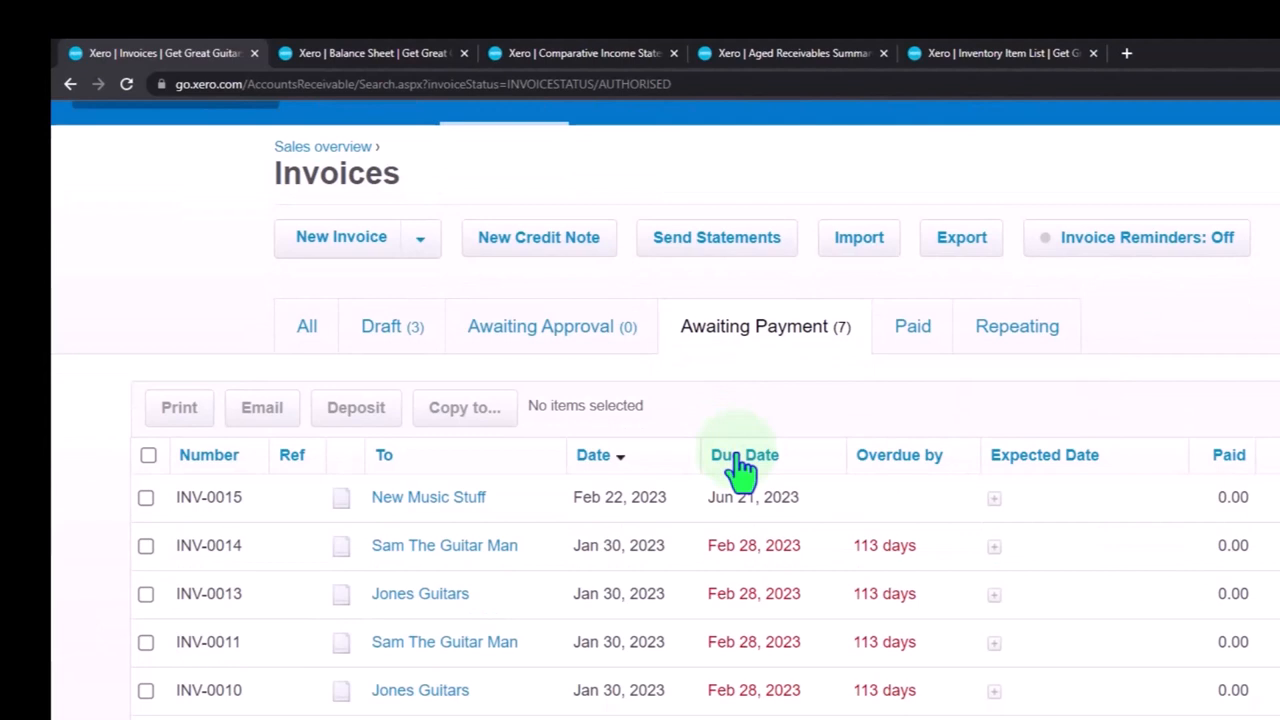
{"action": "scroll", "scroll_direction": "up", "scroll_amount": 3}
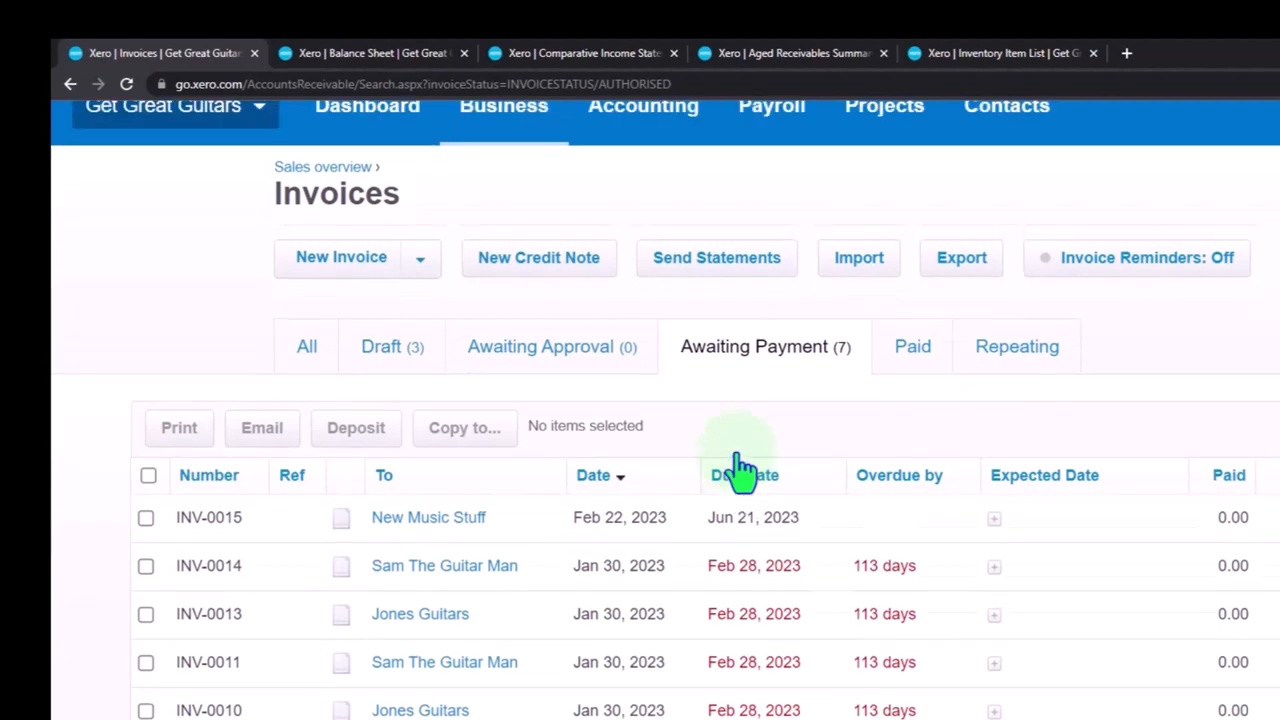
{"action": "left_click", "coordinate": [1006, 205]}
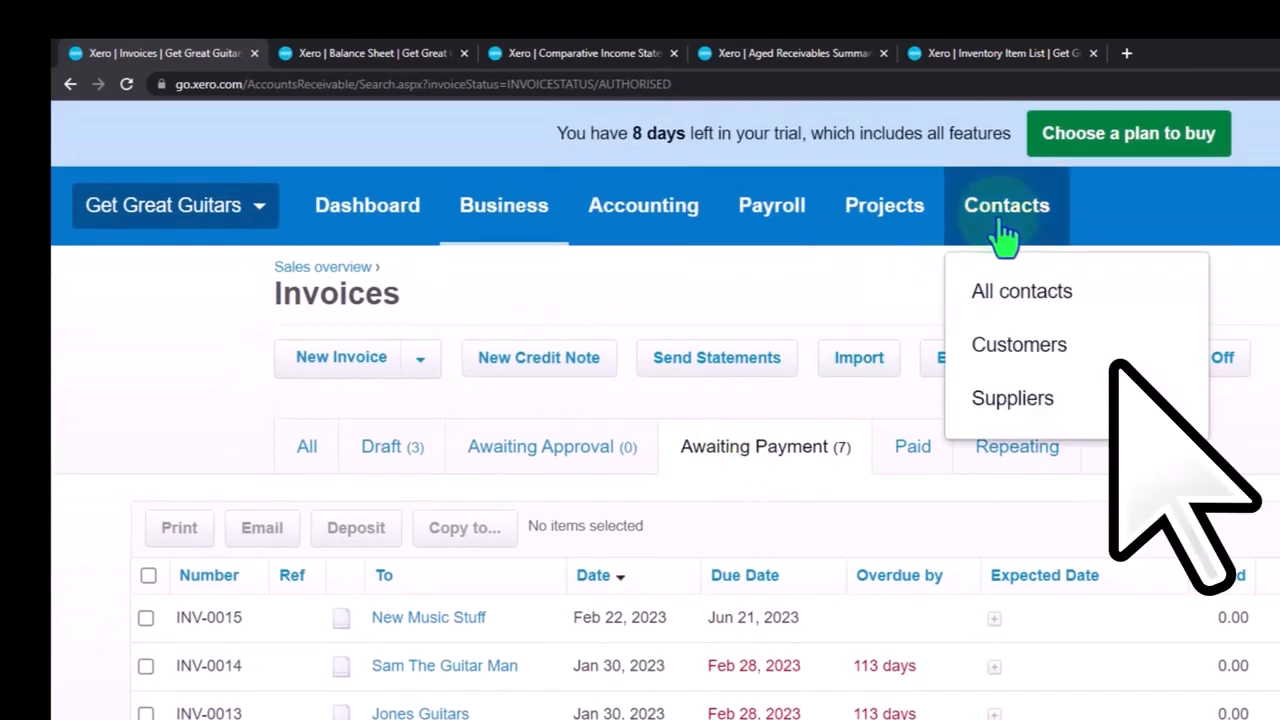
Open customer New Music Stuff and view its awaiting invoice INV-0015 for 5,124.00.
{"action": "left_click", "coordinate": [1018, 344]}
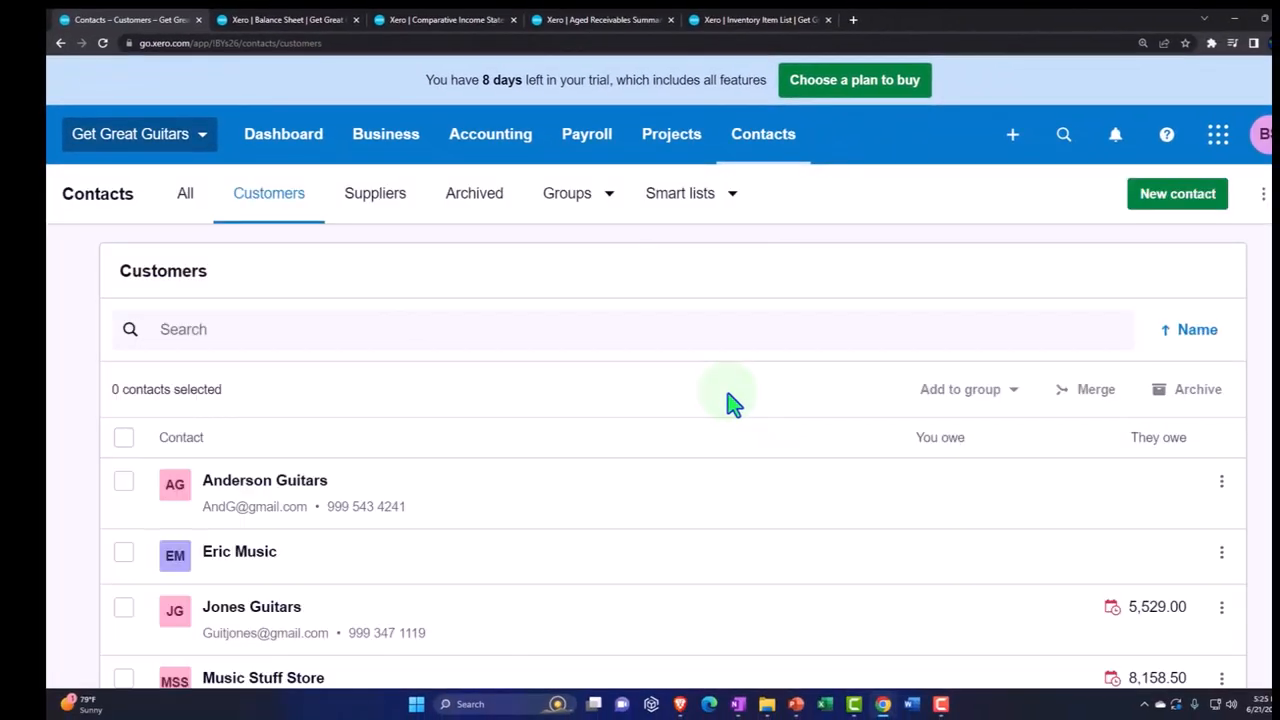
{"action": "scroll", "scroll_direction": "down", "scroll_amount": 3}
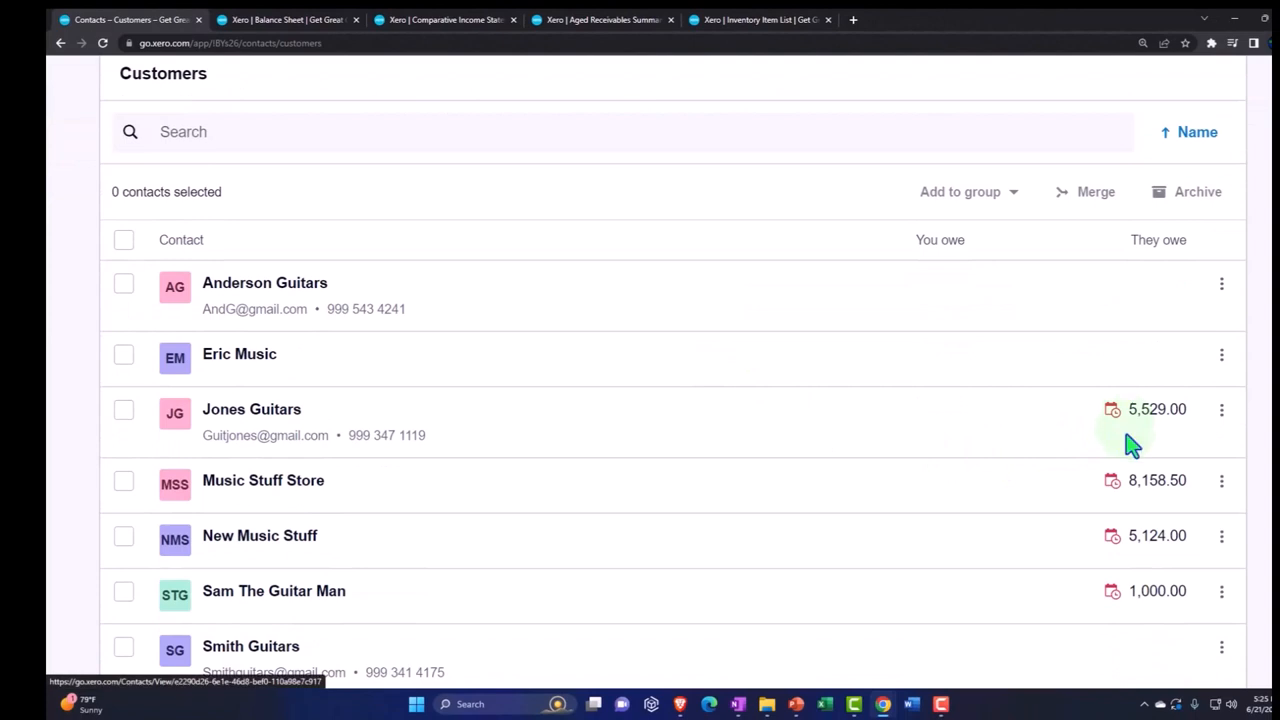
{"action": "scroll", "scroll_direction": "down", "scroll_amount": 3}
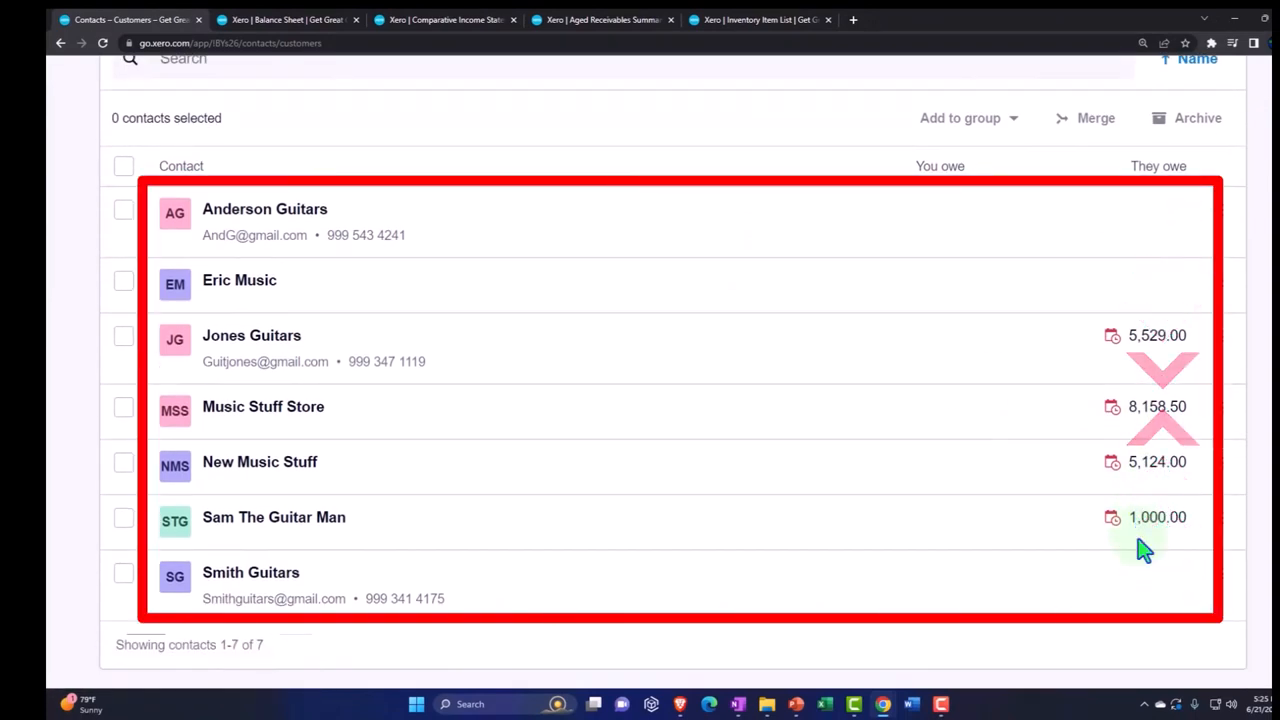
{"action": "mouse_move", "coordinate": [1175, 610]}
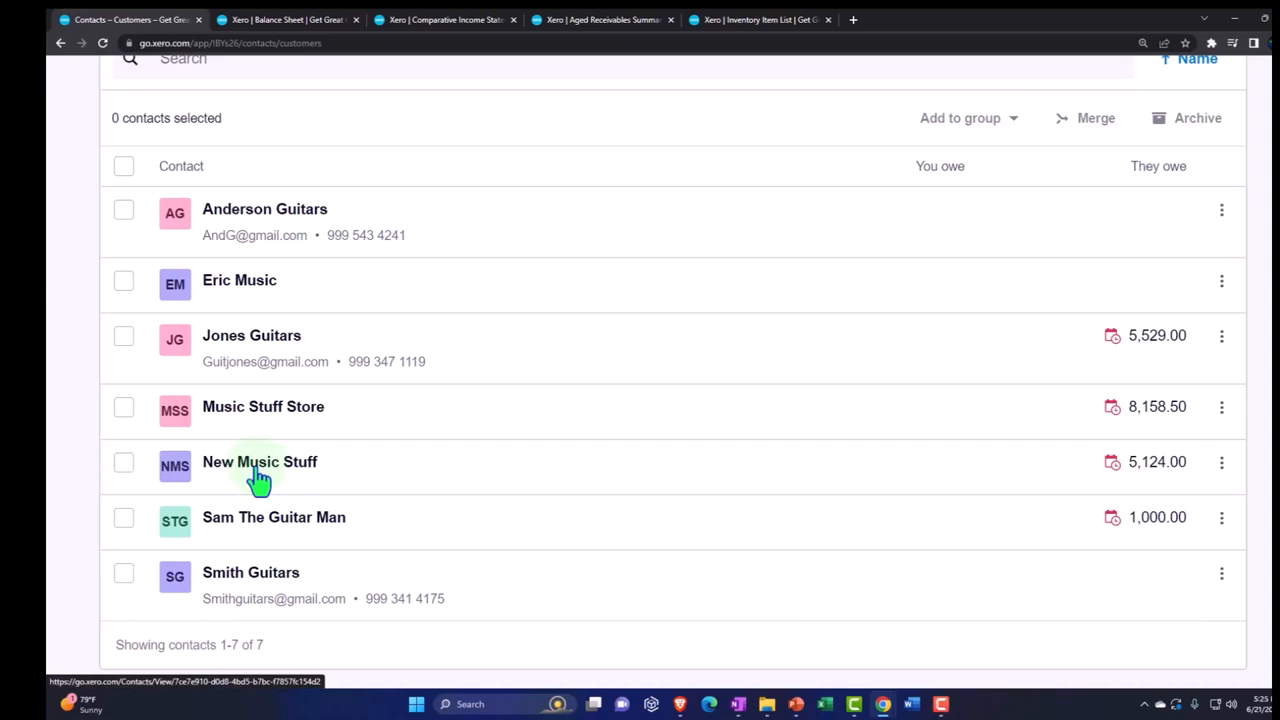
{"action": "left_click", "coordinate": [259, 461]}
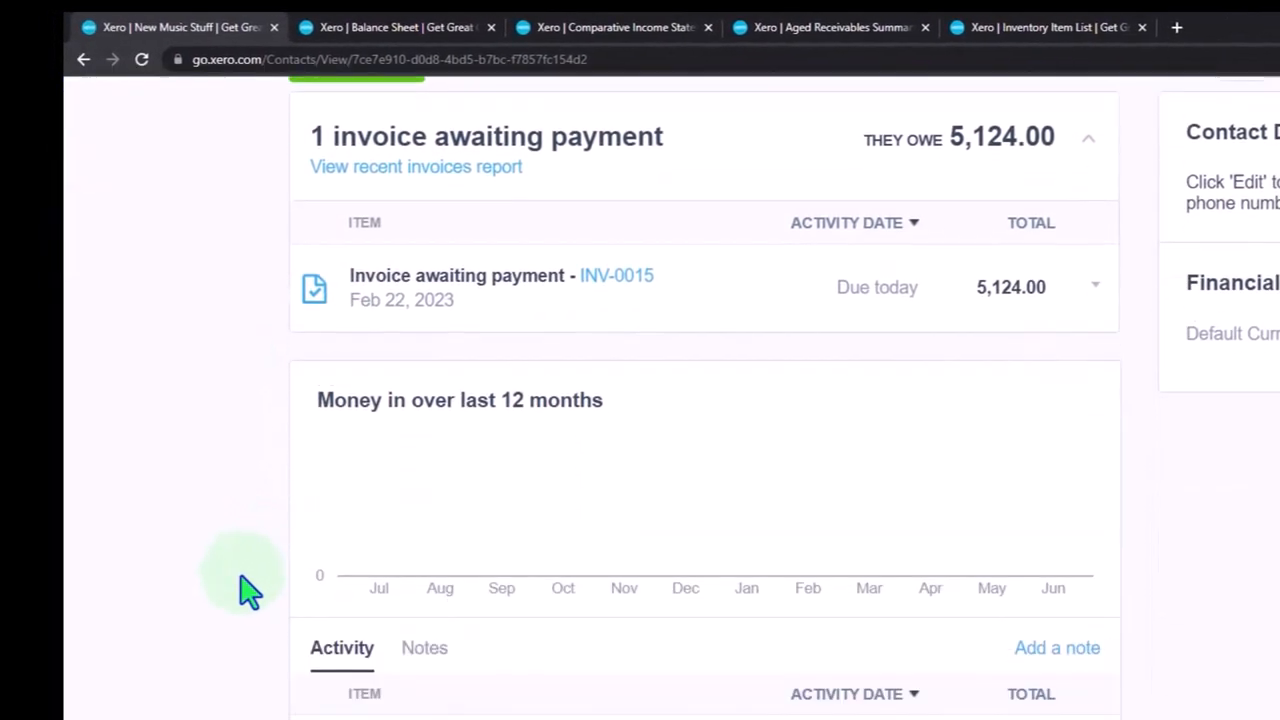
{"action": "scroll", "scroll_direction": "up", "scroll_amount": 3}
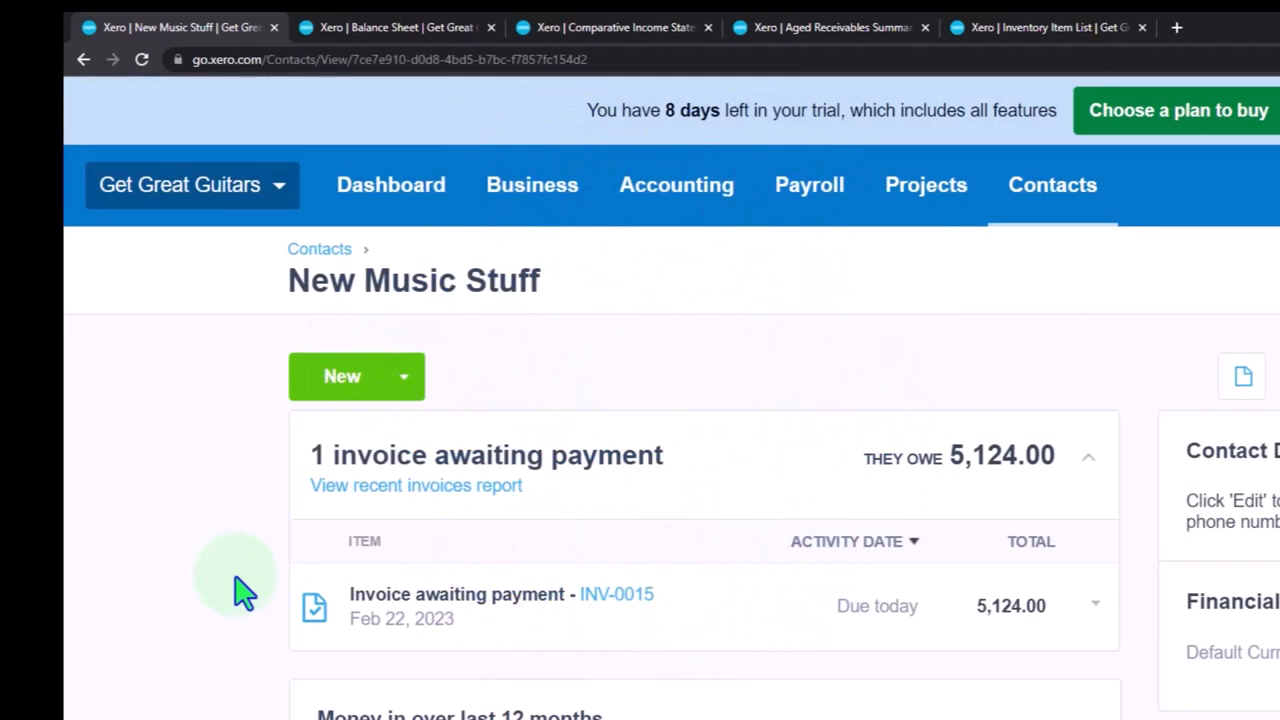
{"action": "mouse_move", "coordinate": [130, 615]}
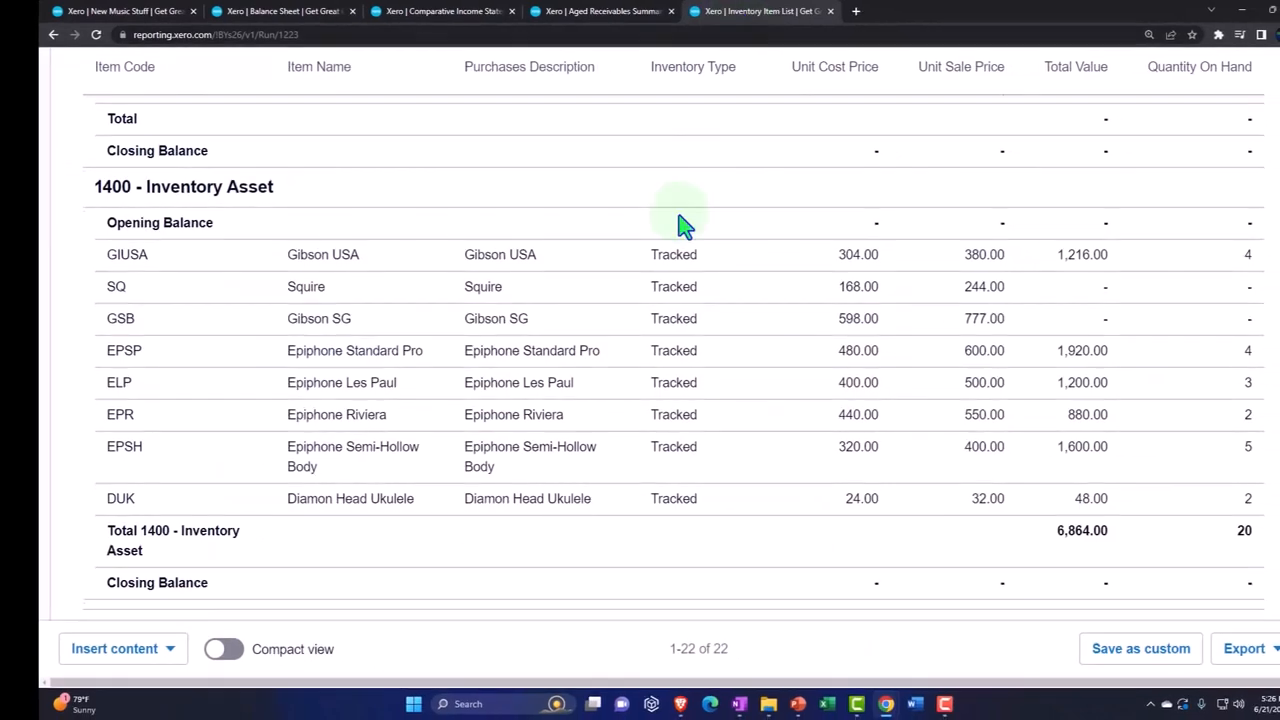
Search reports for 'tri' and set the Trial Balance to a custom date of Dec 31, 2023.
{"action": "left_click", "coordinate": [489, 126]}
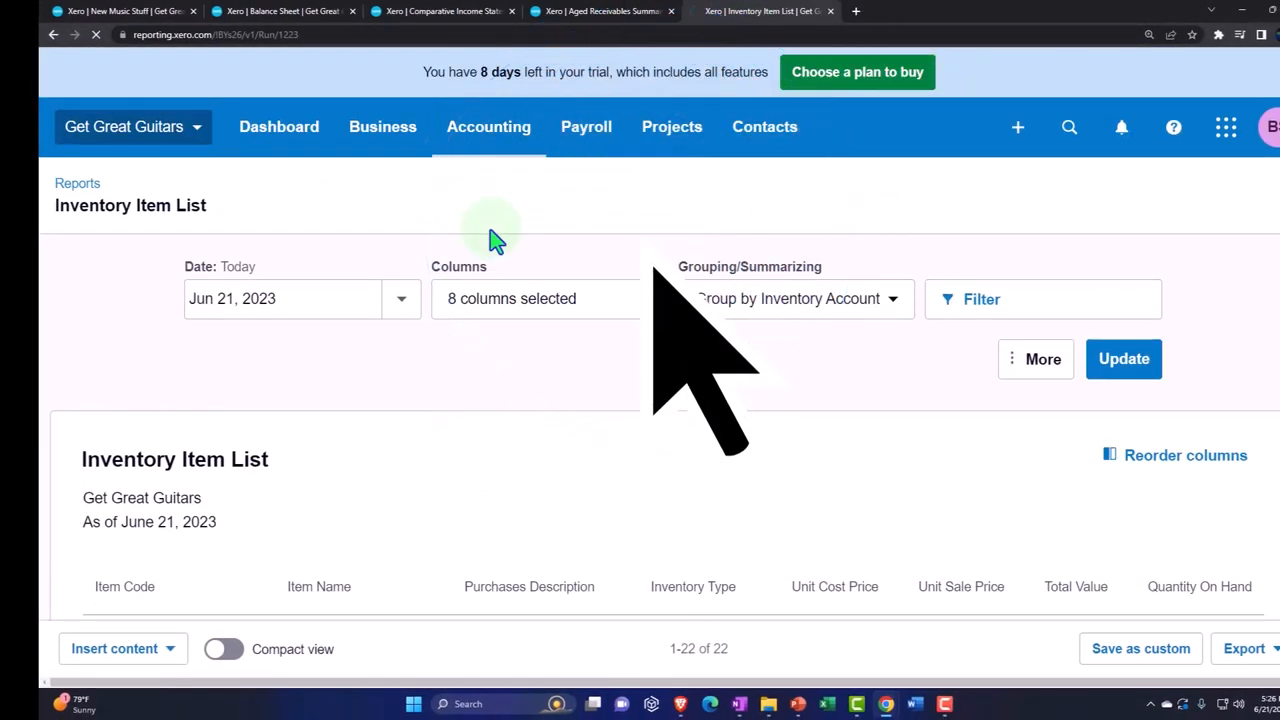
{"action": "left_click", "coordinate": [77, 183]}
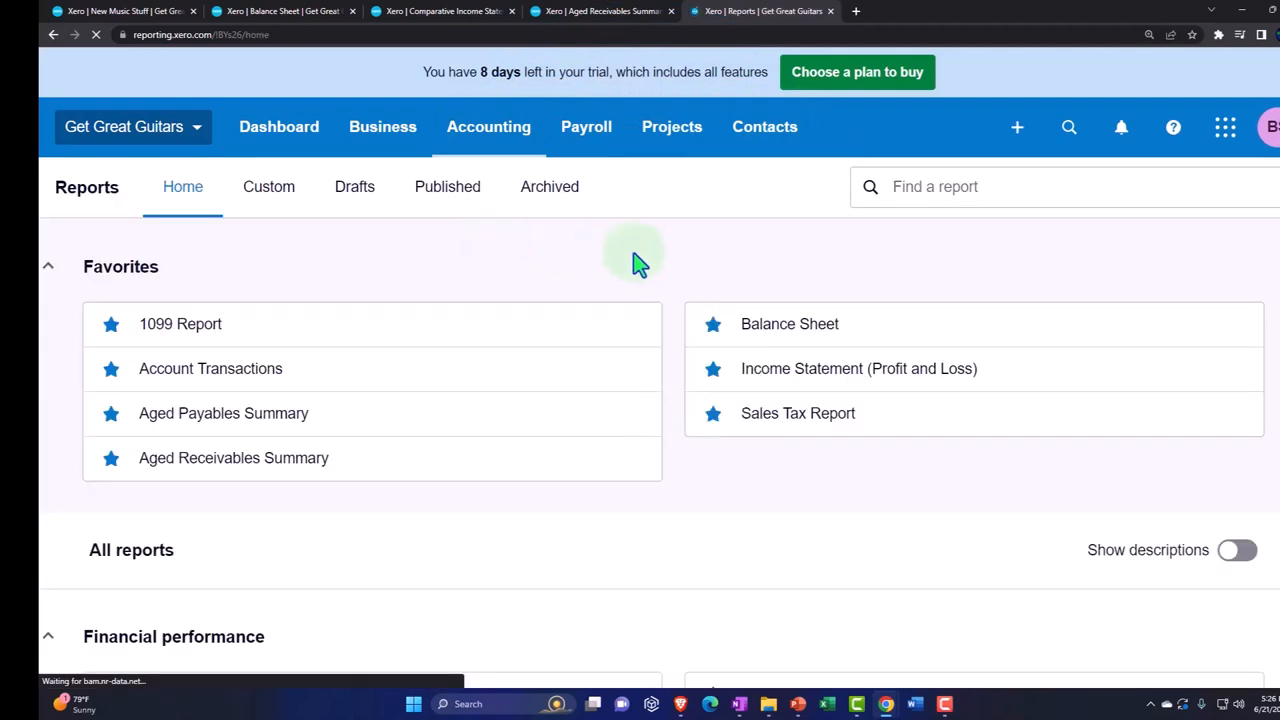
{"action": "type", "text": "tri"}
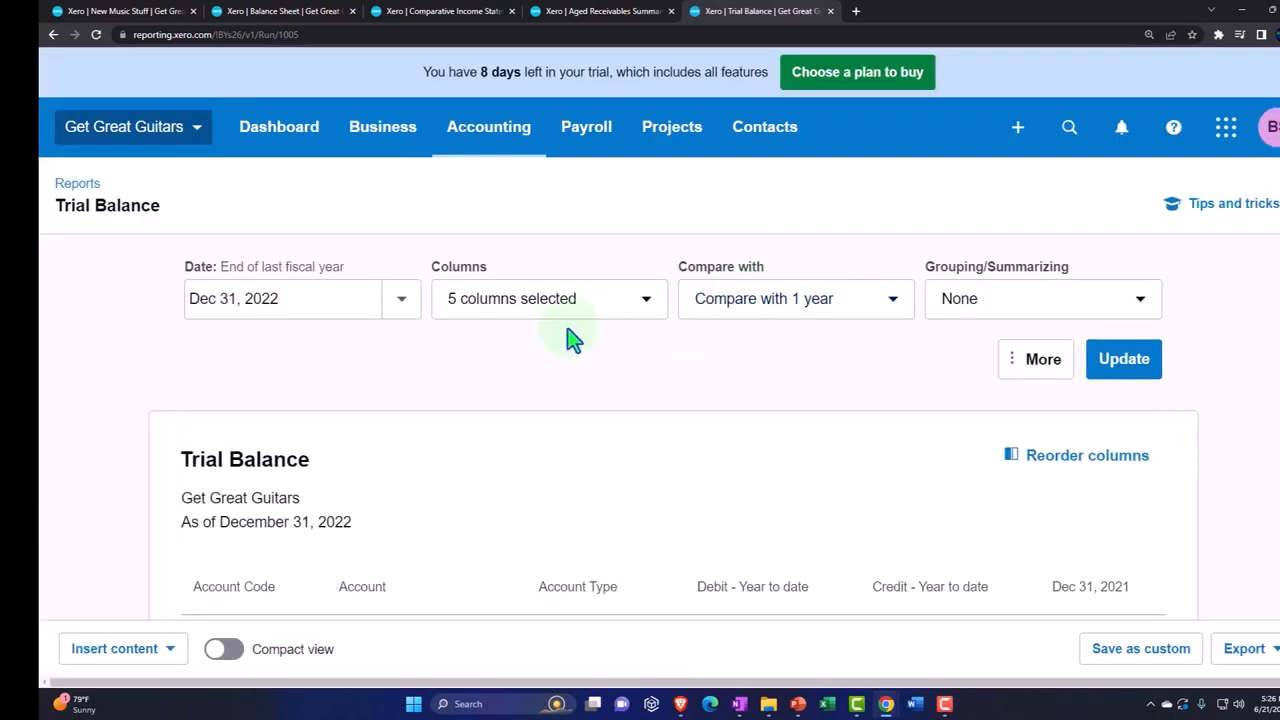
{"action": "left_click", "coordinate": [401, 298]}
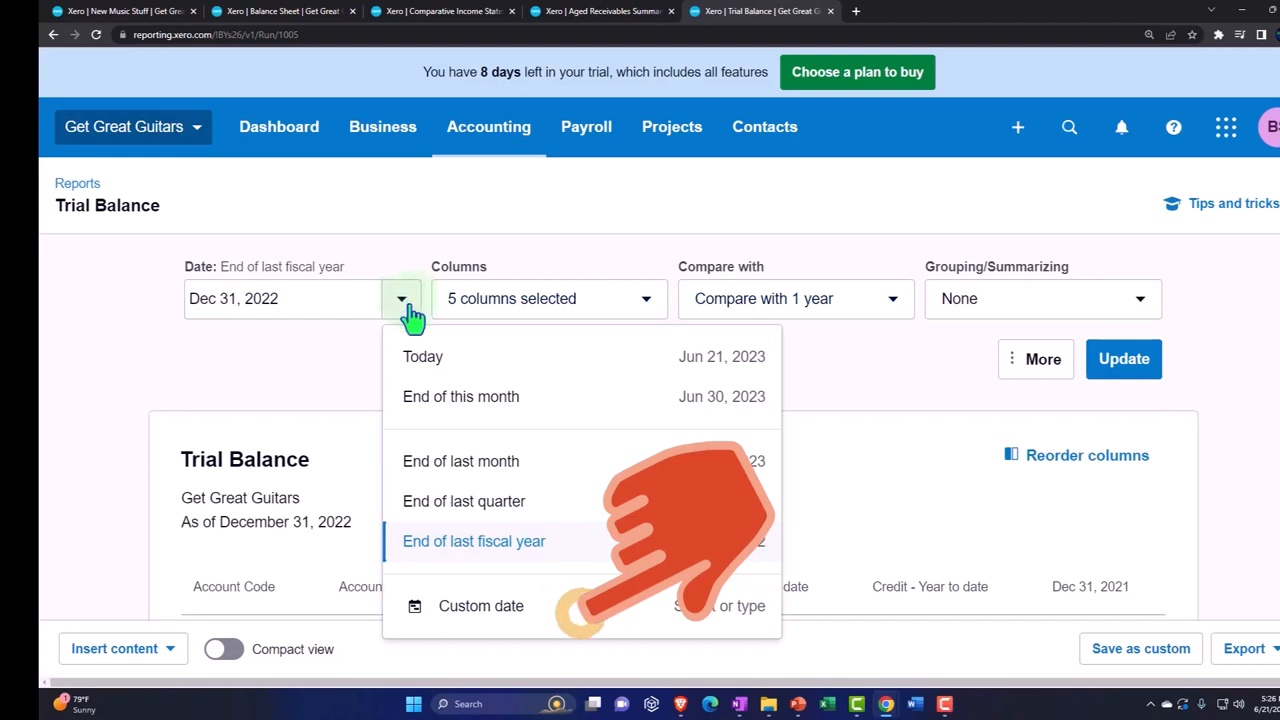
{"action": "left_click", "coordinate": [481, 605]}
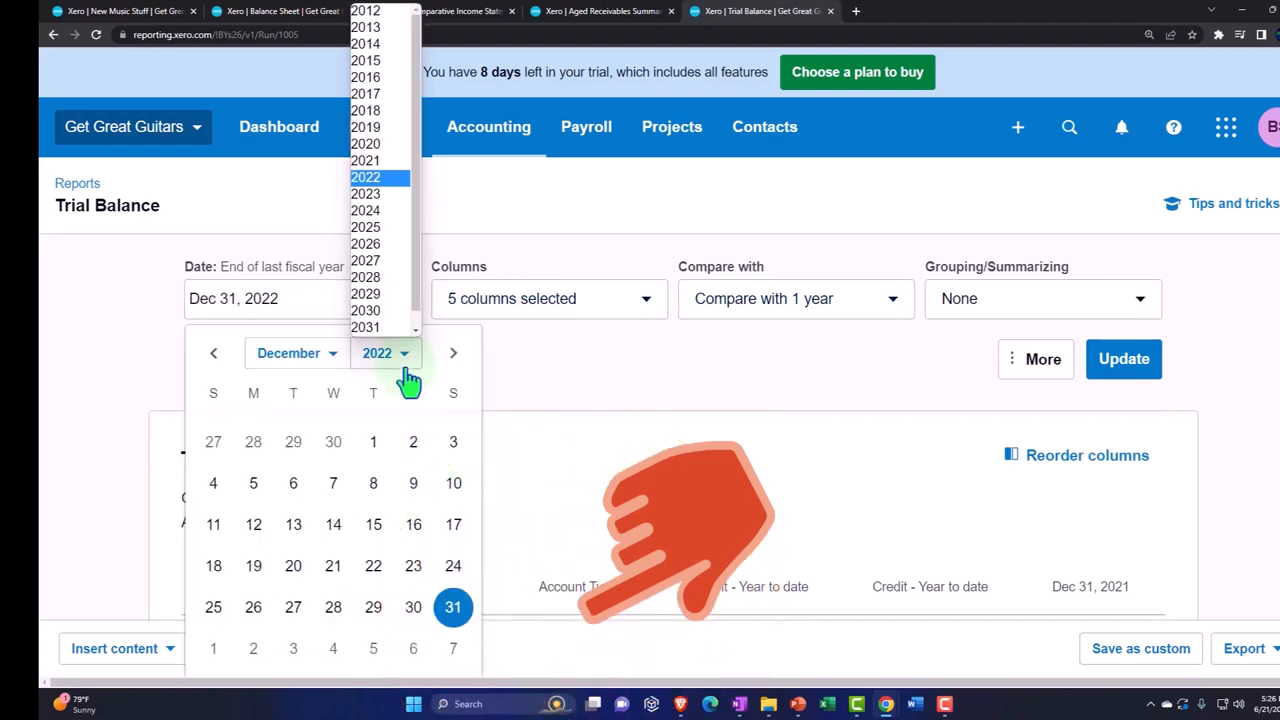
{"action": "left_click", "coordinate": [365, 194]}
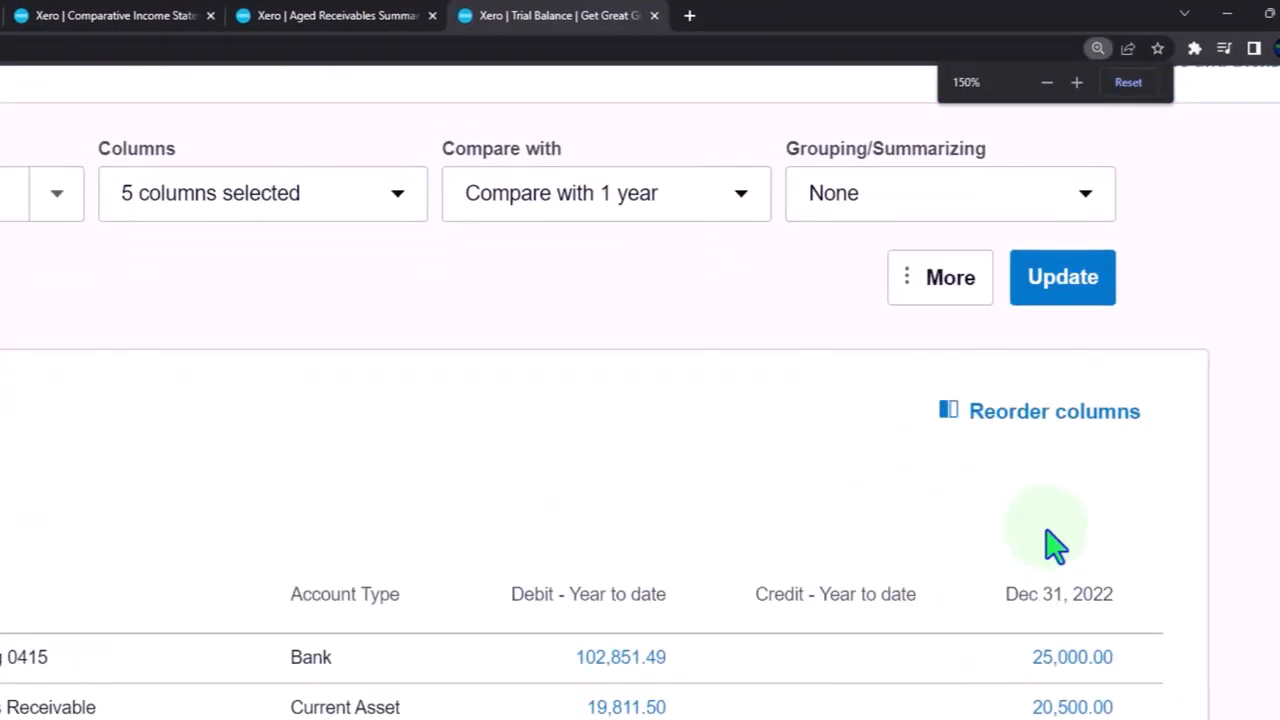
Scroll the Trial Balance accounts to check receivables, inventory, sales tax, sales and 293,344.14 totals.
{"action": "scroll", "scroll_direction": "down", "scroll_amount": 3}
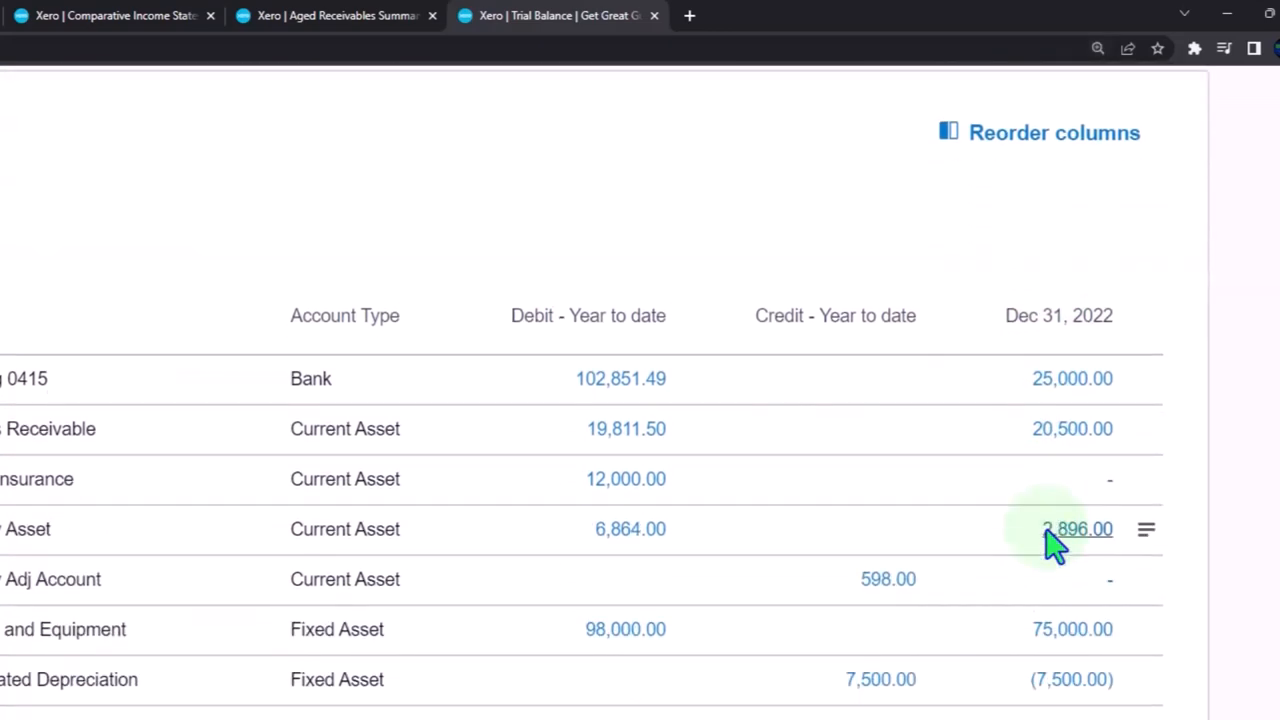
{"action": "scroll", "scroll_direction": "up", "scroll_amount": 3}
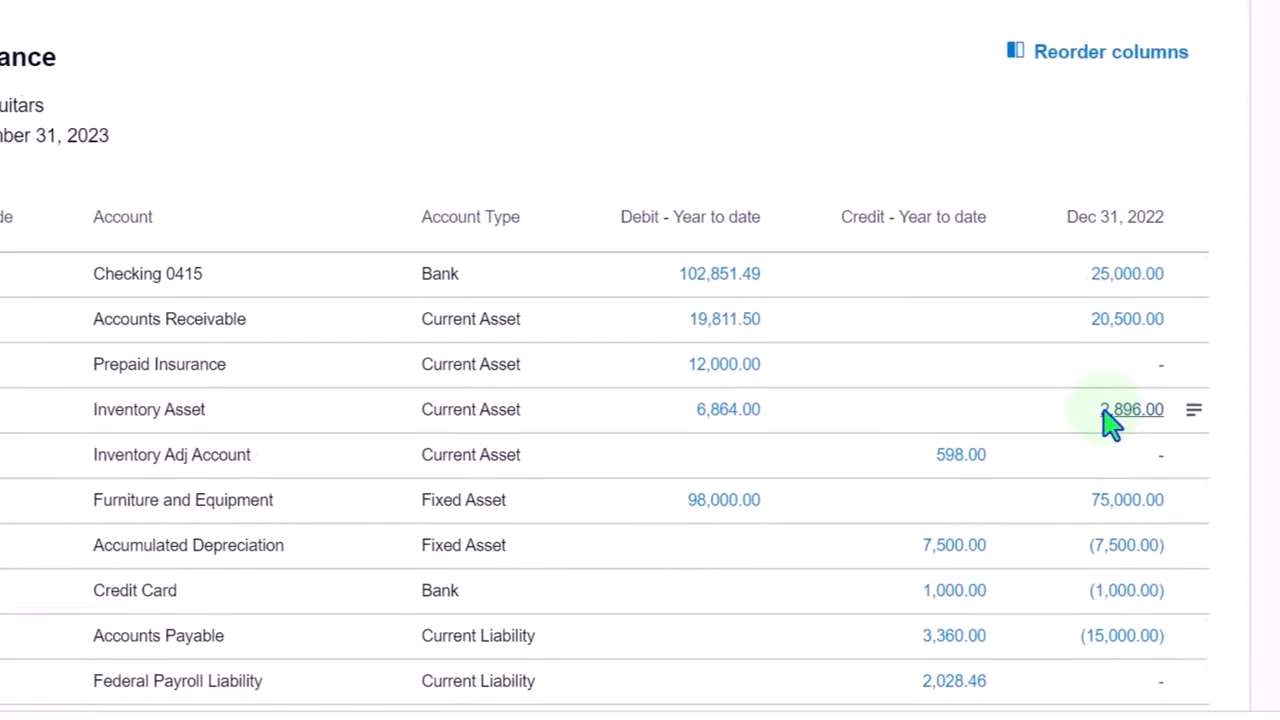
{"action": "scroll", "scroll_direction": "up", "scroll_amount": 3}
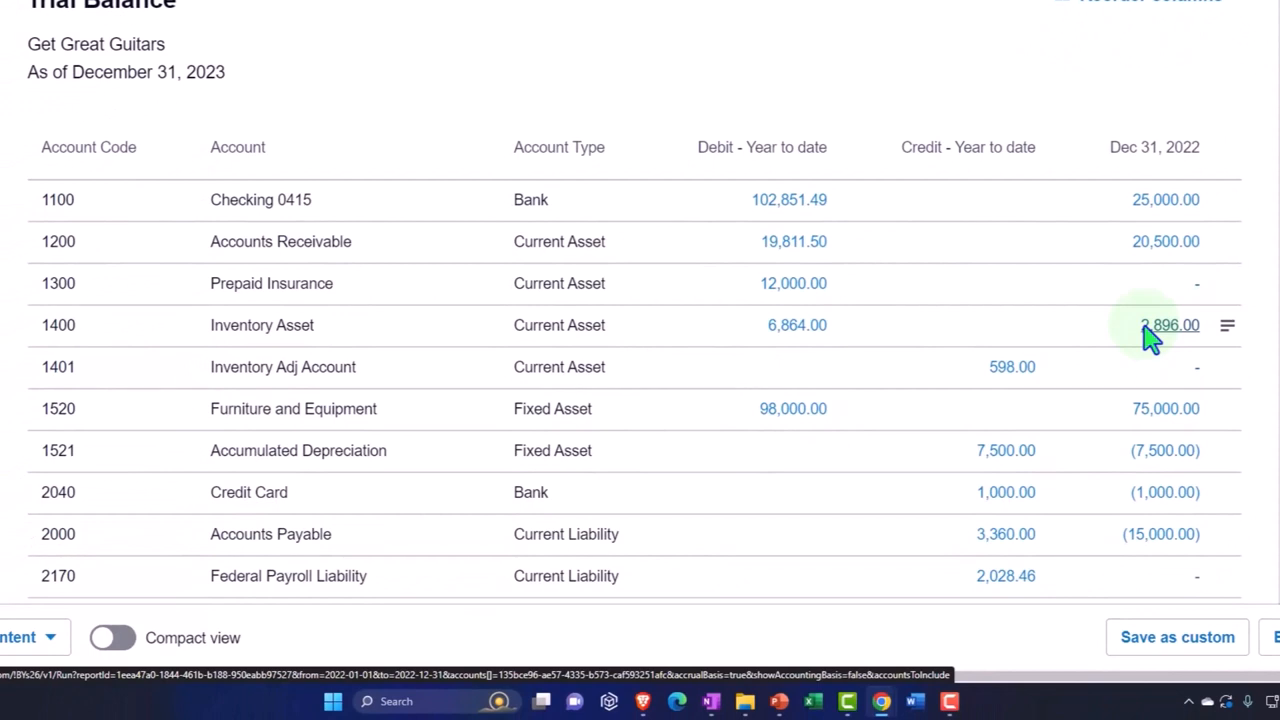
{"action": "mouse_move", "coordinate": [794, 241]}
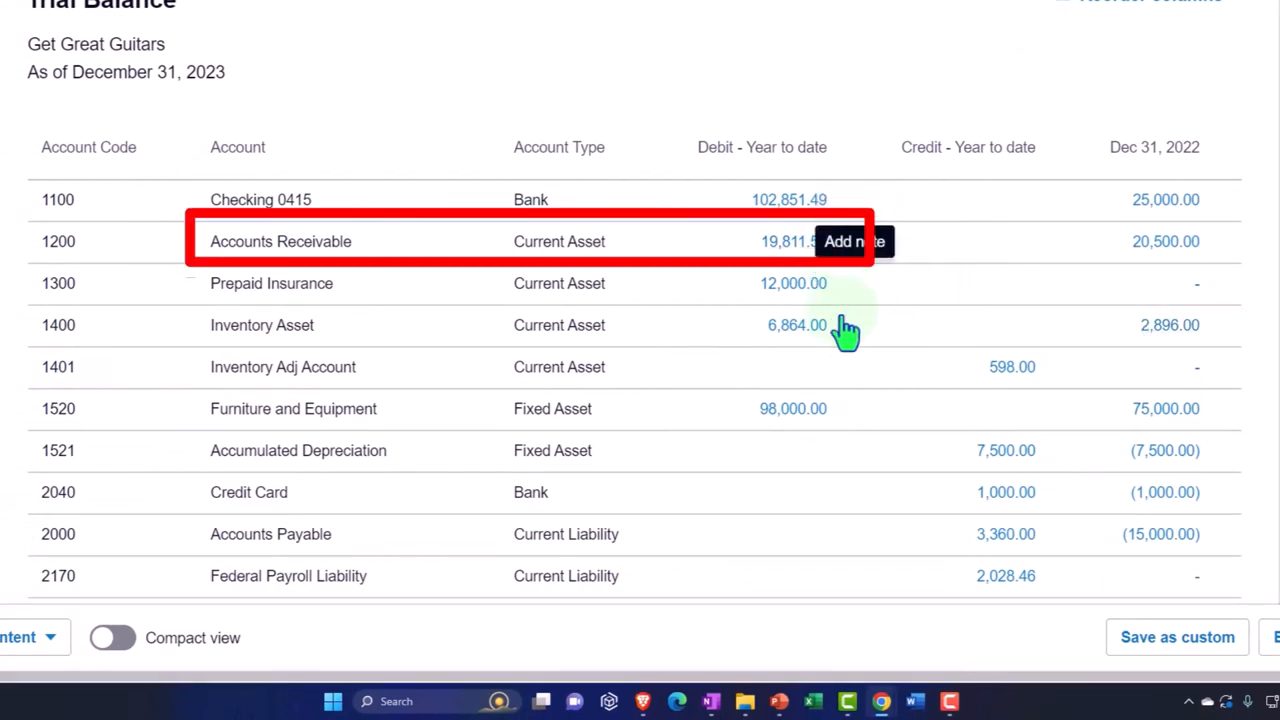
{"action": "scroll", "scroll_direction": "down", "scroll_amount": 3}
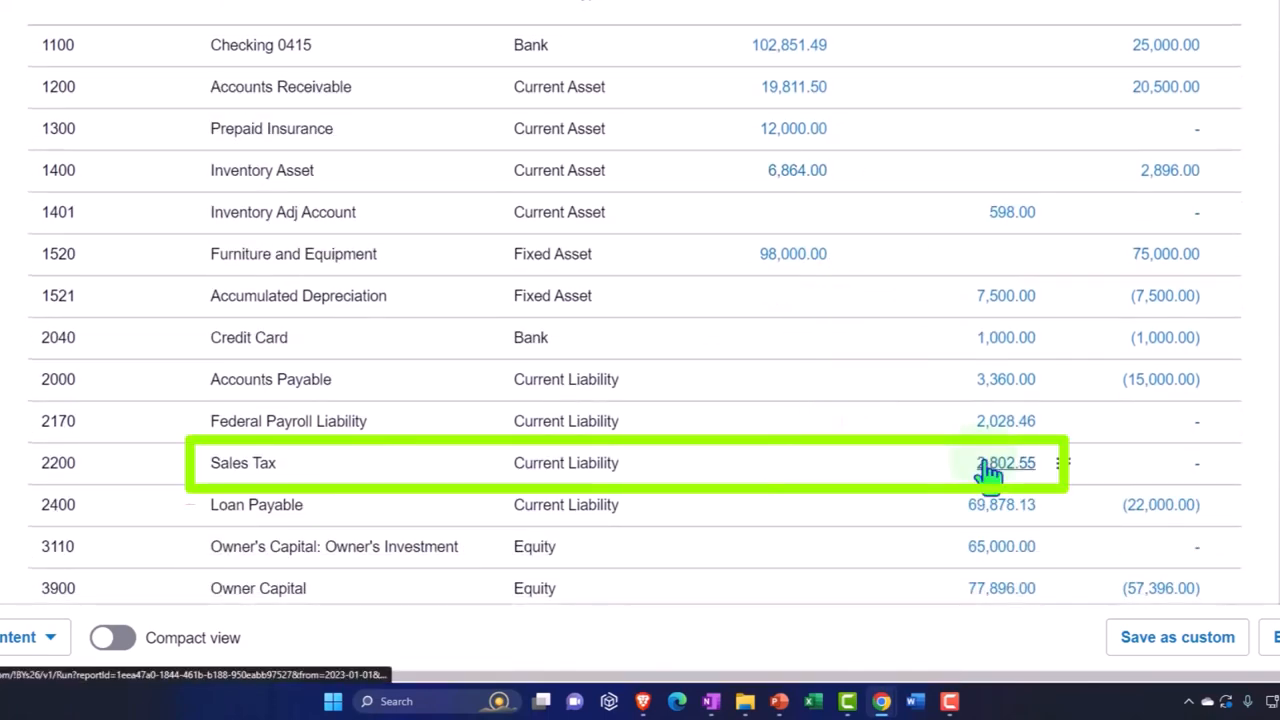
{"action": "scroll", "scroll_direction": "down", "scroll_amount": 3}
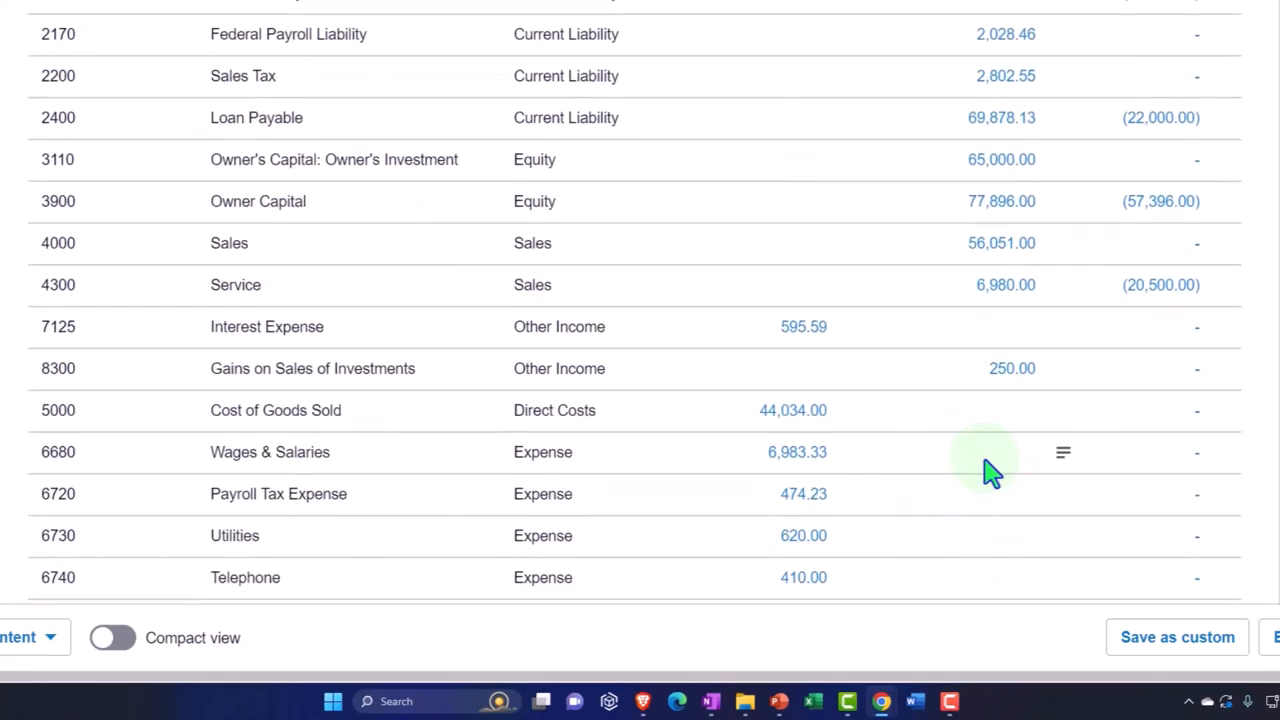
{"action": "scroll", "scroll_direction": "down", "scroll_amount": 3}
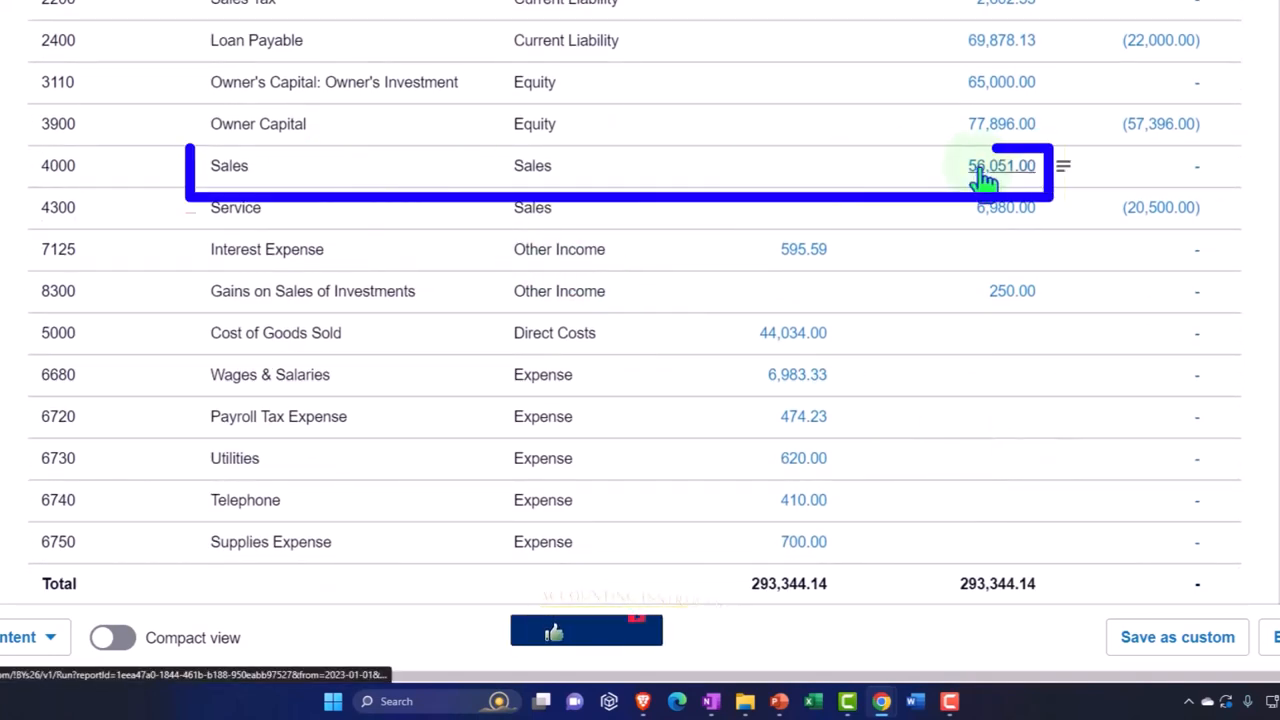
{"action": "mouse_move", "coordinate": [854, 333]}
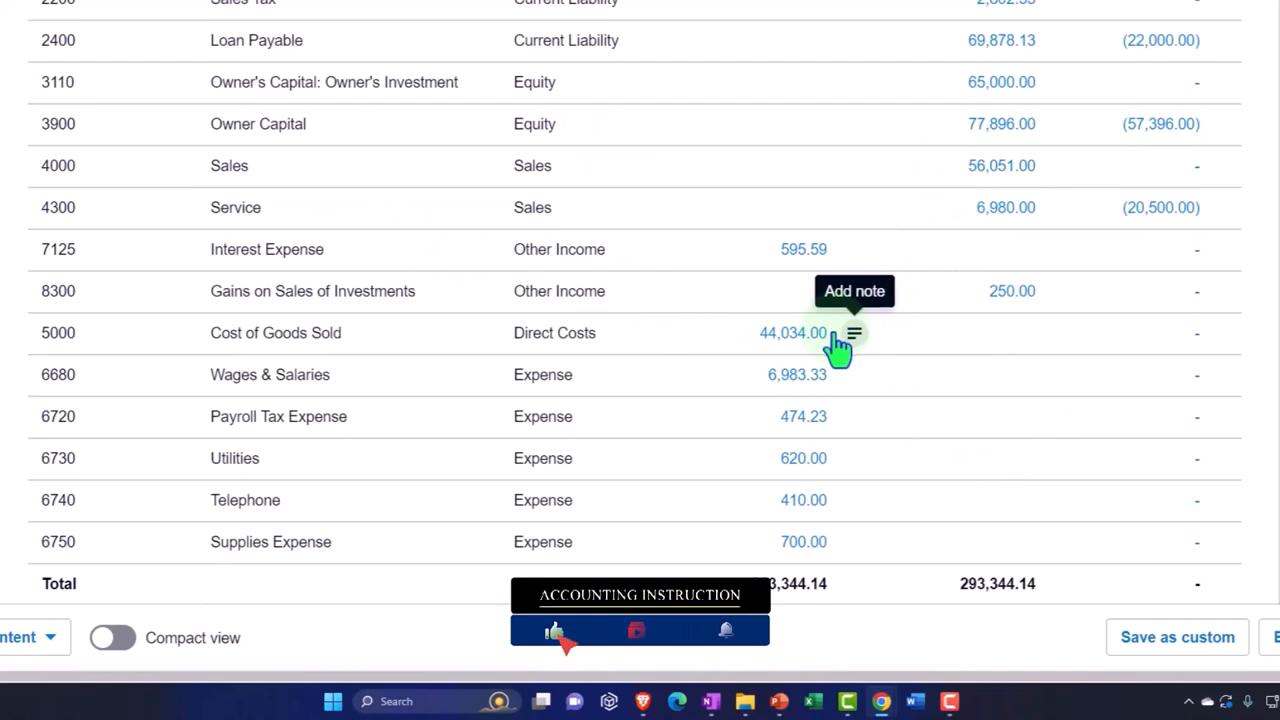